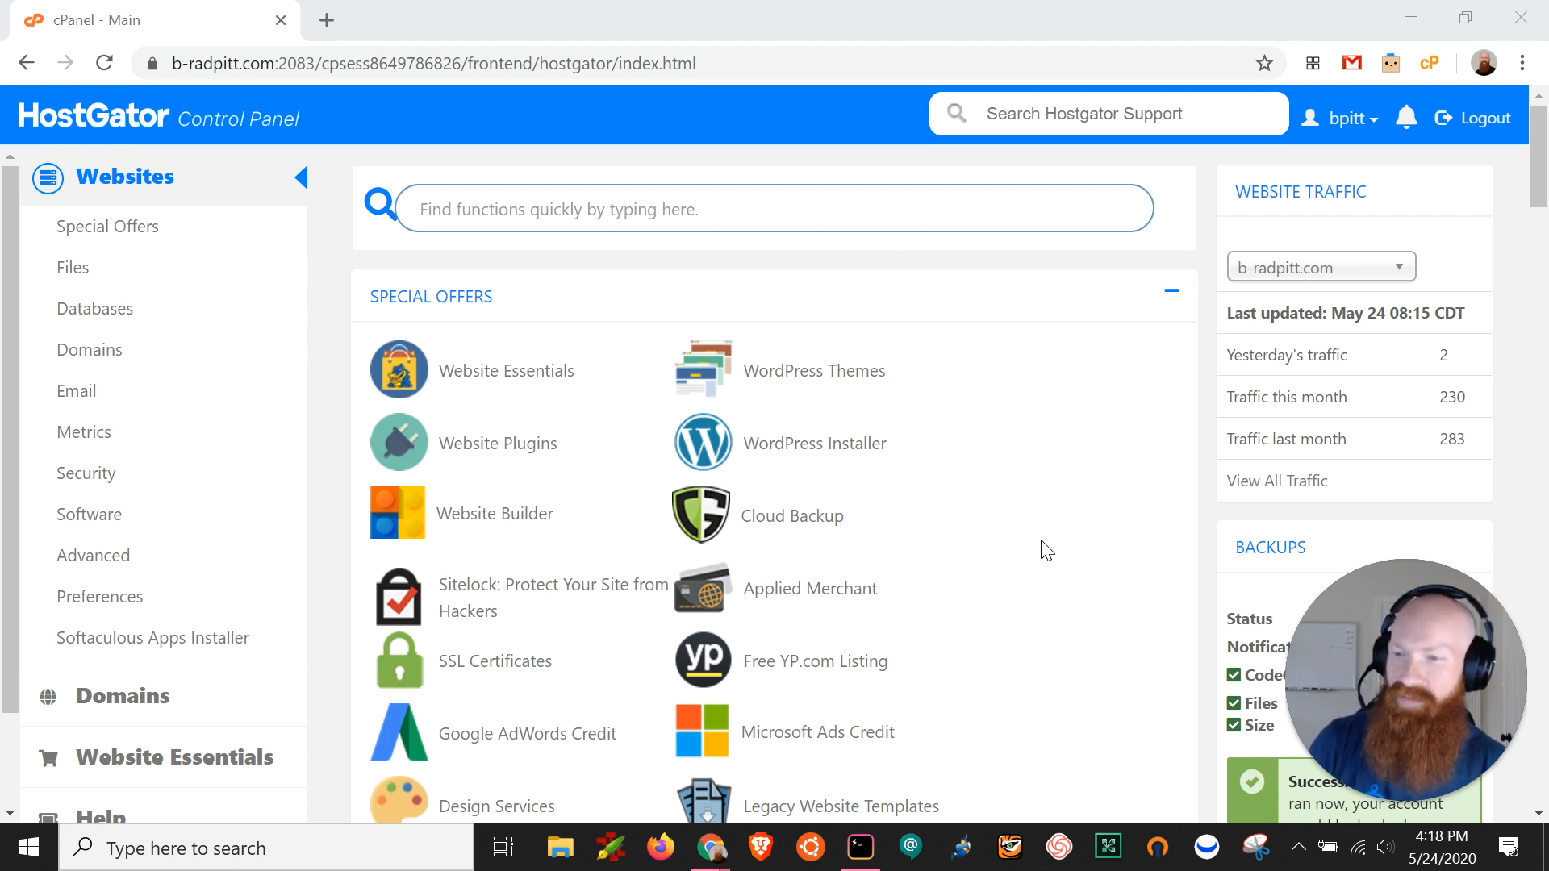
mouse_move(916, 448)
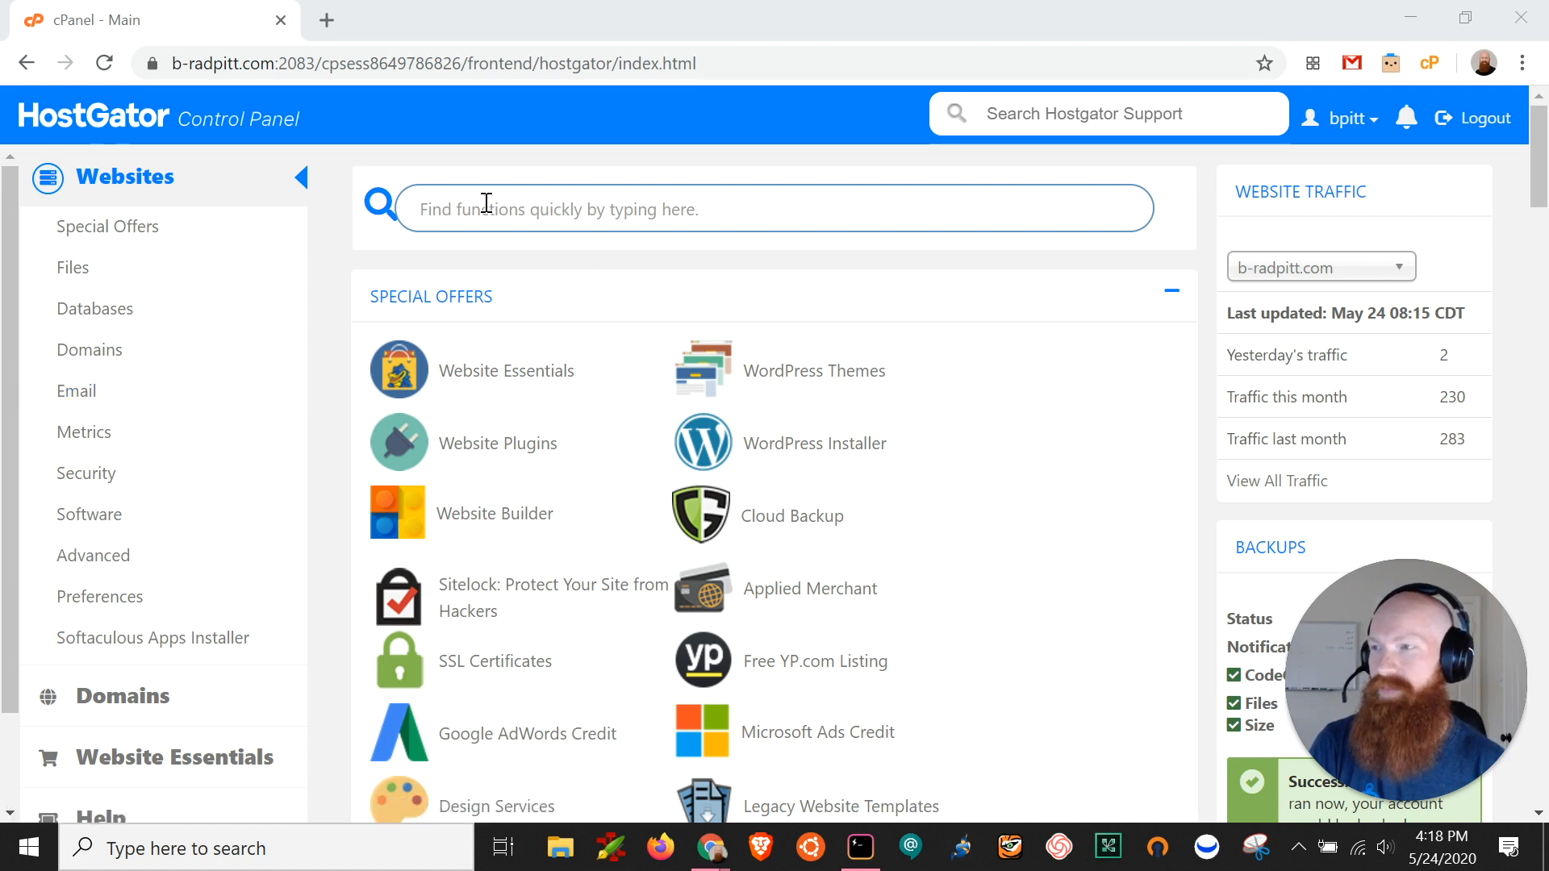
Open the Email Accounts page from the Email section of the cPanel sidebar.
left_click(76, 390)
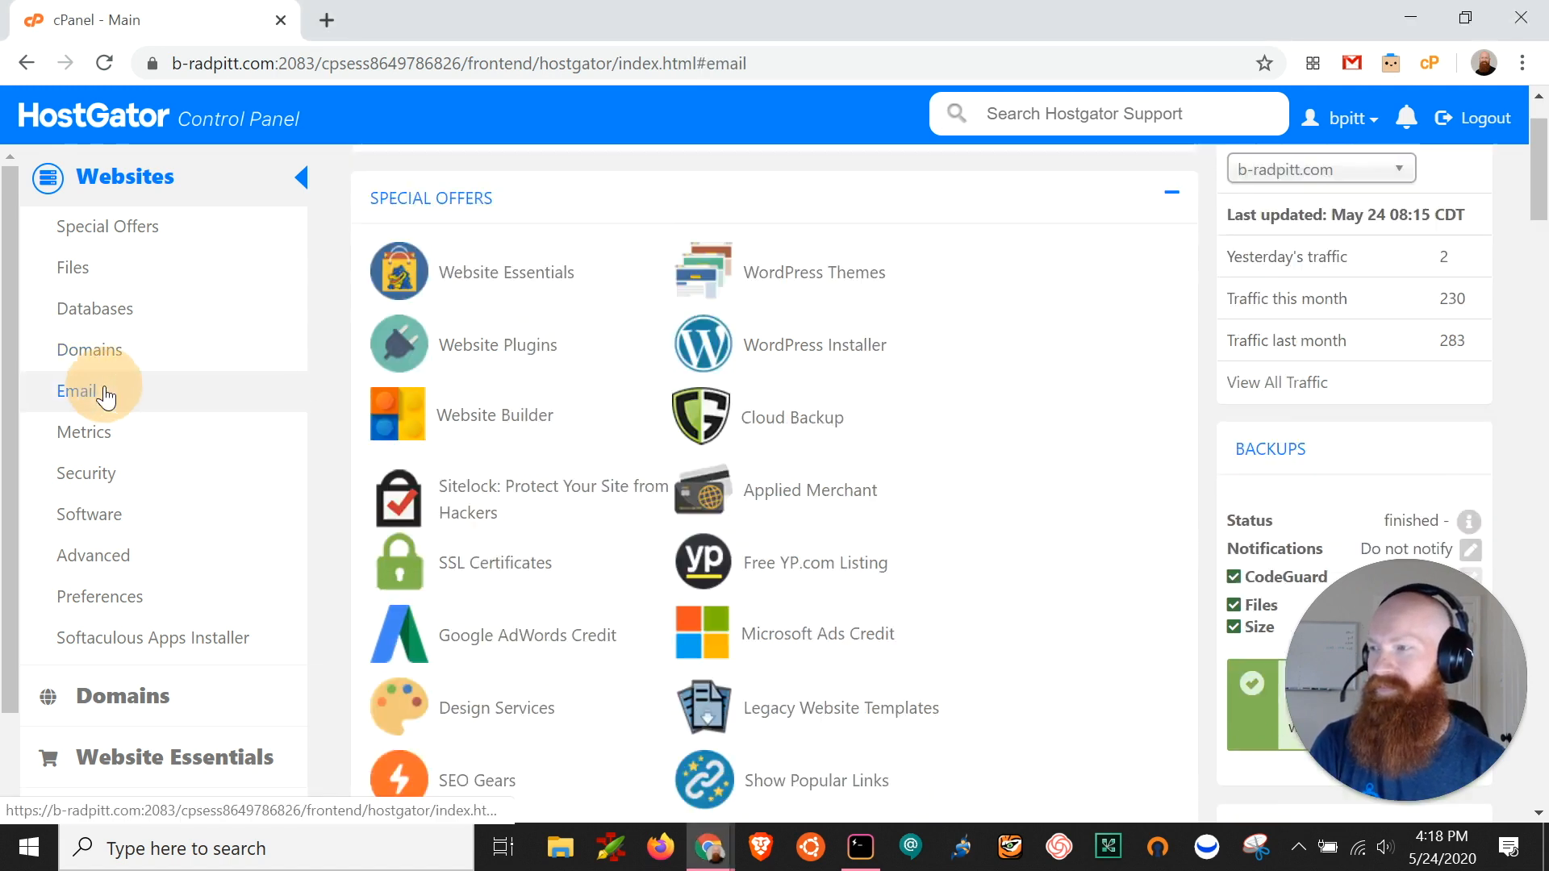
left_click(76, 390)
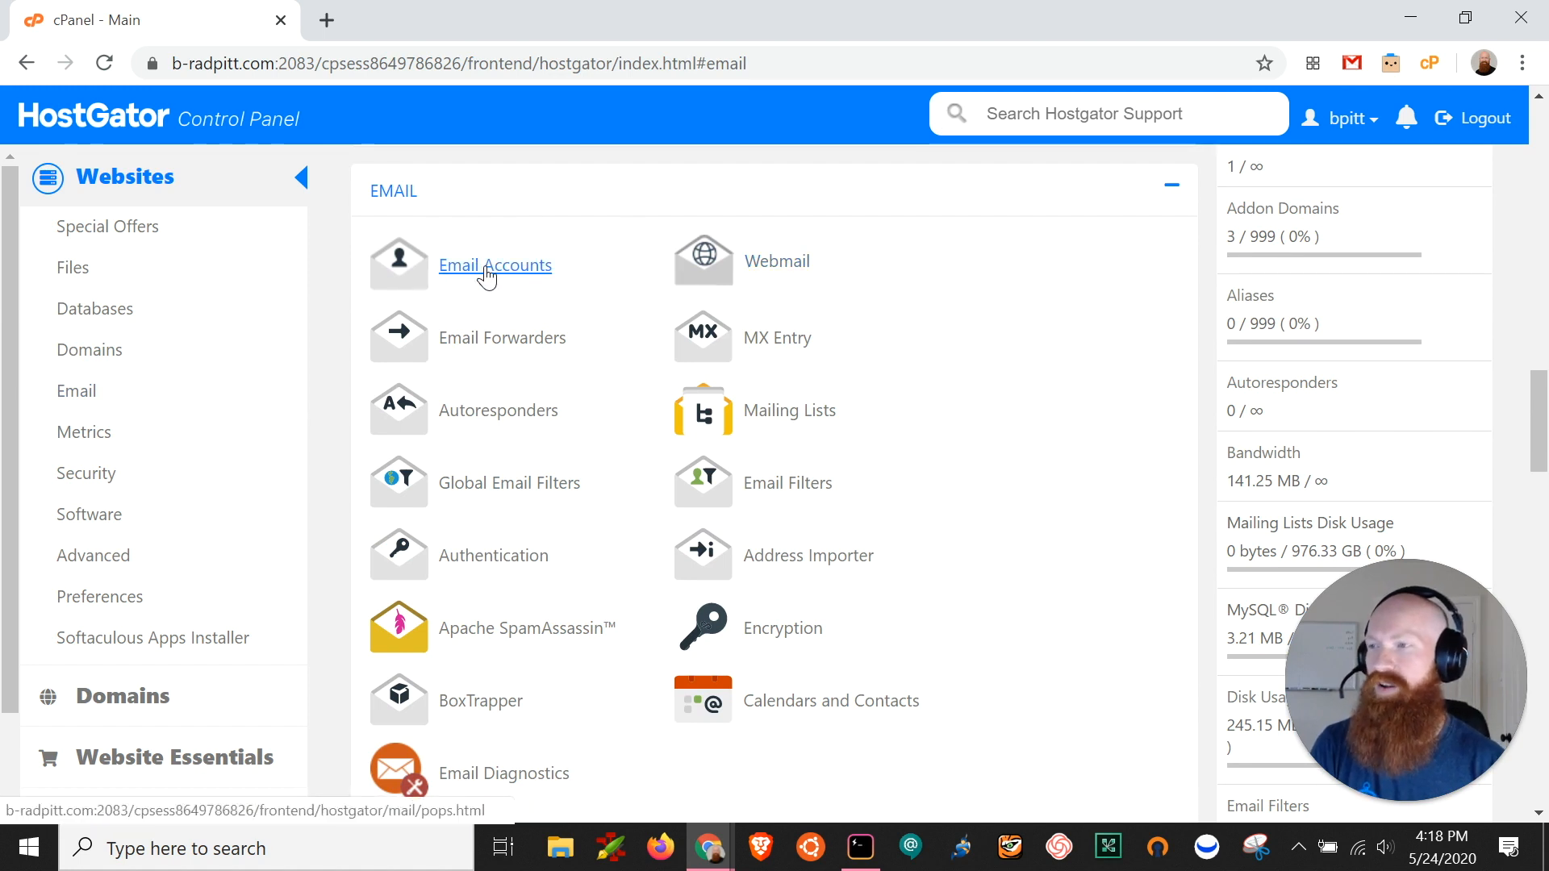
left_click(494, 264)
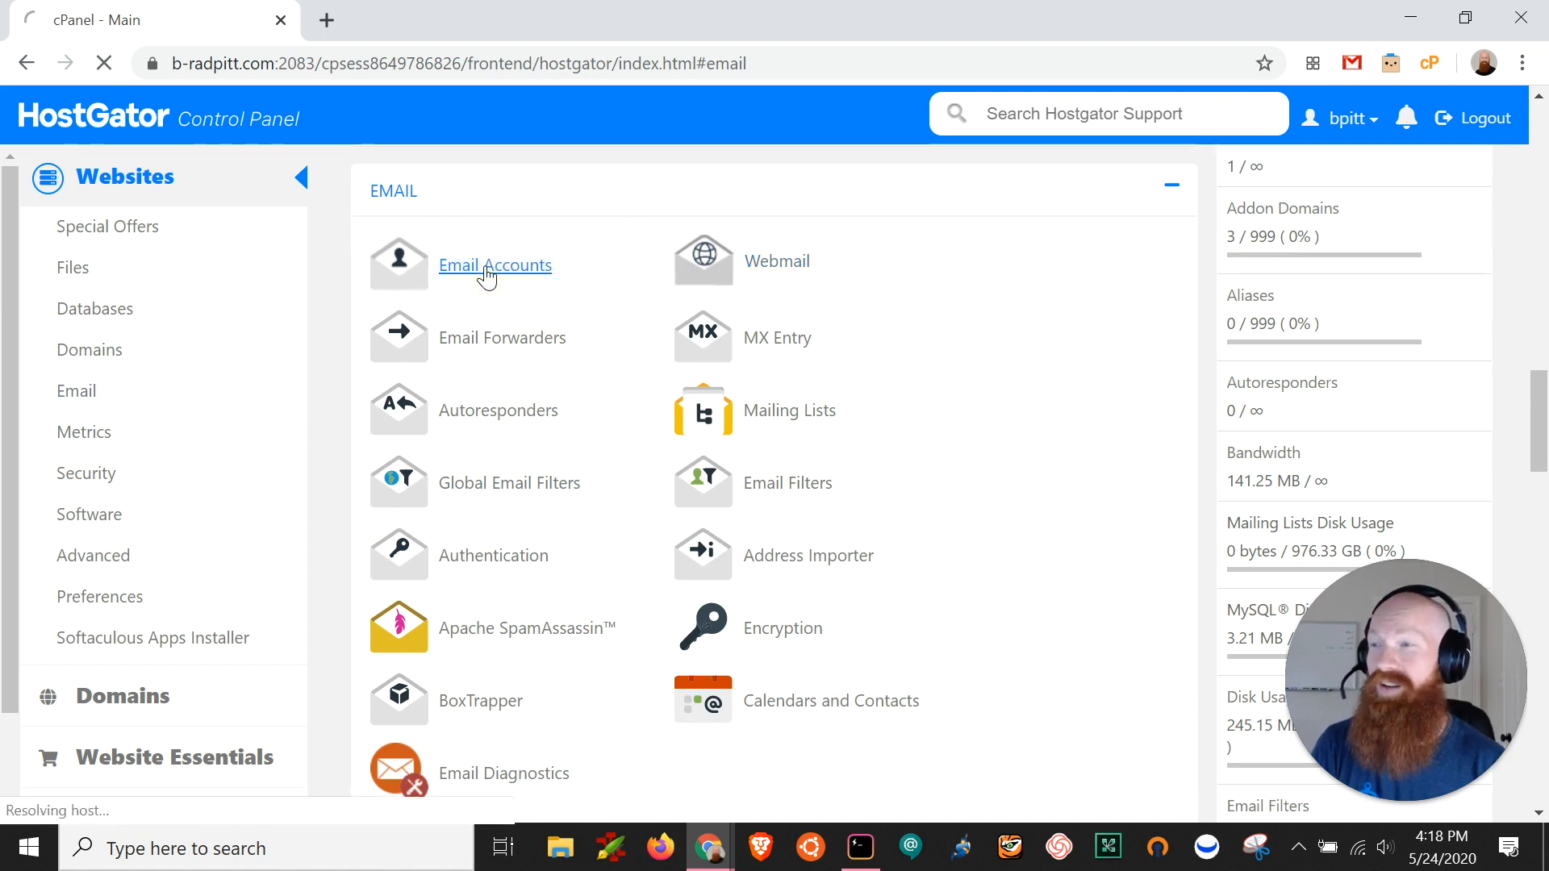
Enter josh as the new address on b-radpitt.com and move to the password field.
left_click(495, 264)
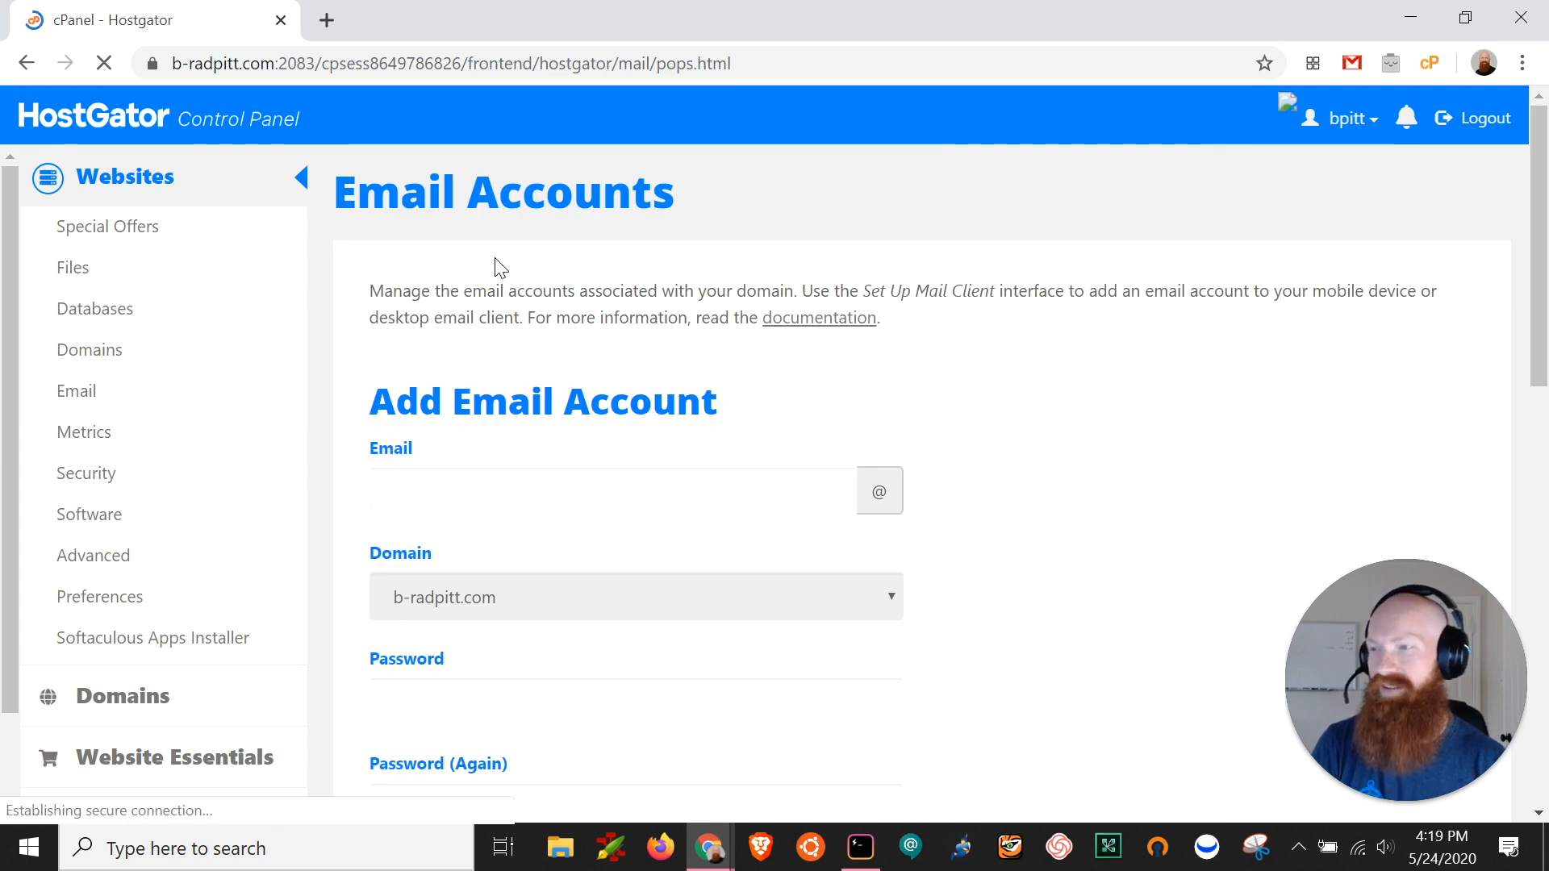
scroll("down", 3)
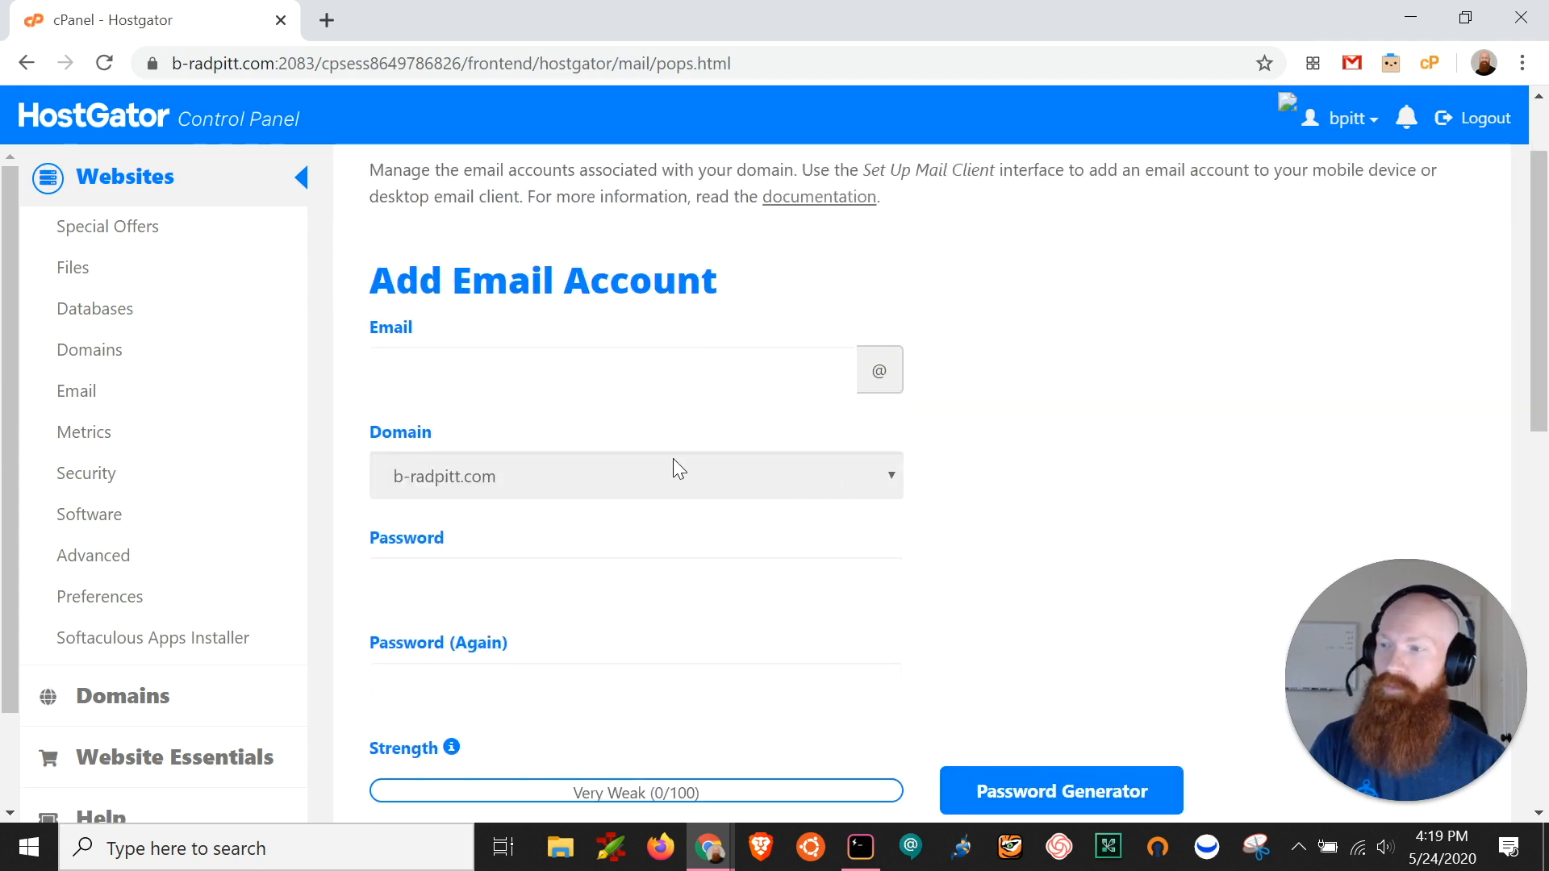
mouse_move(660, 489)
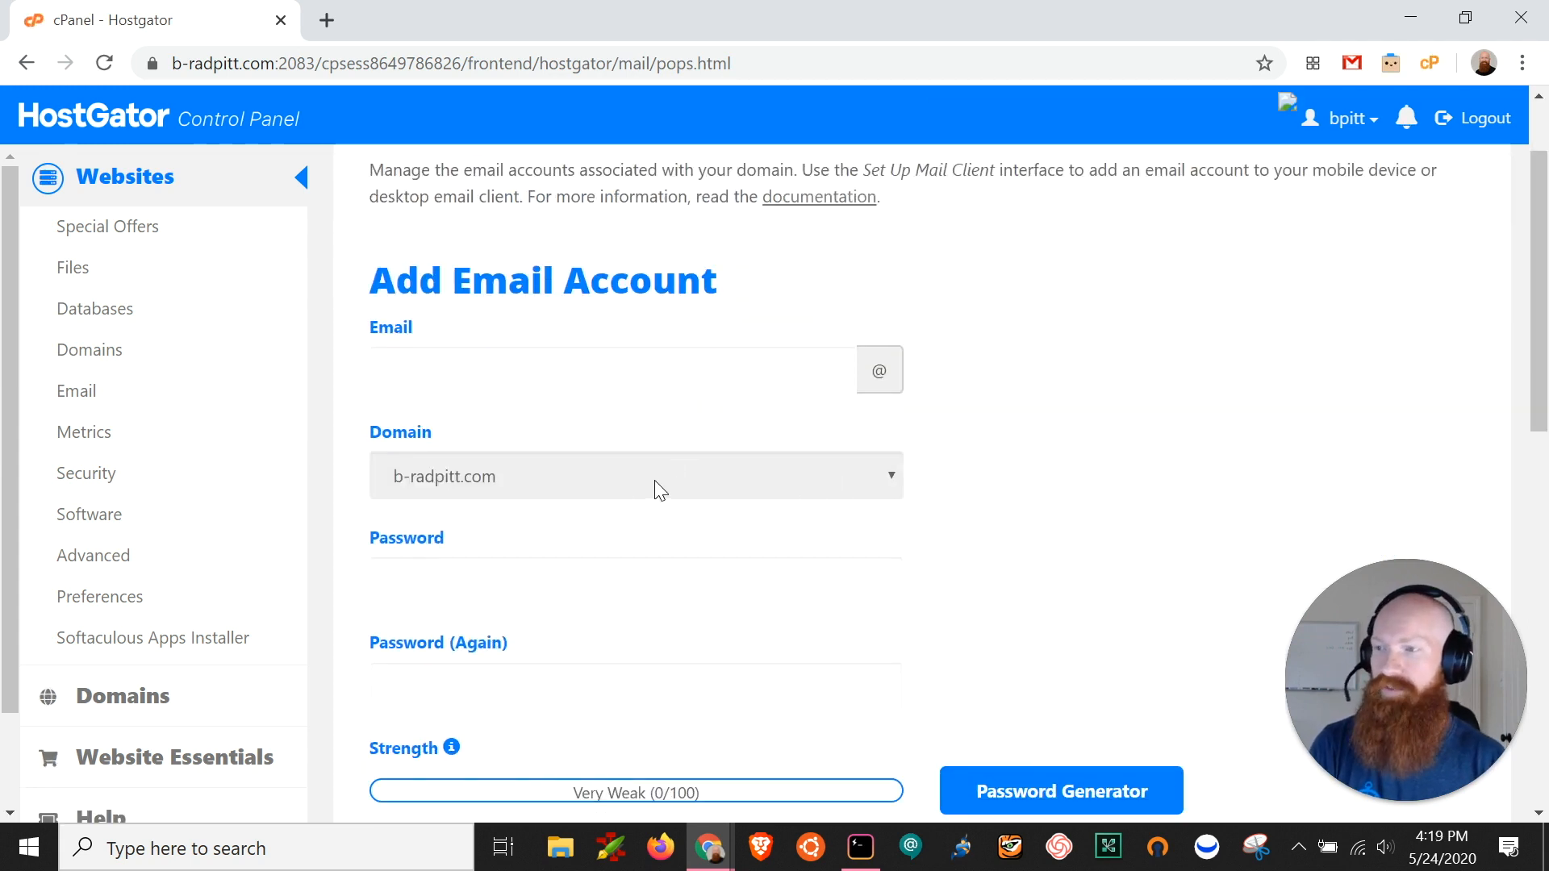
left_click(635, 476)
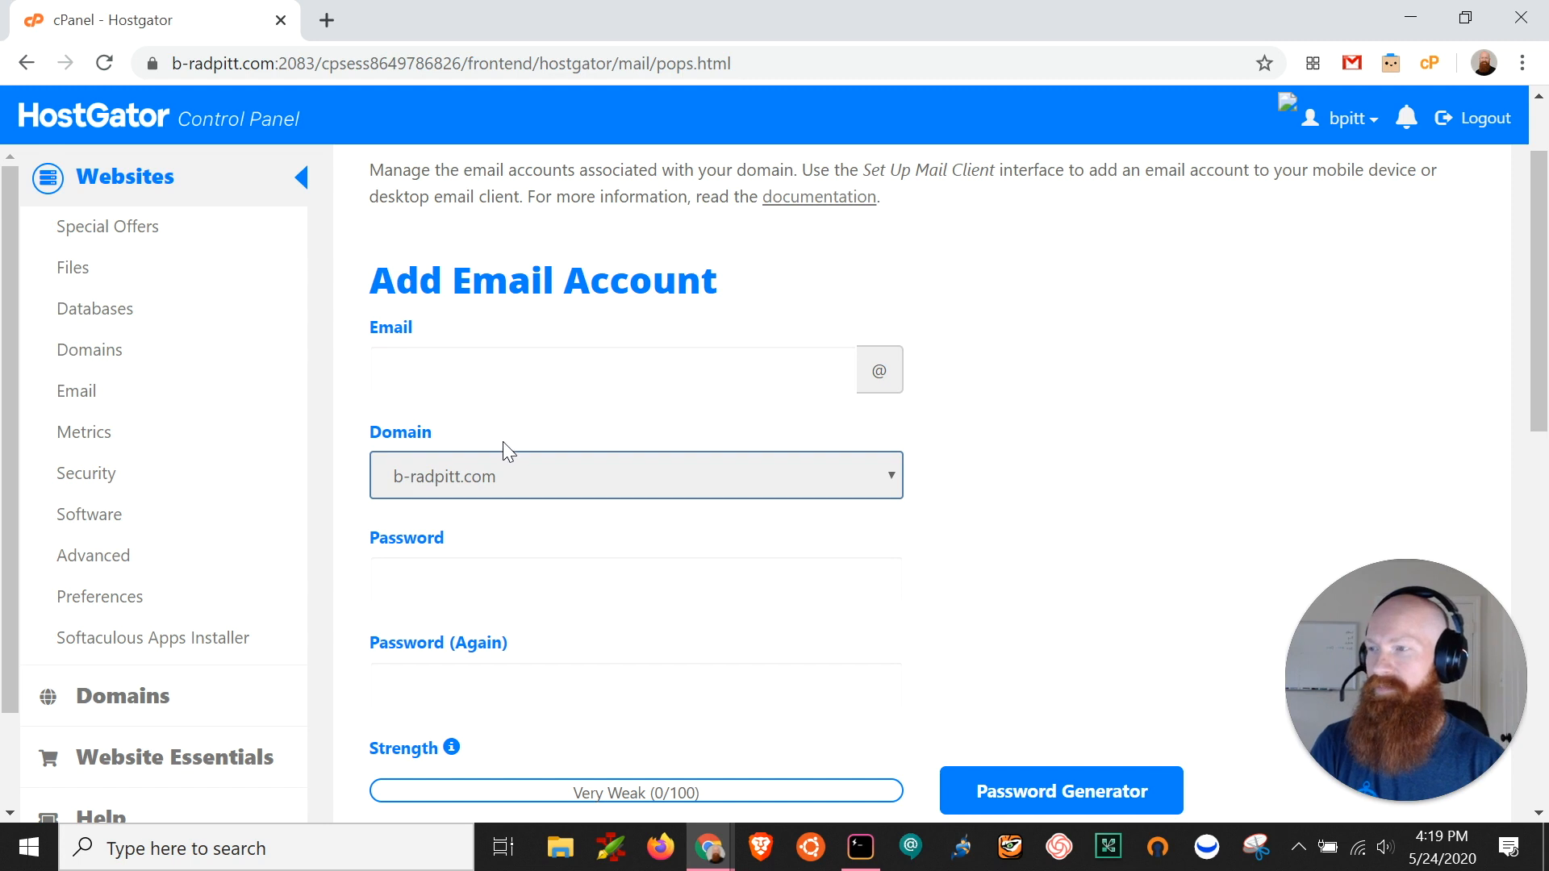
left_click(613, 368)
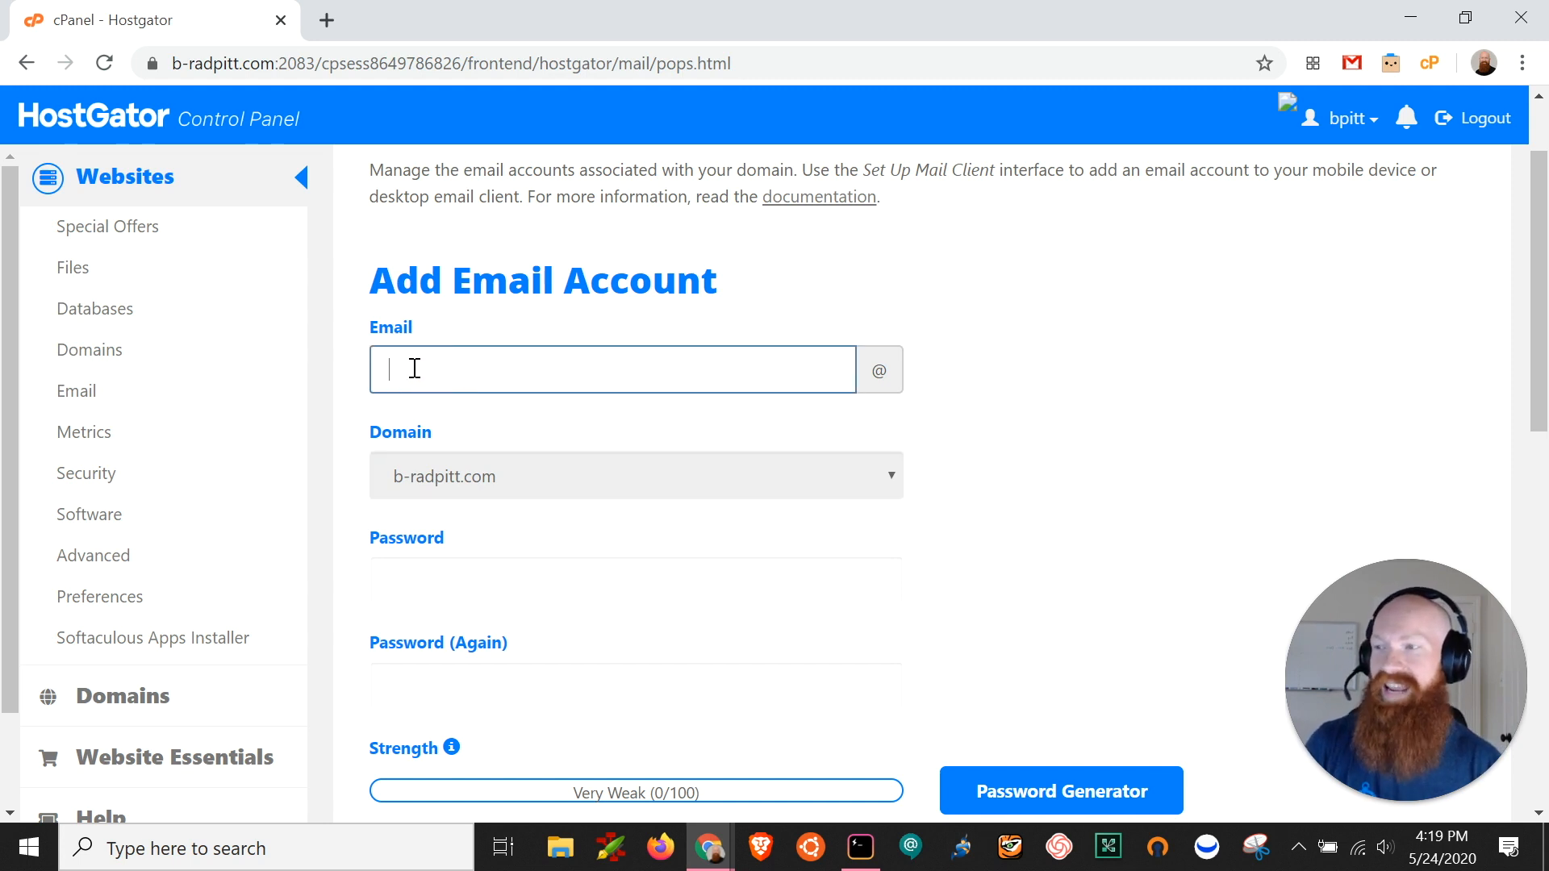
type("jd")
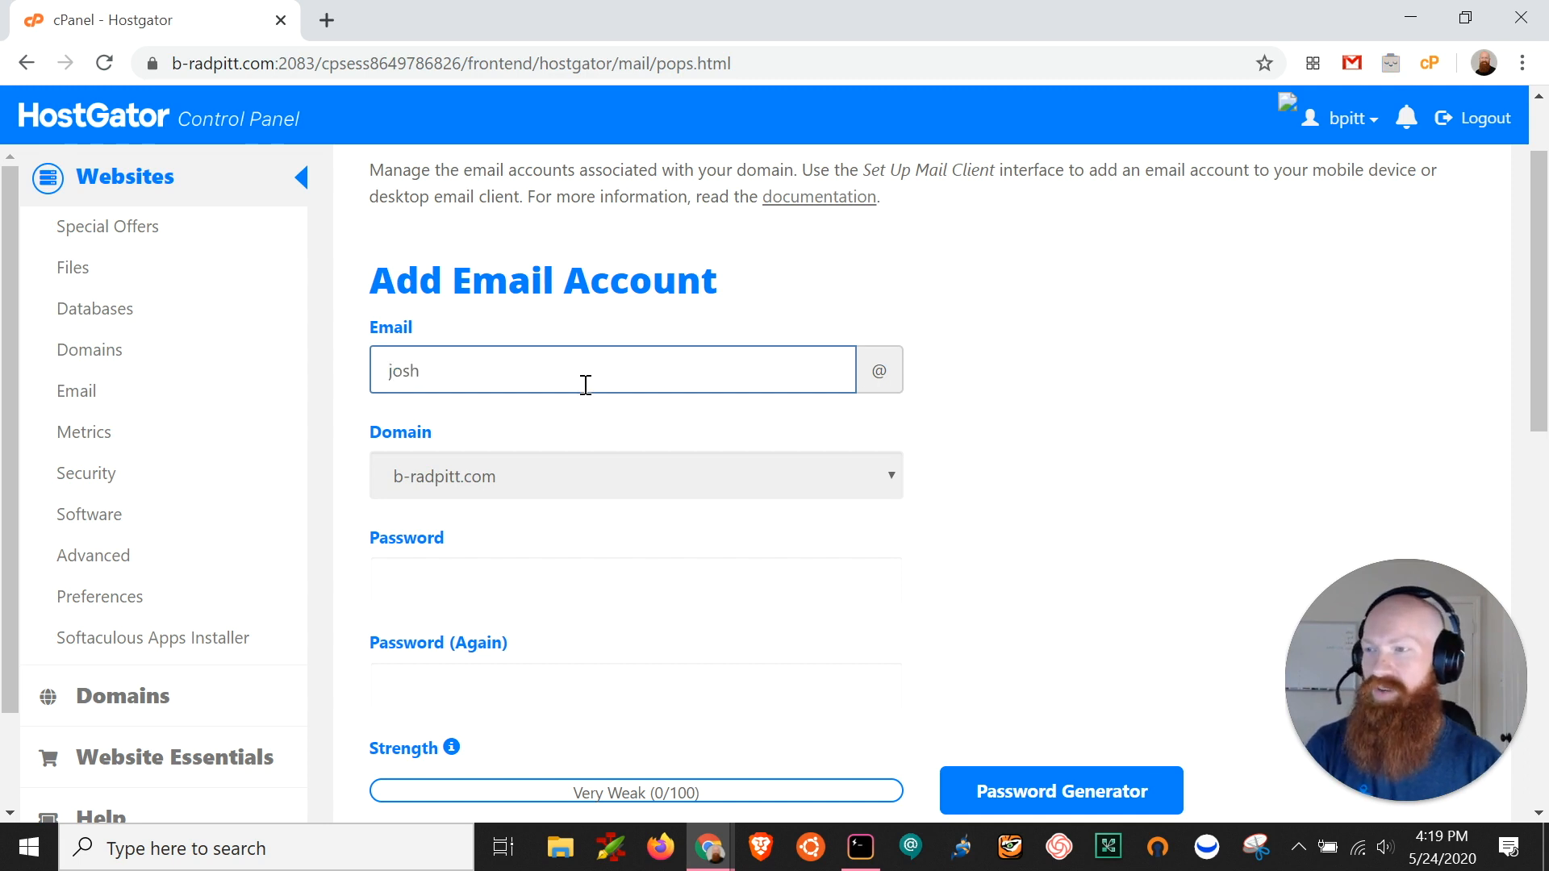
mouse_move(484, 491)
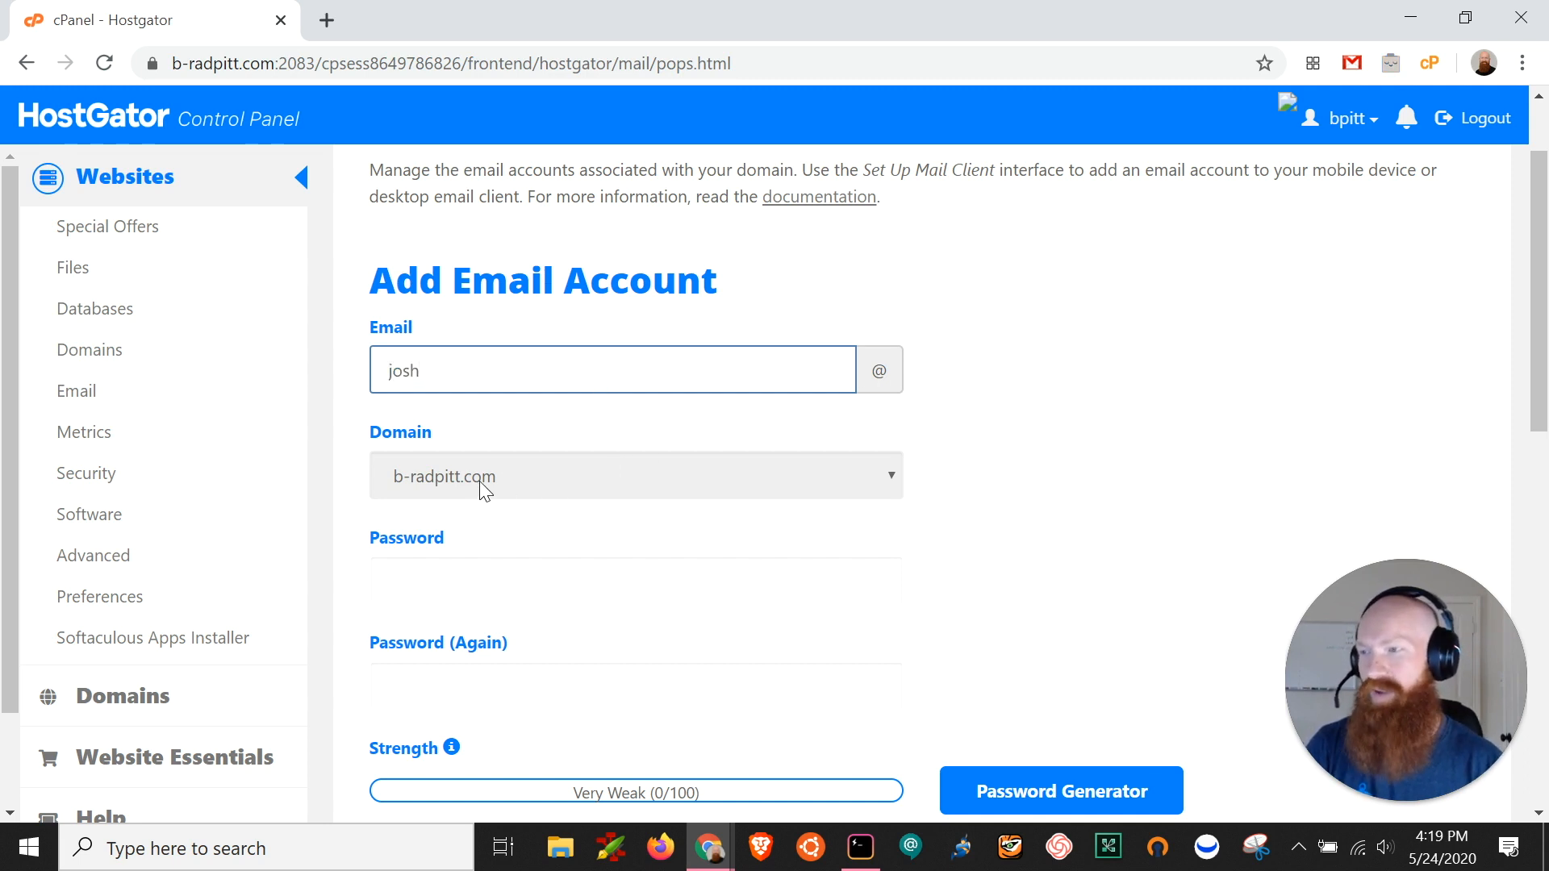
scroll("down", 3)
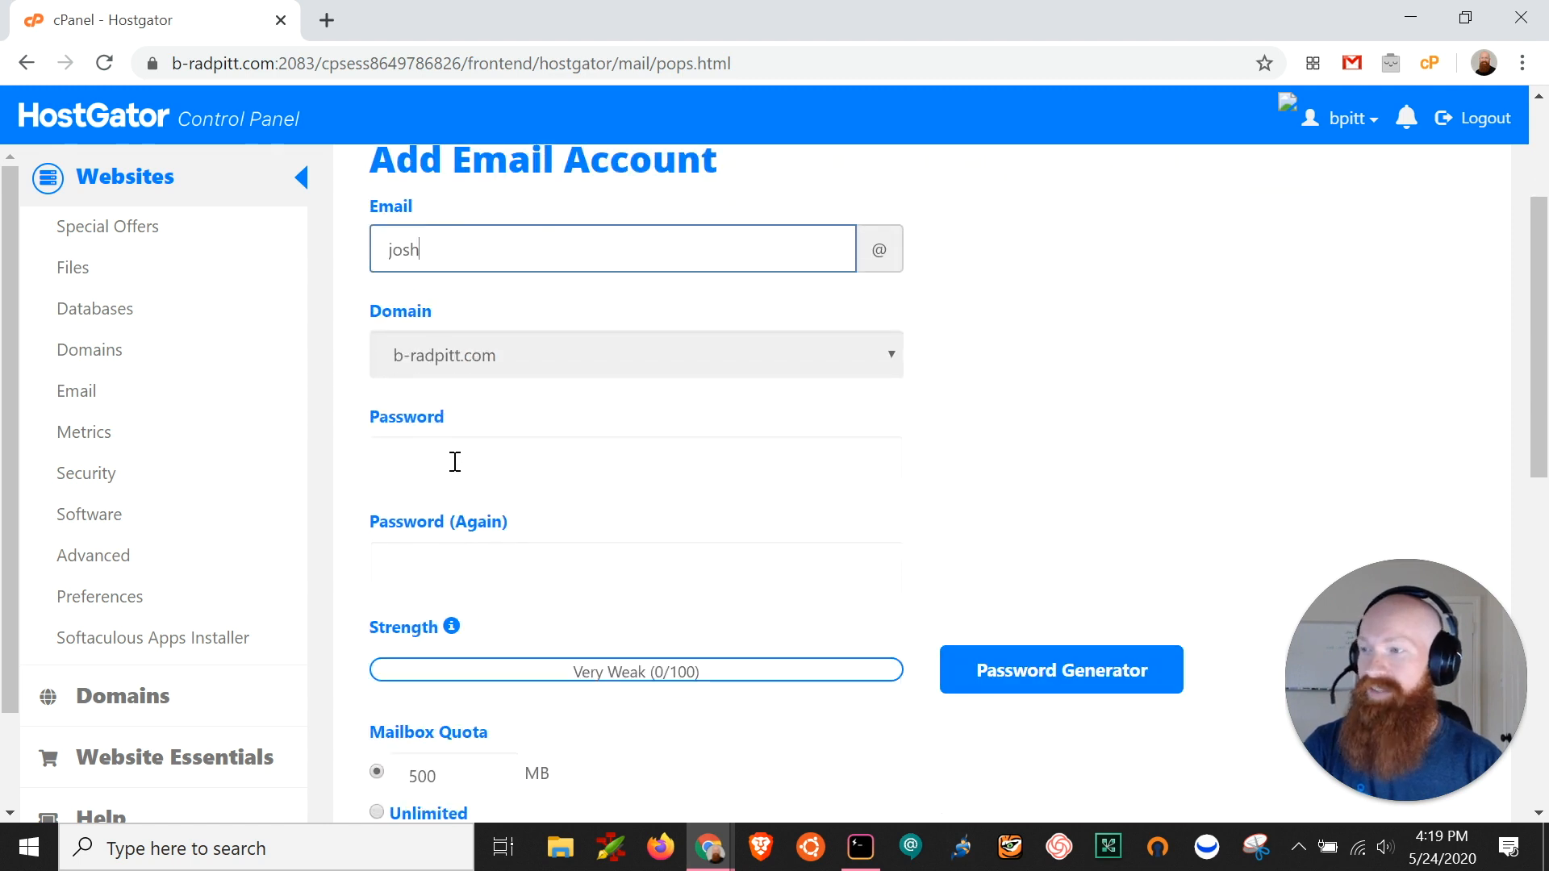
left_click(634, 459)
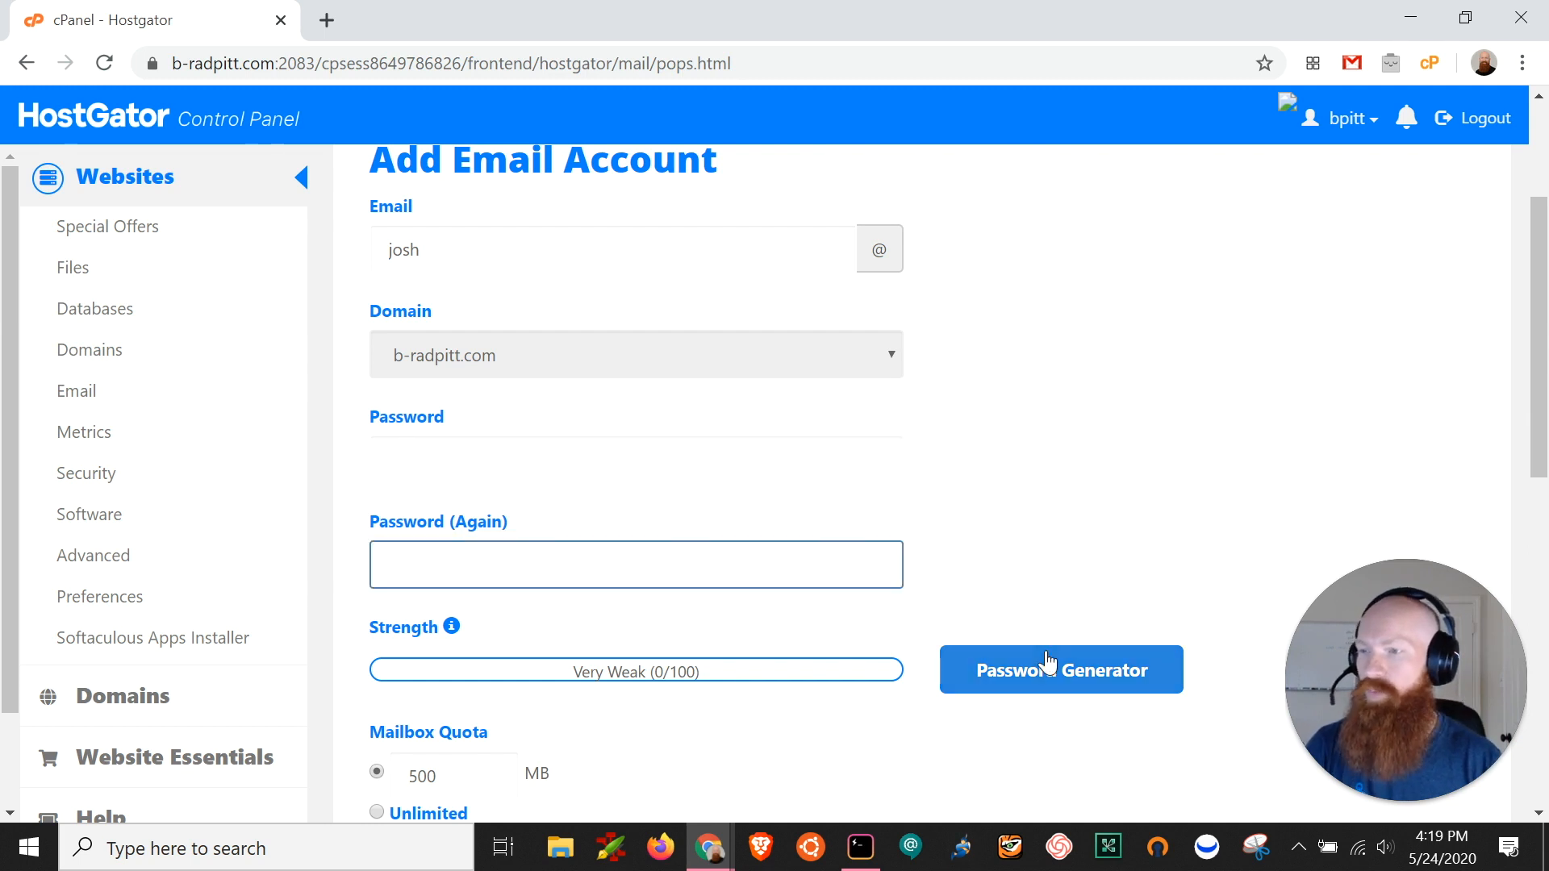
Generate a very strong password, confirm it was copied, and apply it to josh.
left_click(635, 564)
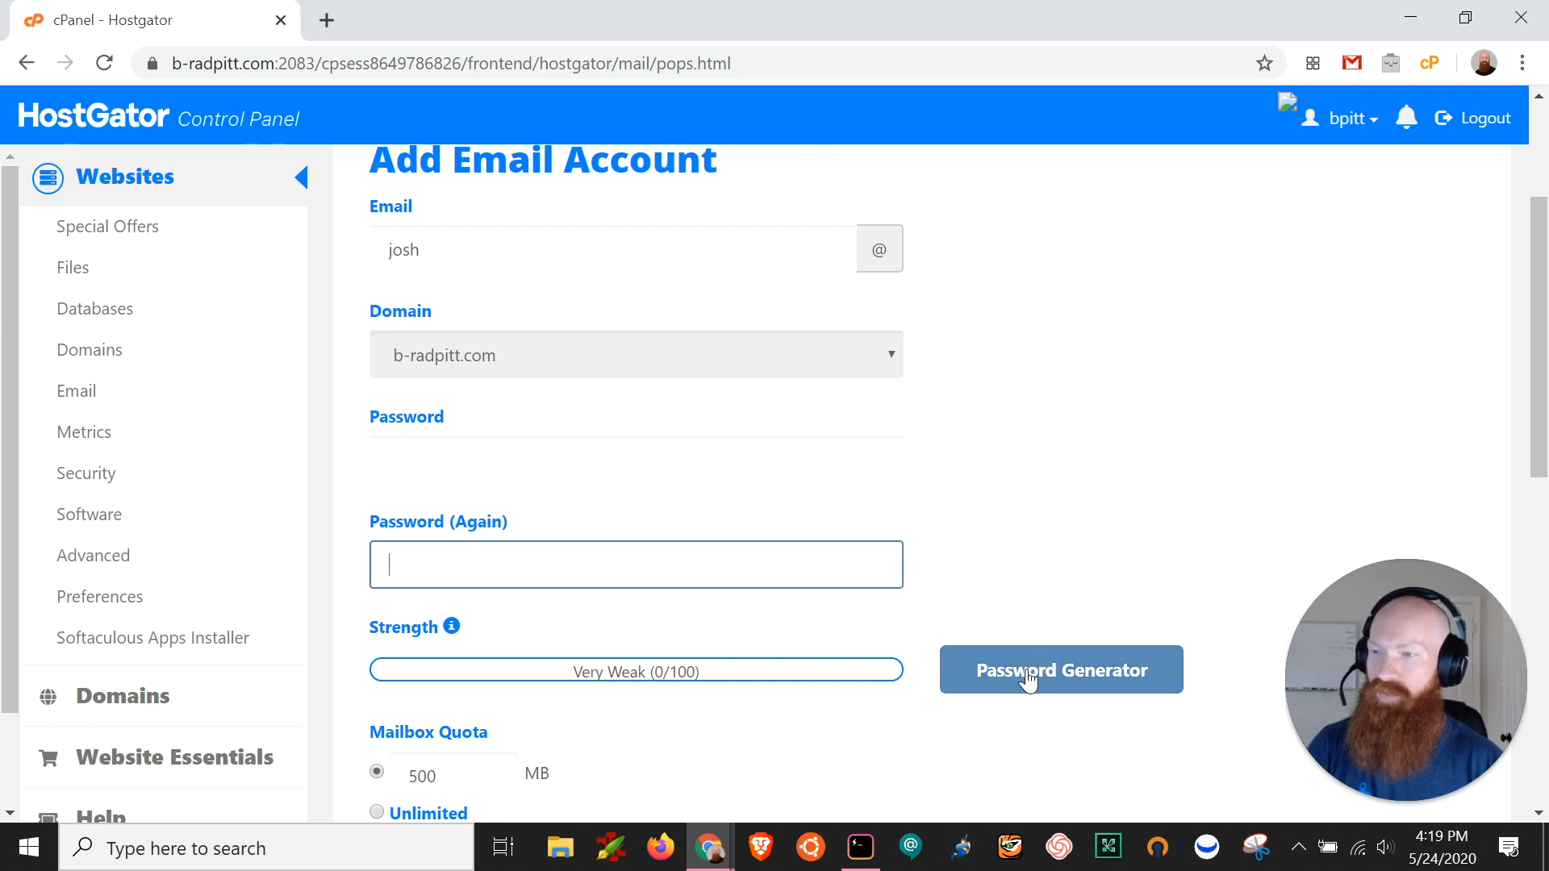
left_click(1060, 668)
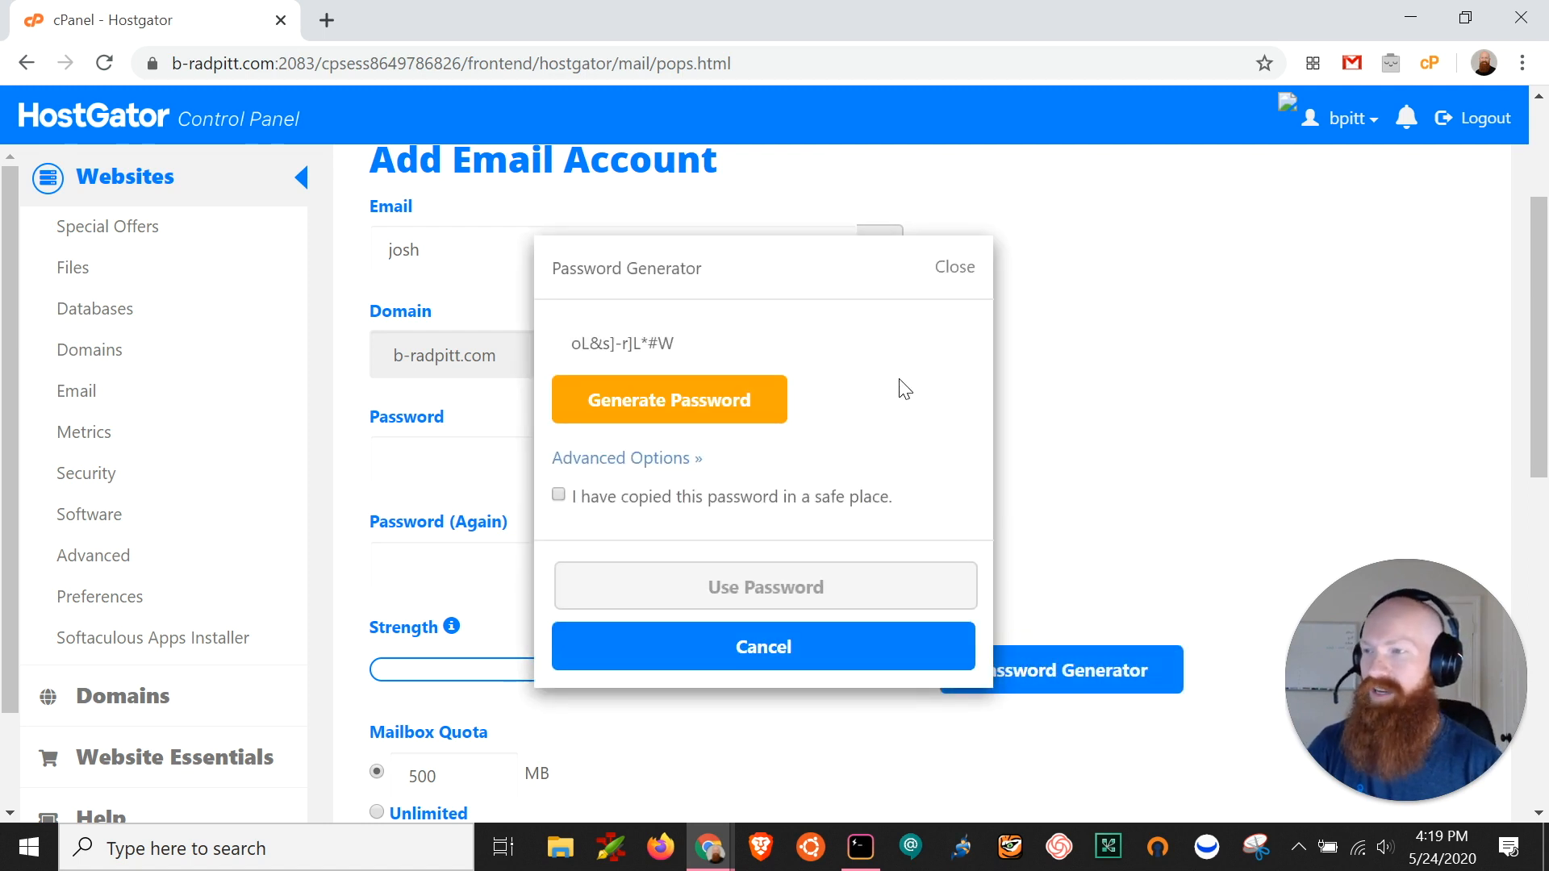
double_click(620, 343)
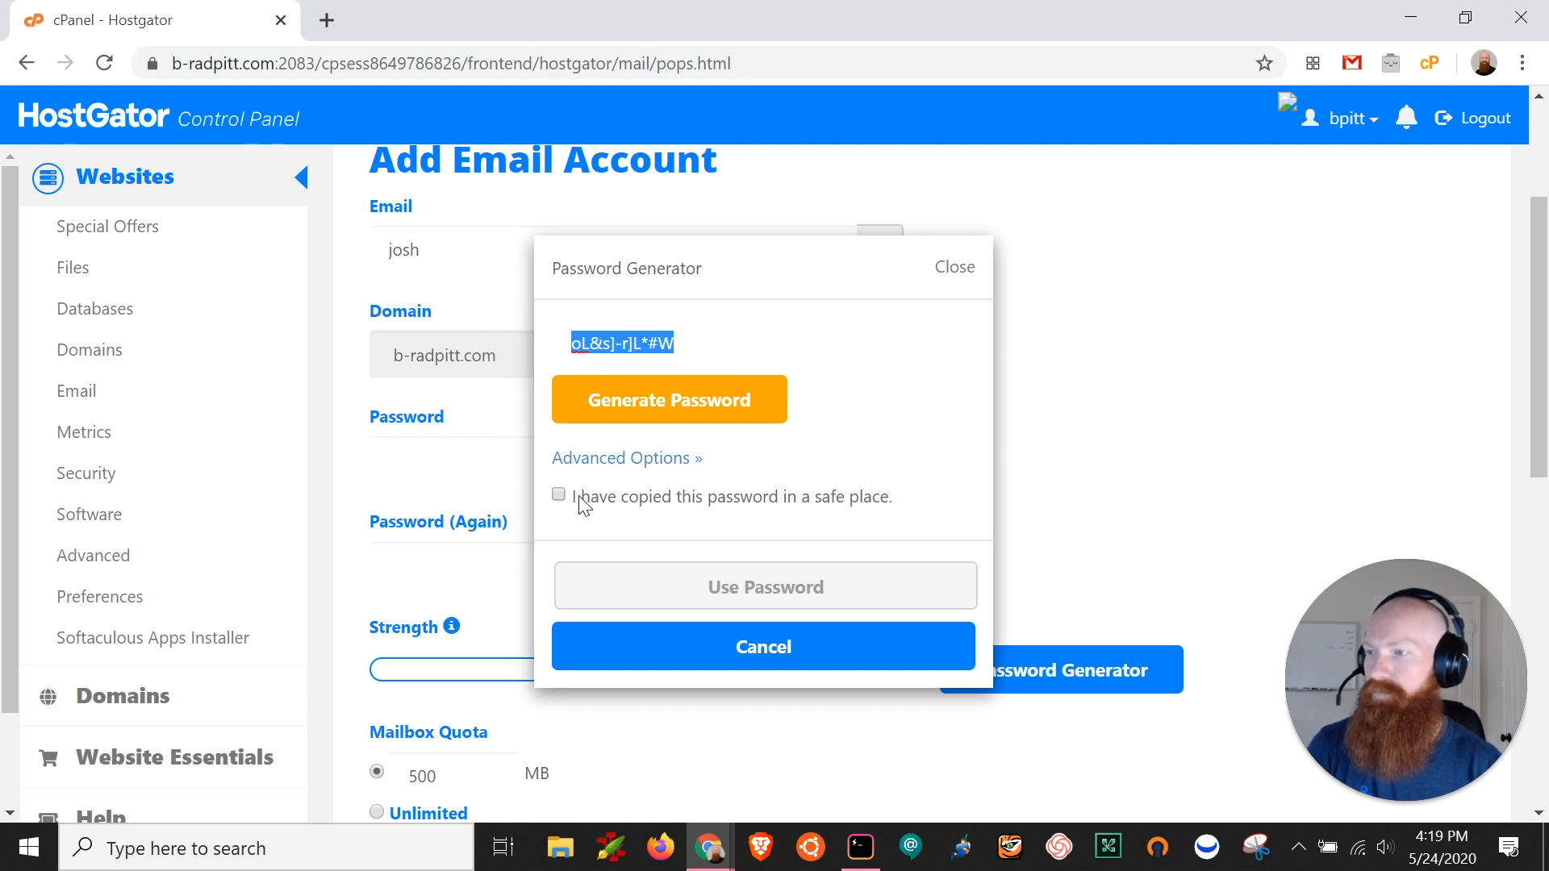
left_click(559, 494)
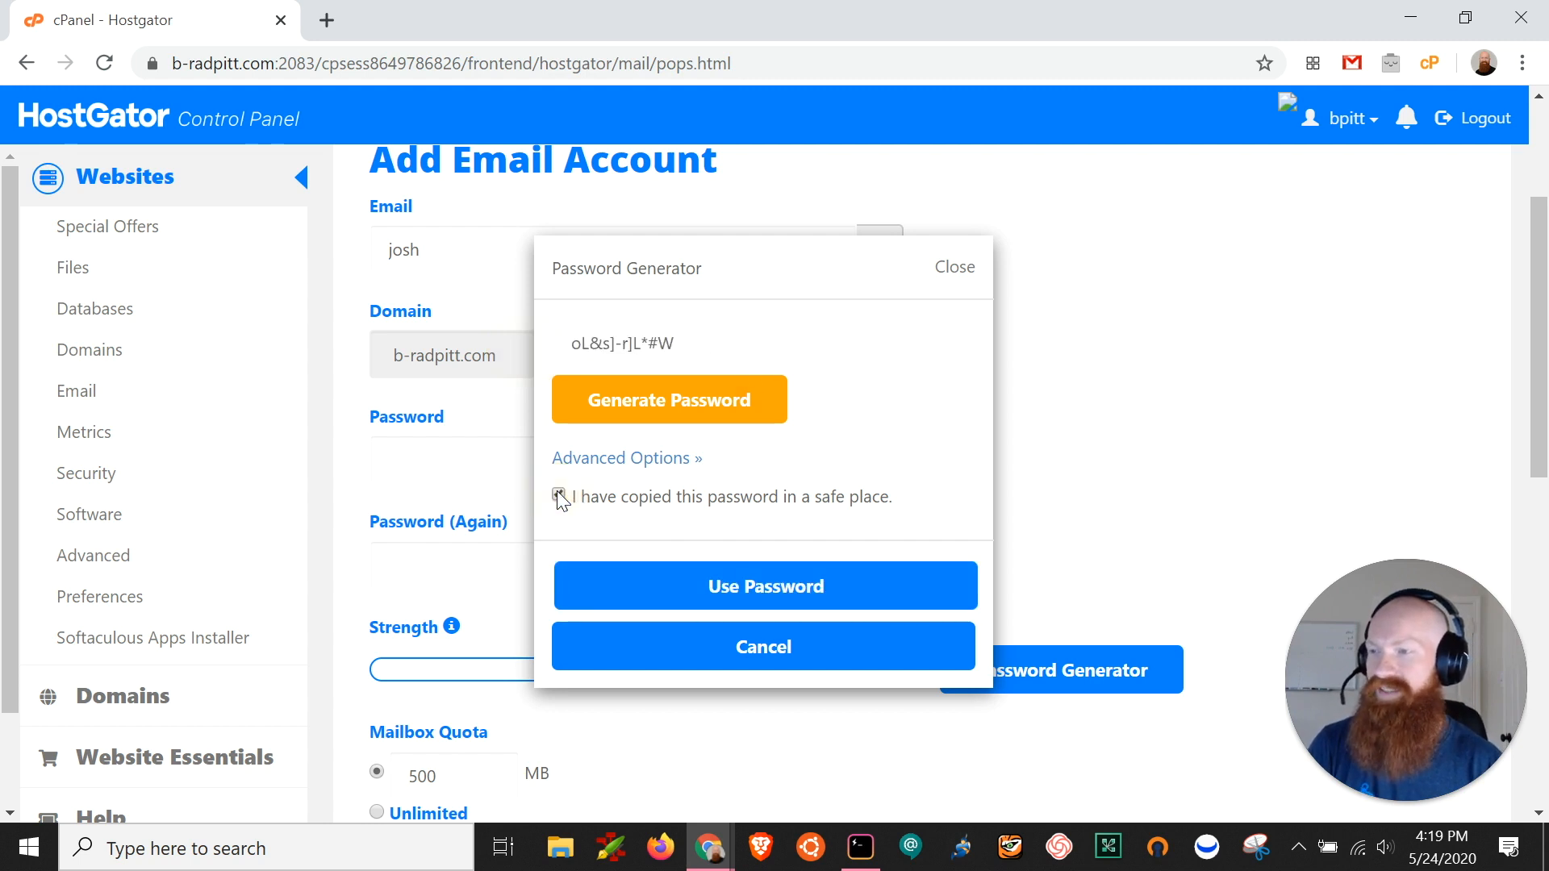
left_click(558, 495)
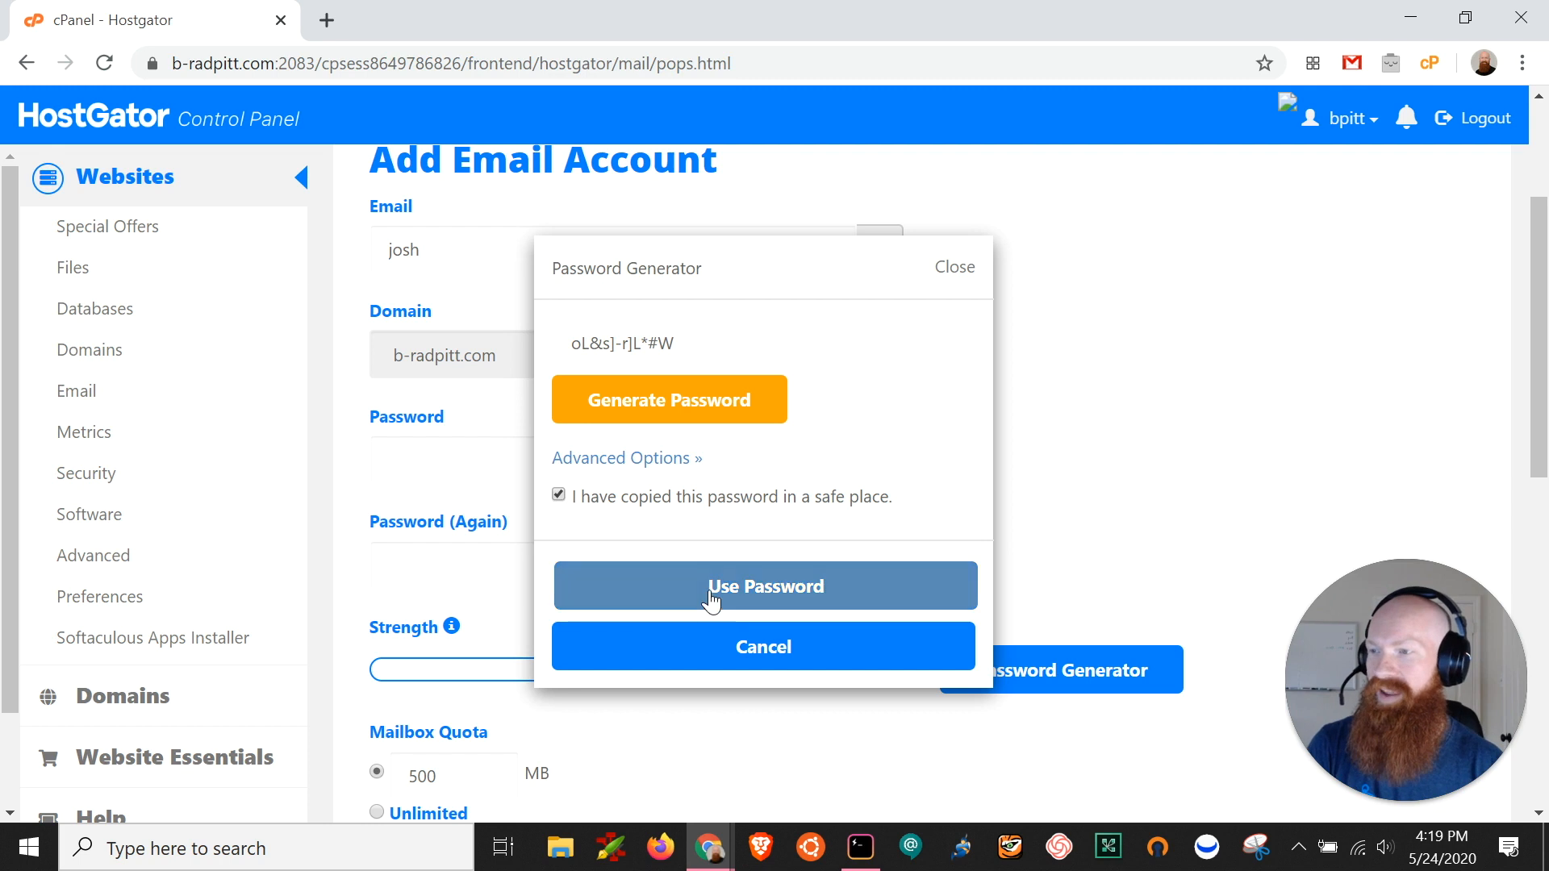
left_click(764, 585)
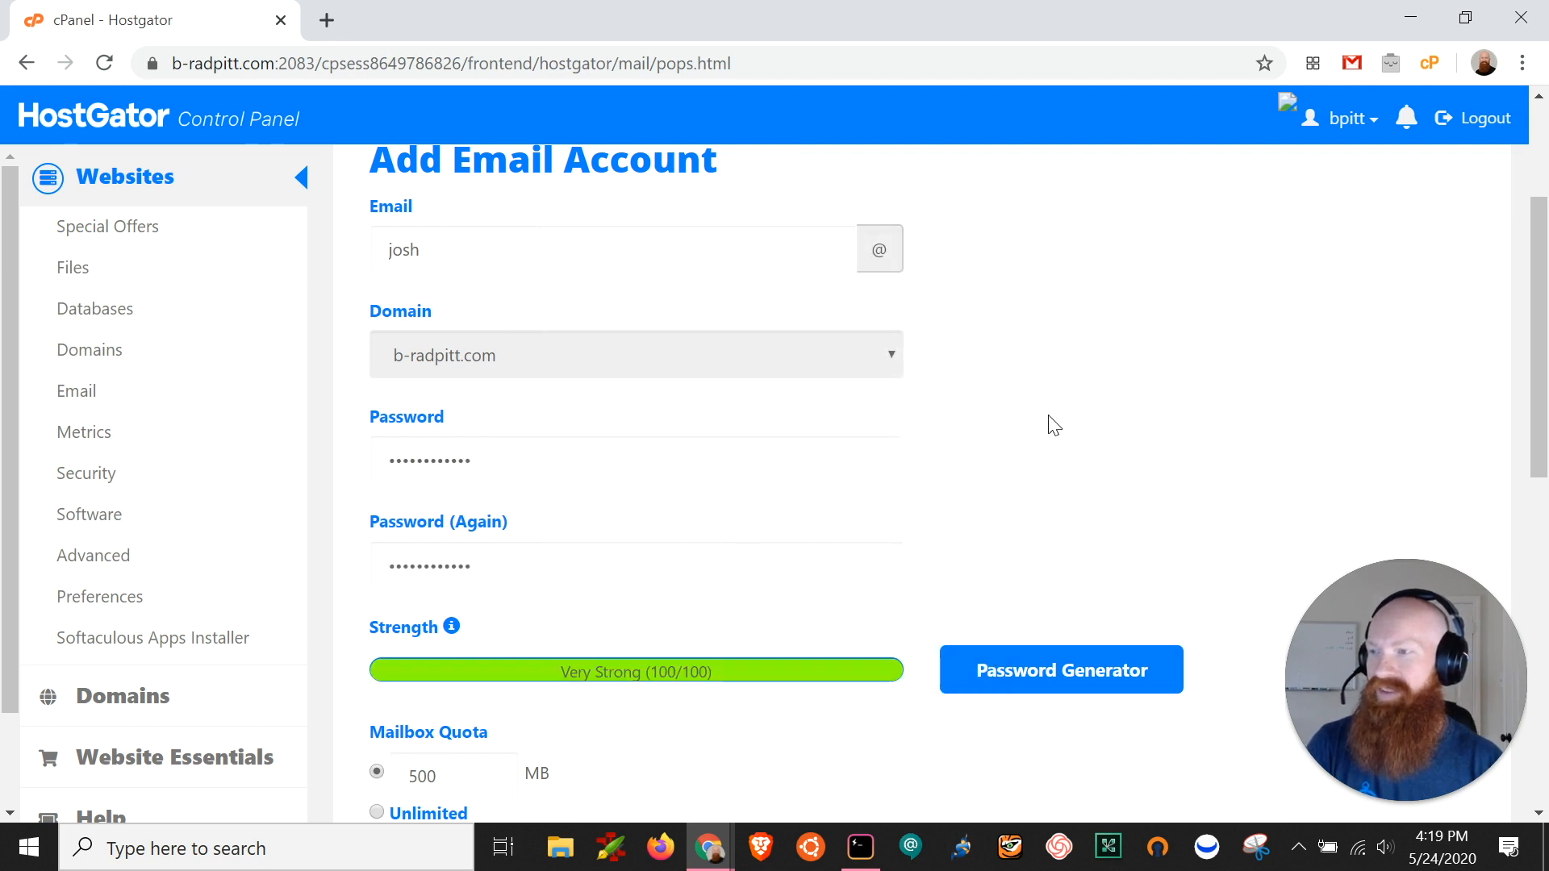
Change the josh mailbox quota from 500 MB to Unlimited.
scroll("down", 3)
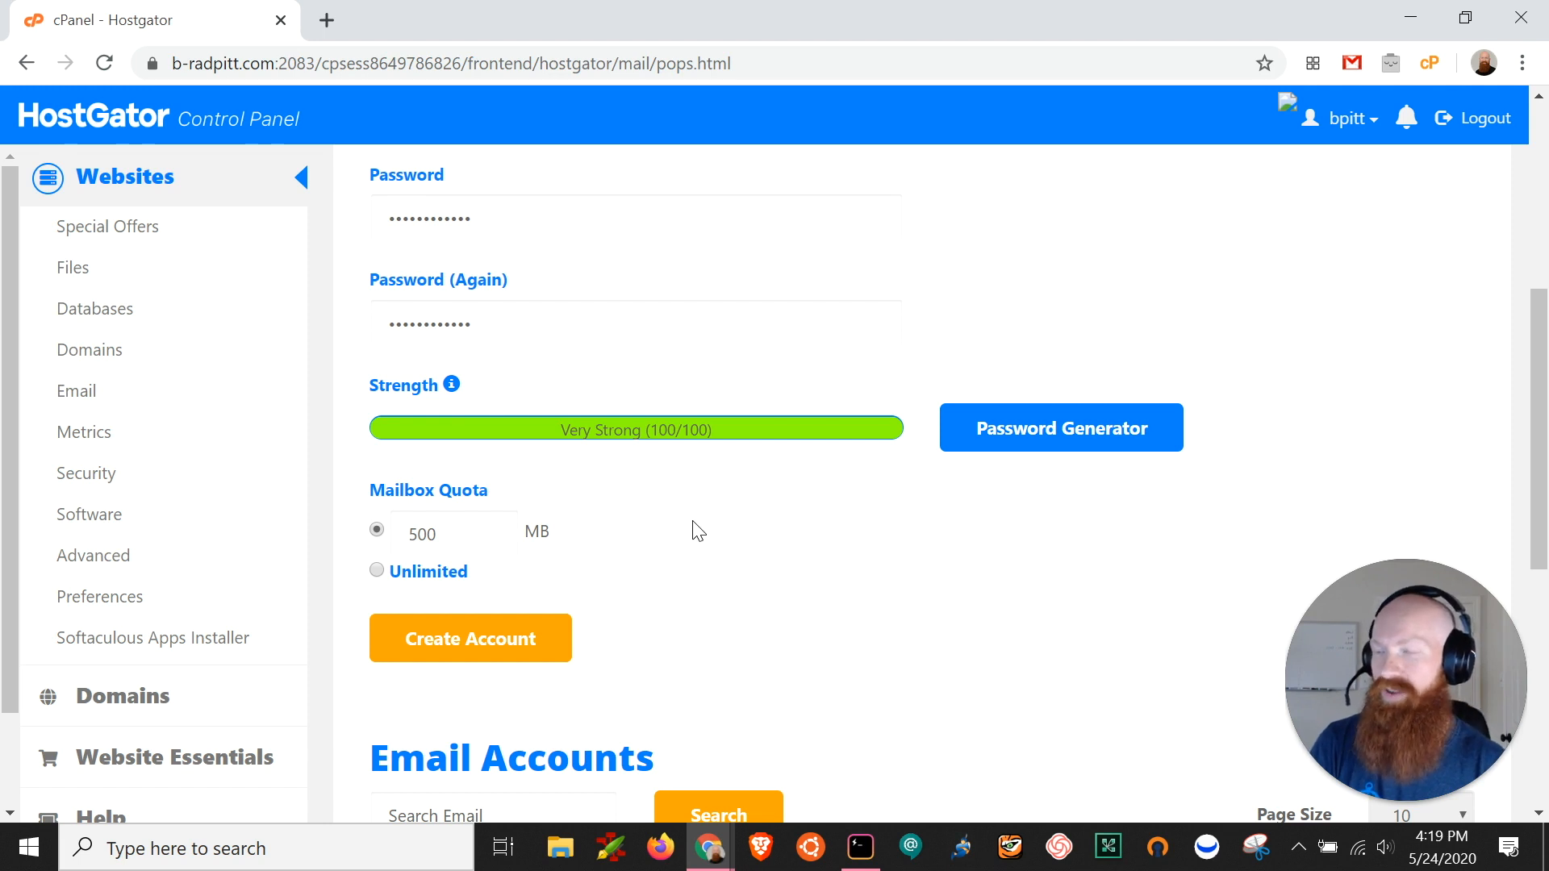
left_click(376, 570)
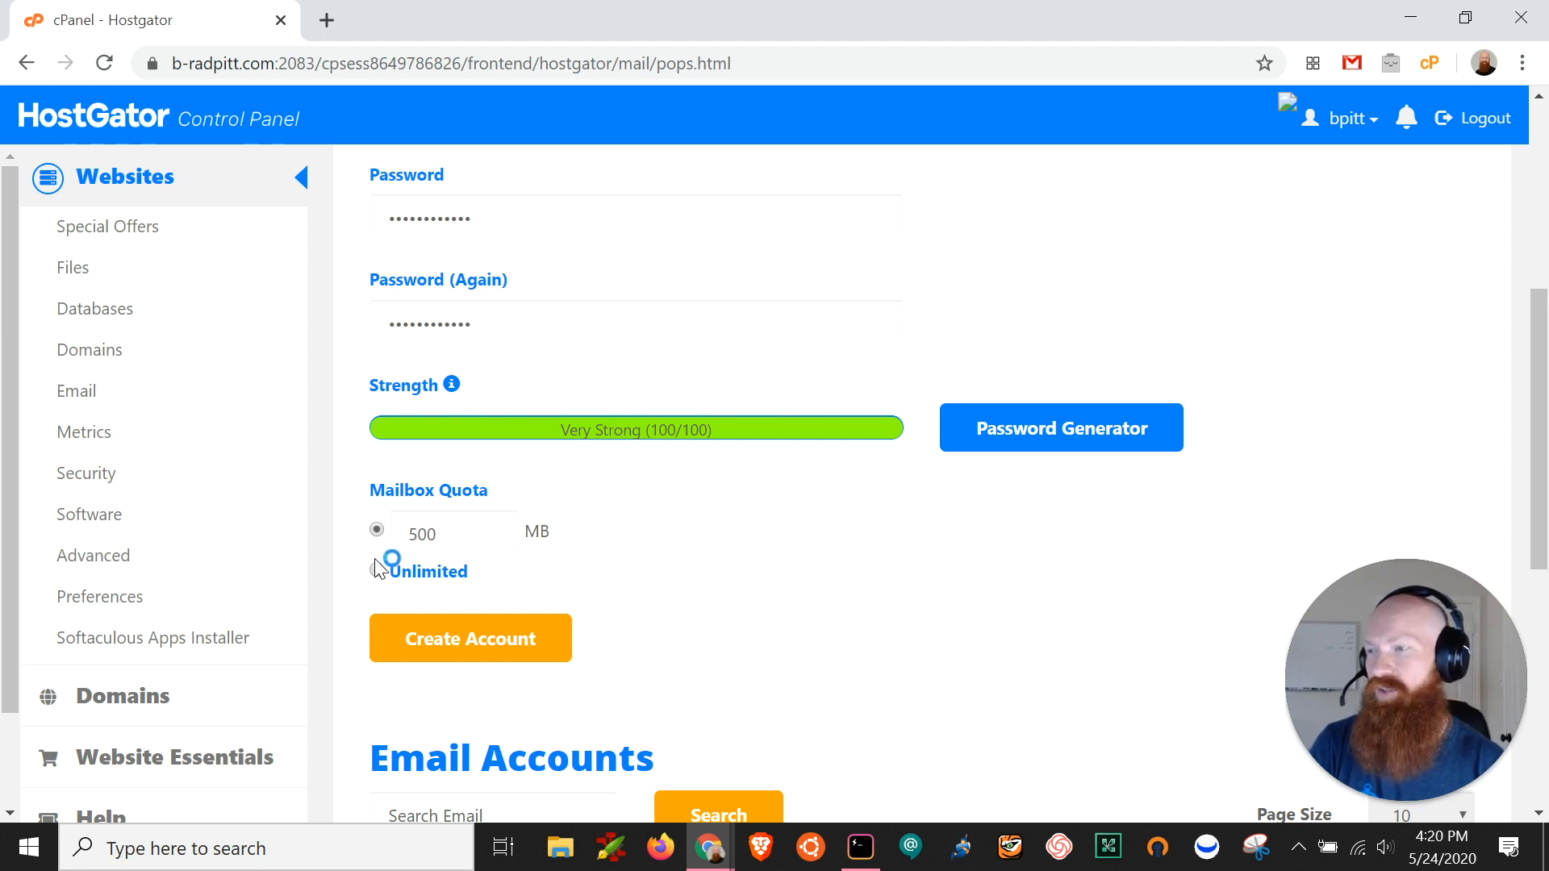
left_click(377, 571)
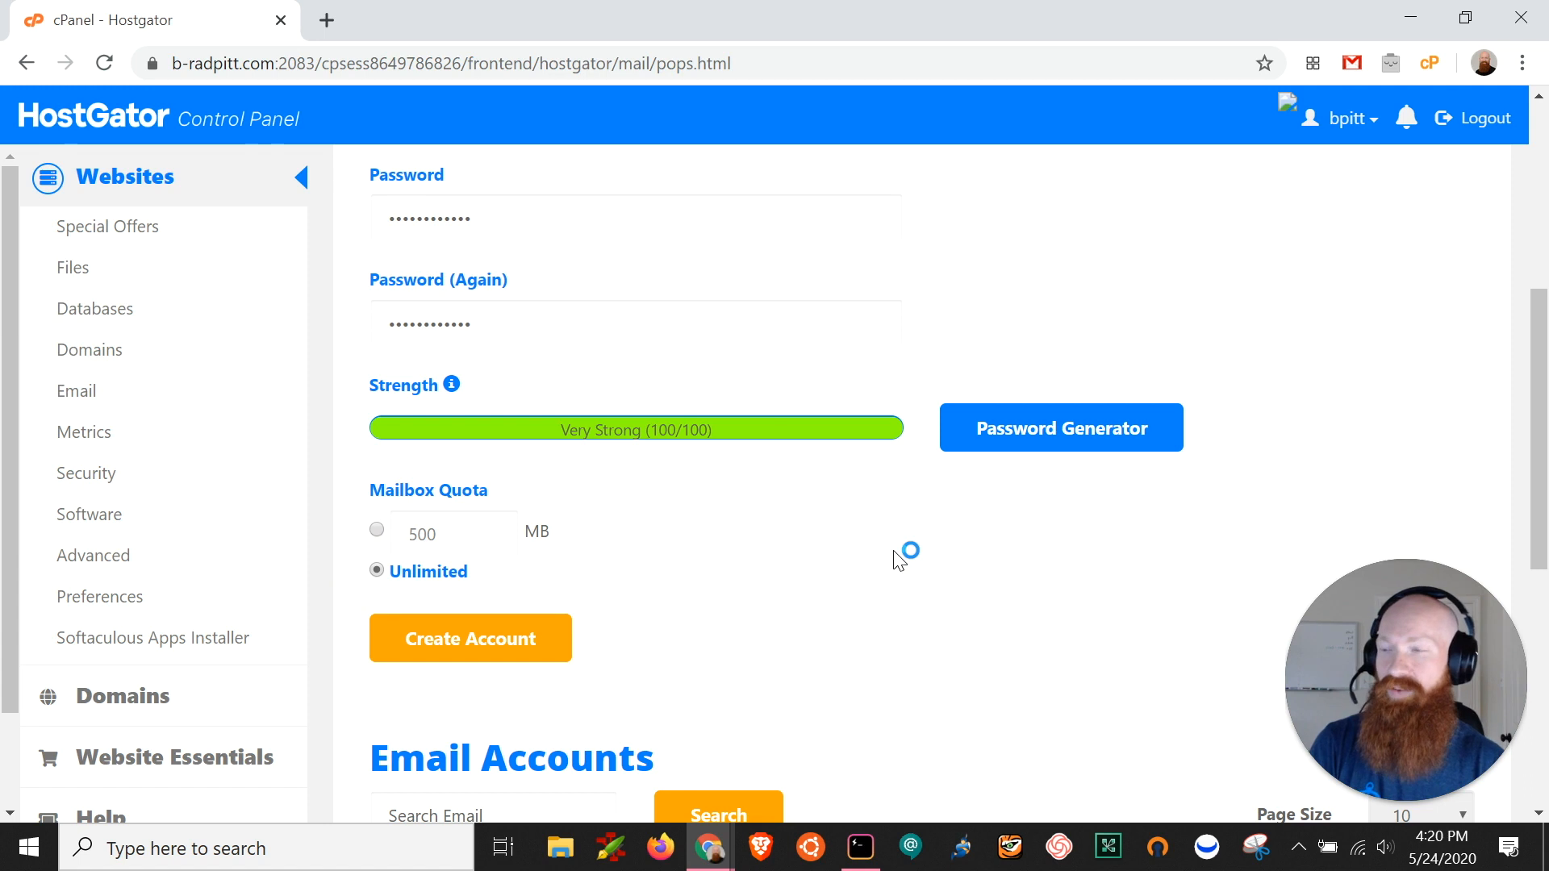
mouse_move(898, 560)
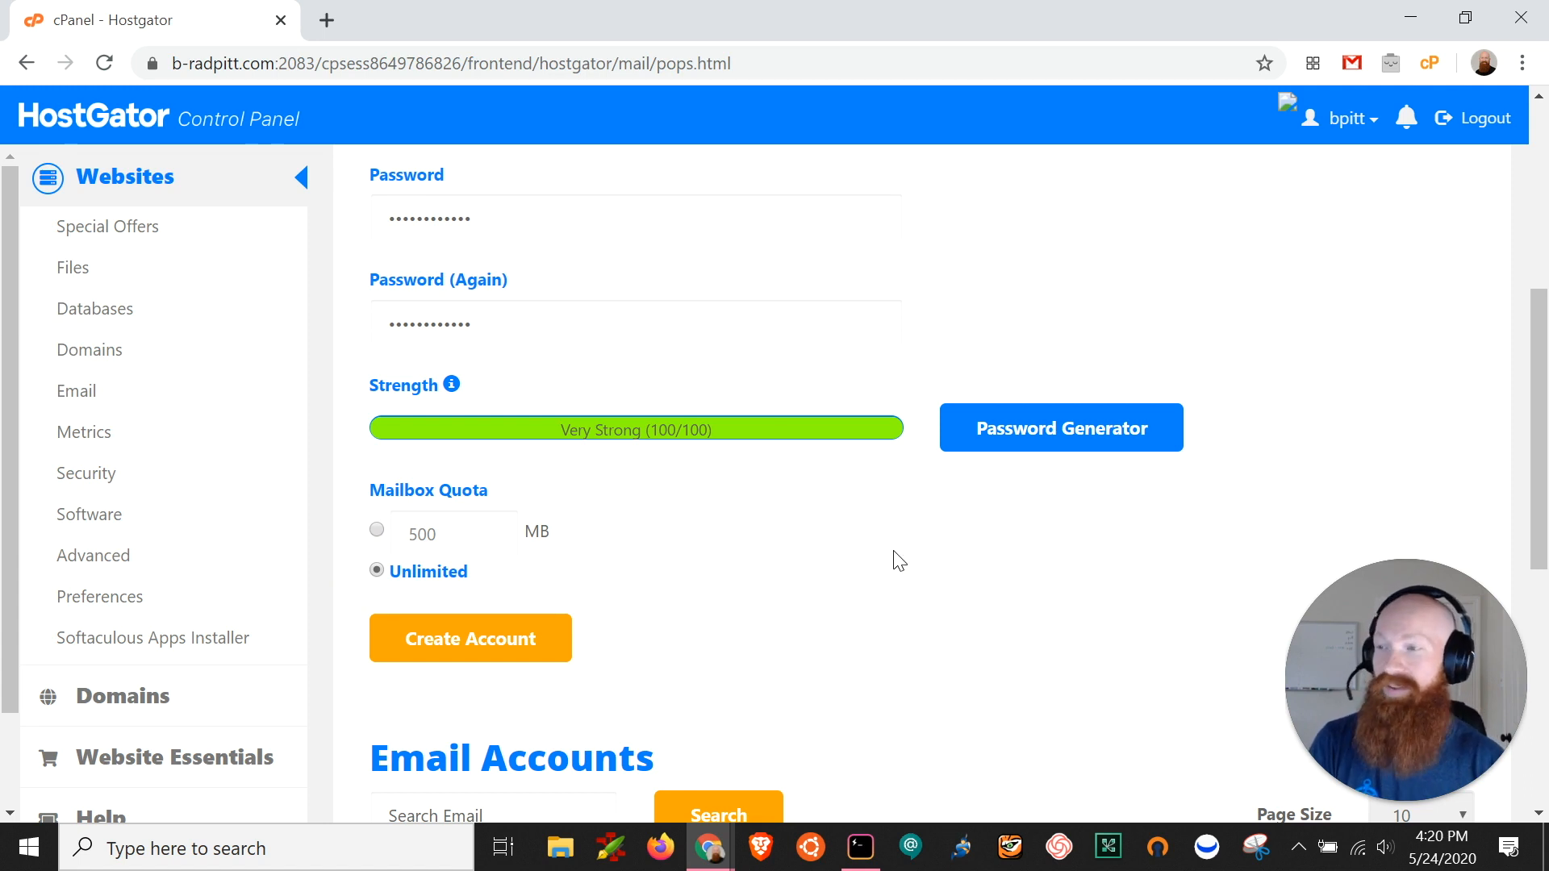
scroll("down", 3)
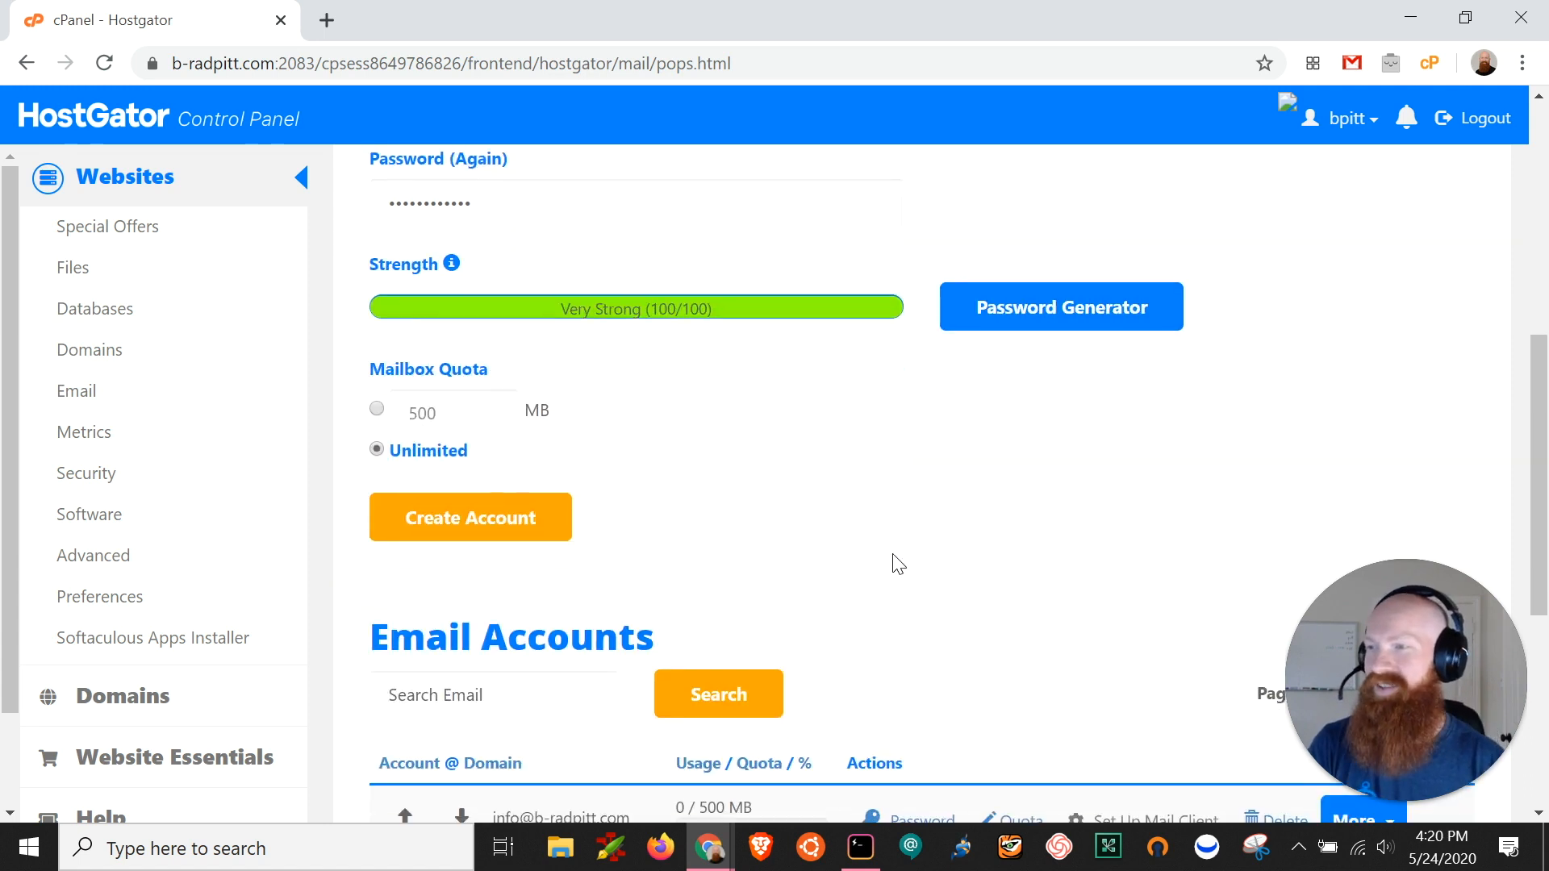
scroll("down", 3)
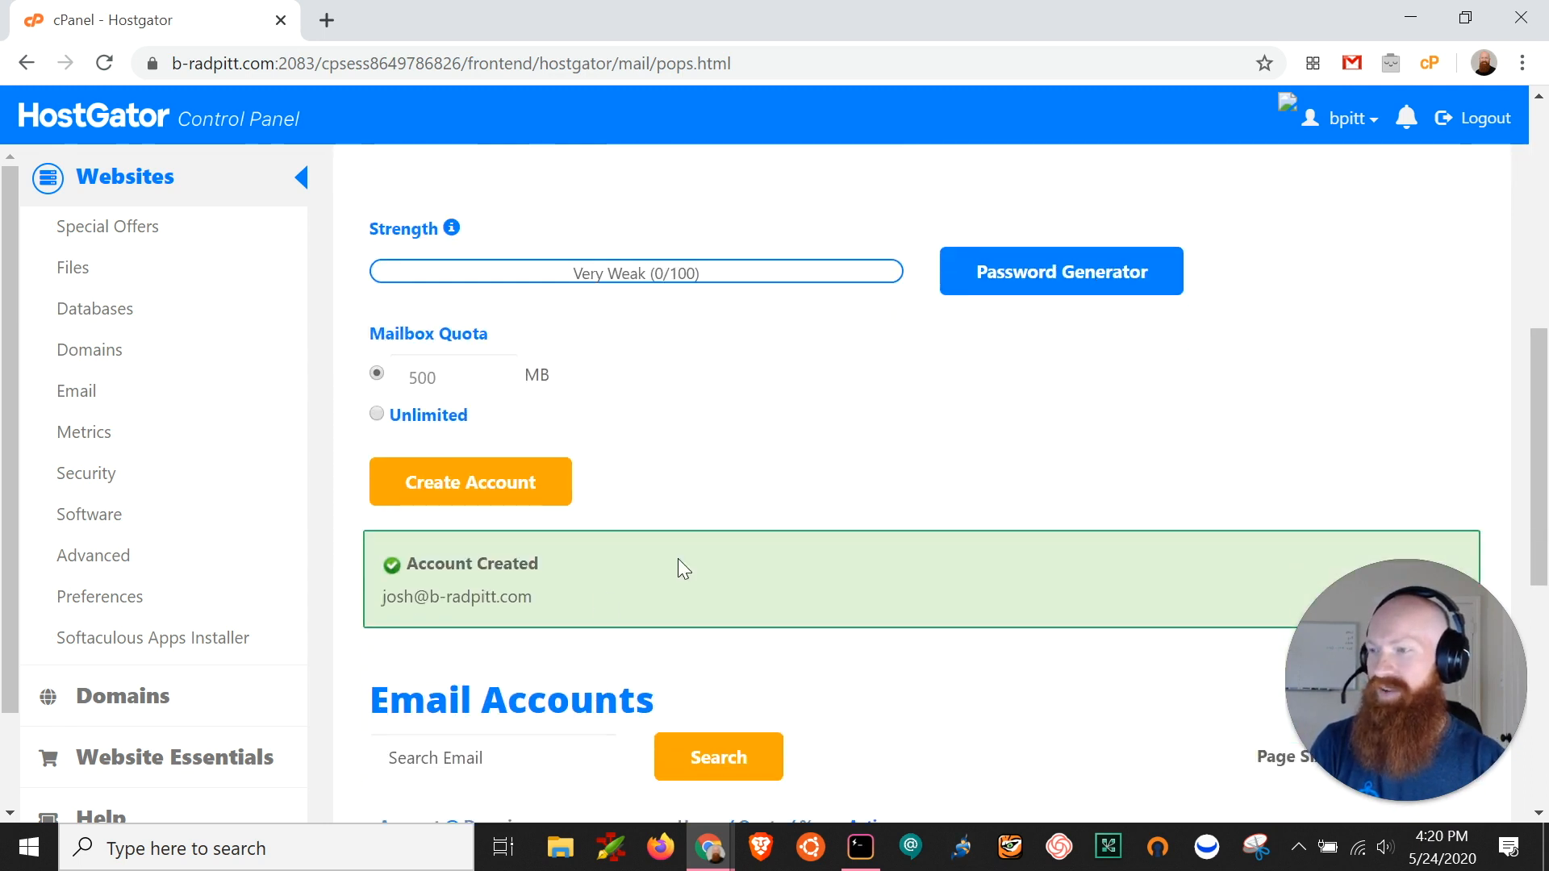
scroll("down", 3)
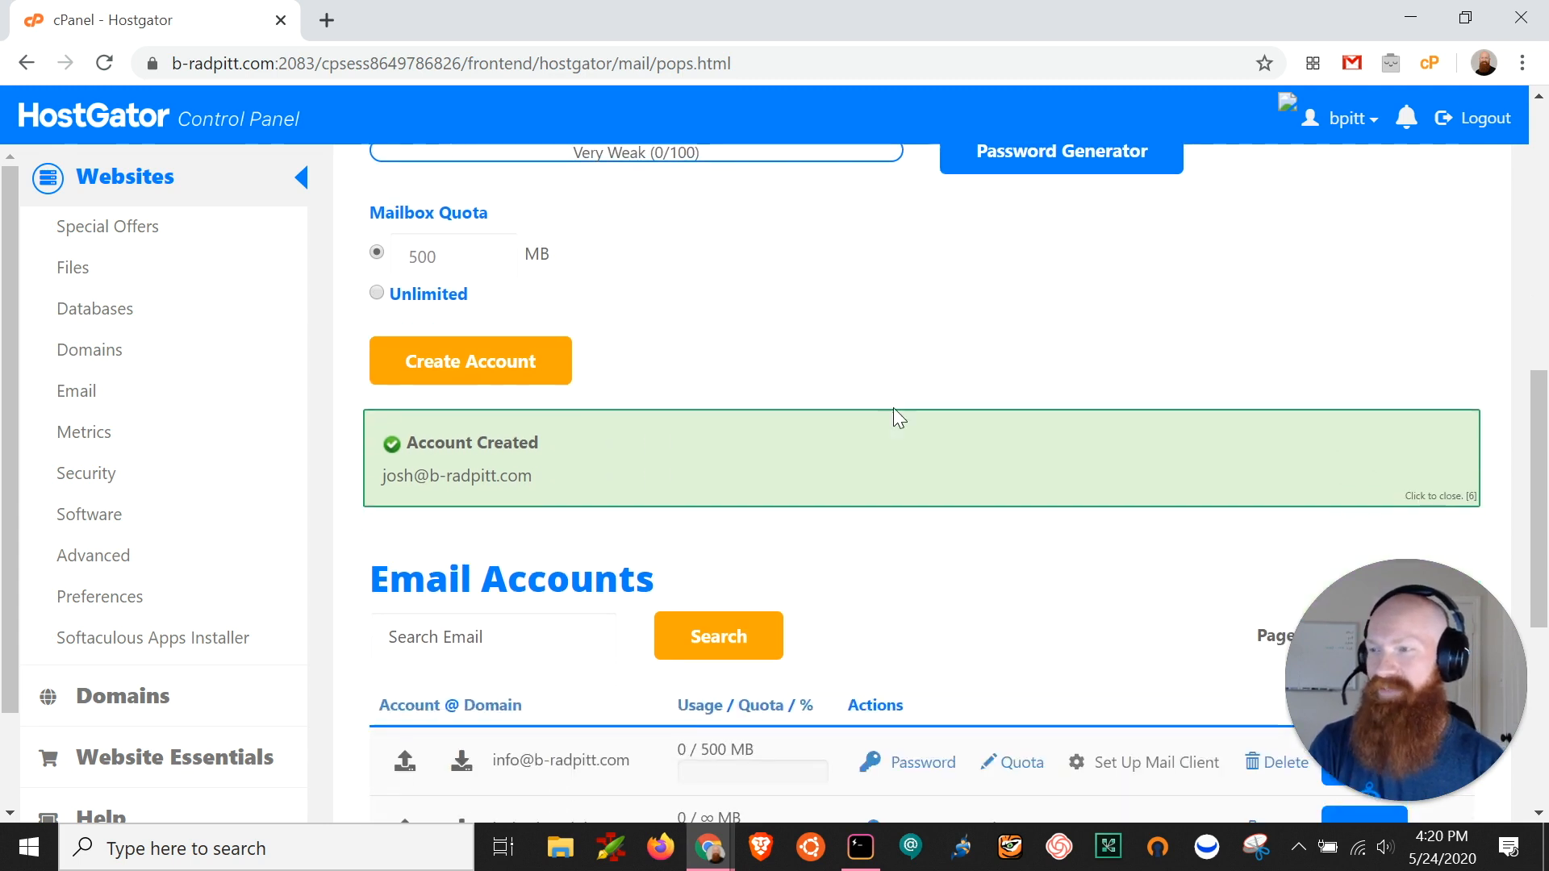
scroll("down", 3)
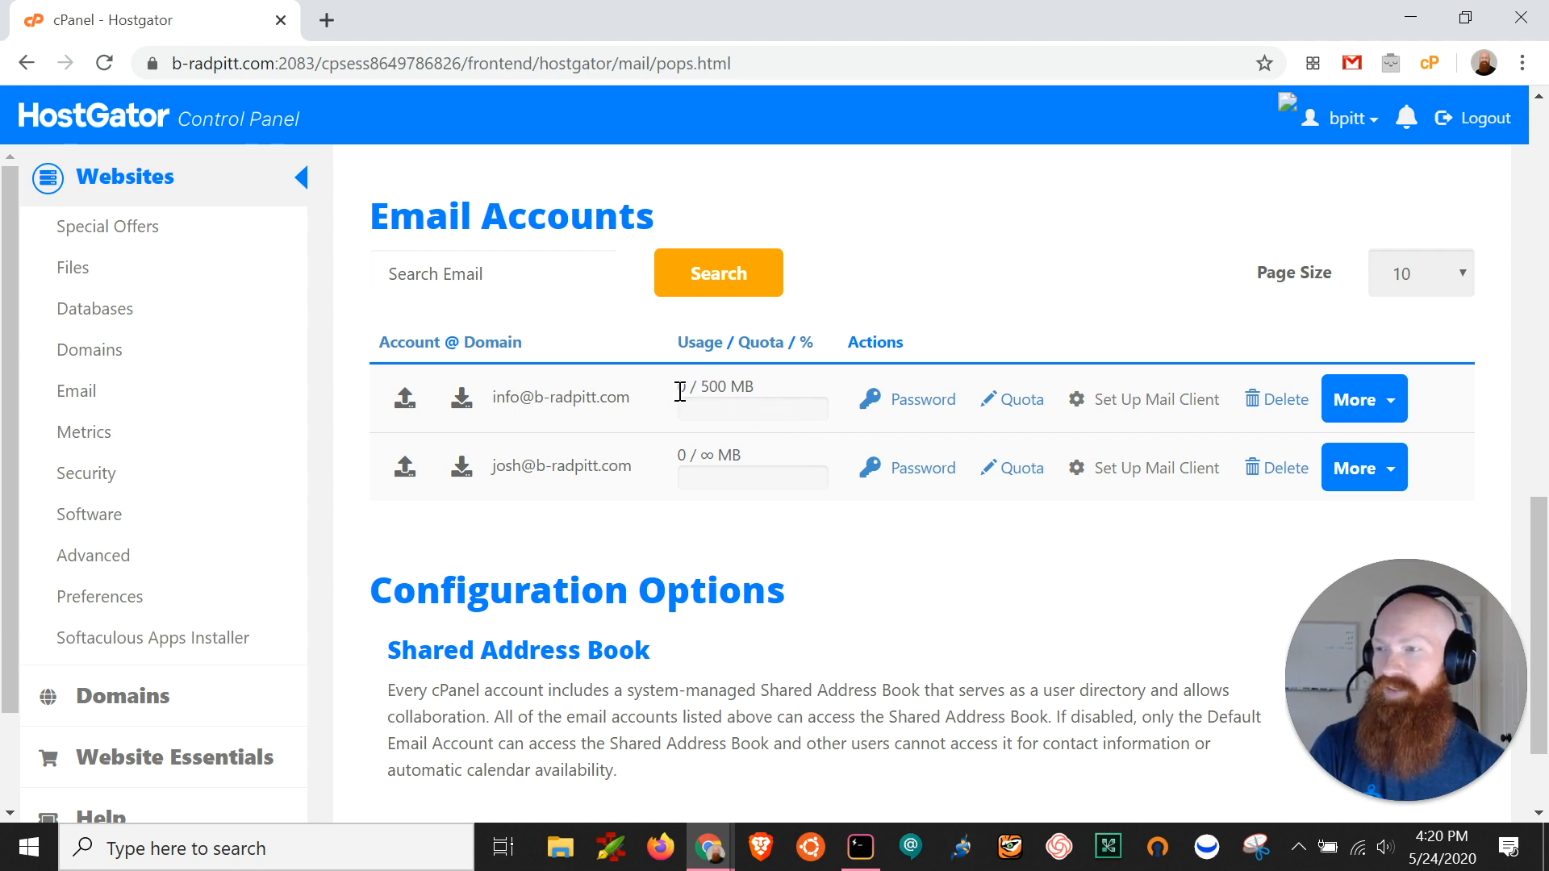
scroll("down", 3)
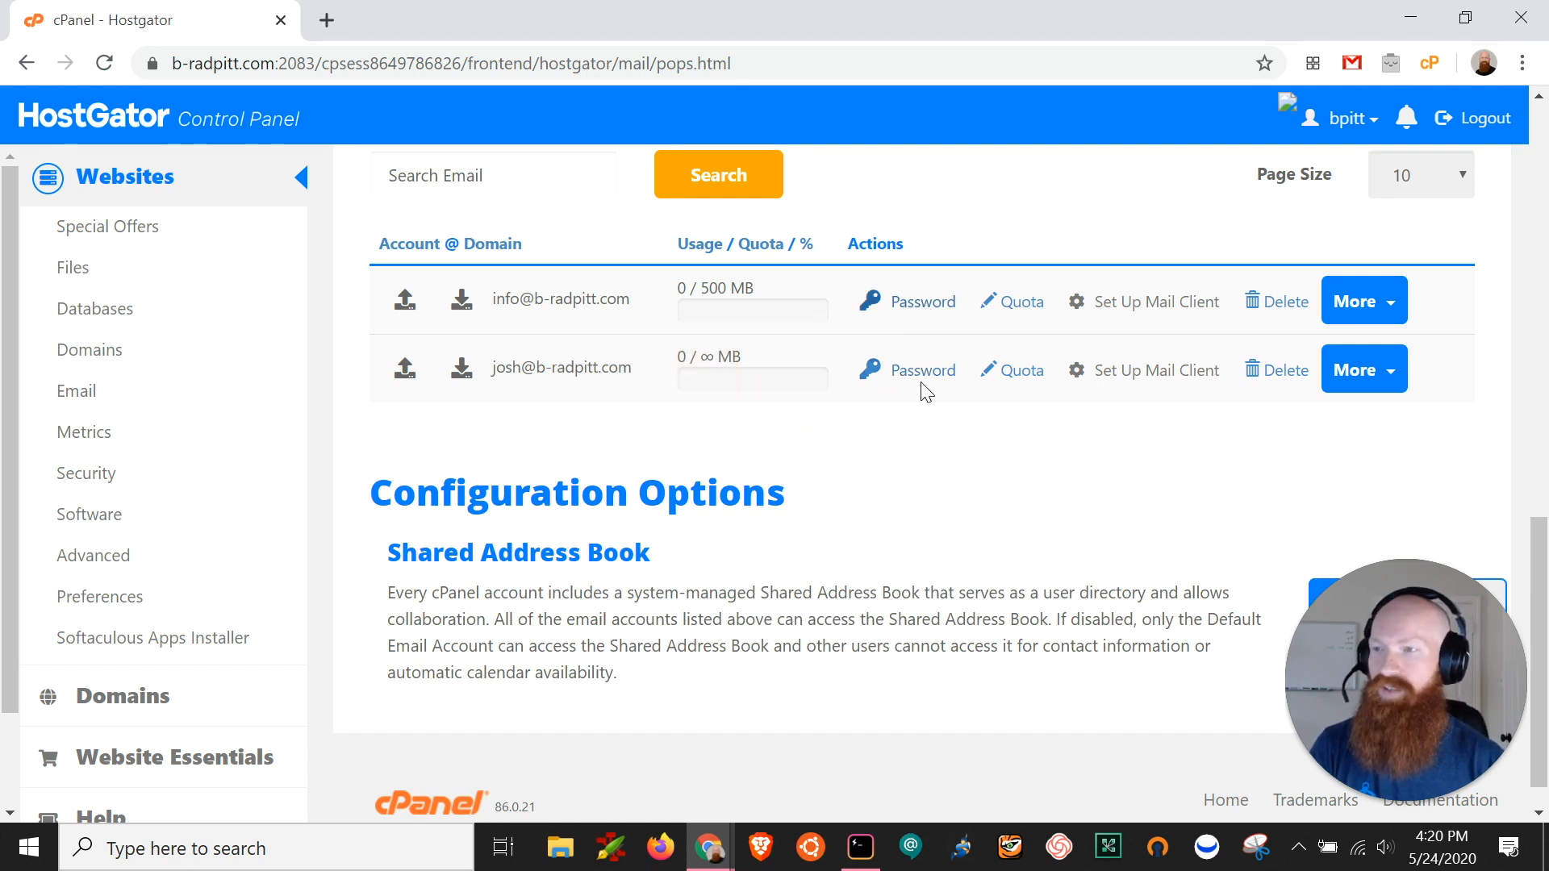
mouse_move(1012, 378)
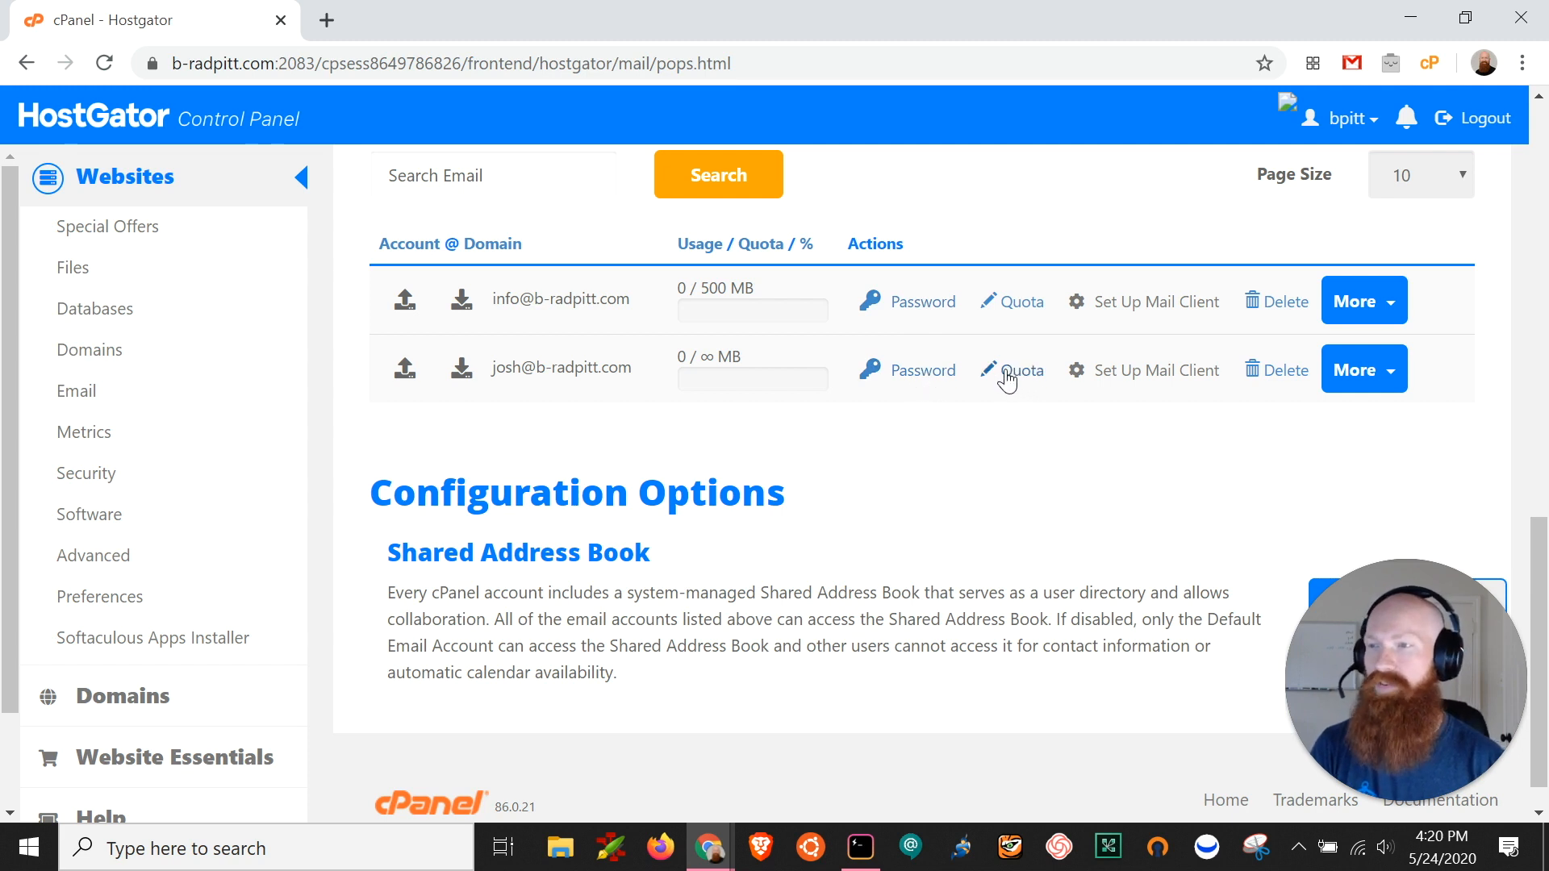
mouse_move(1017, 380)
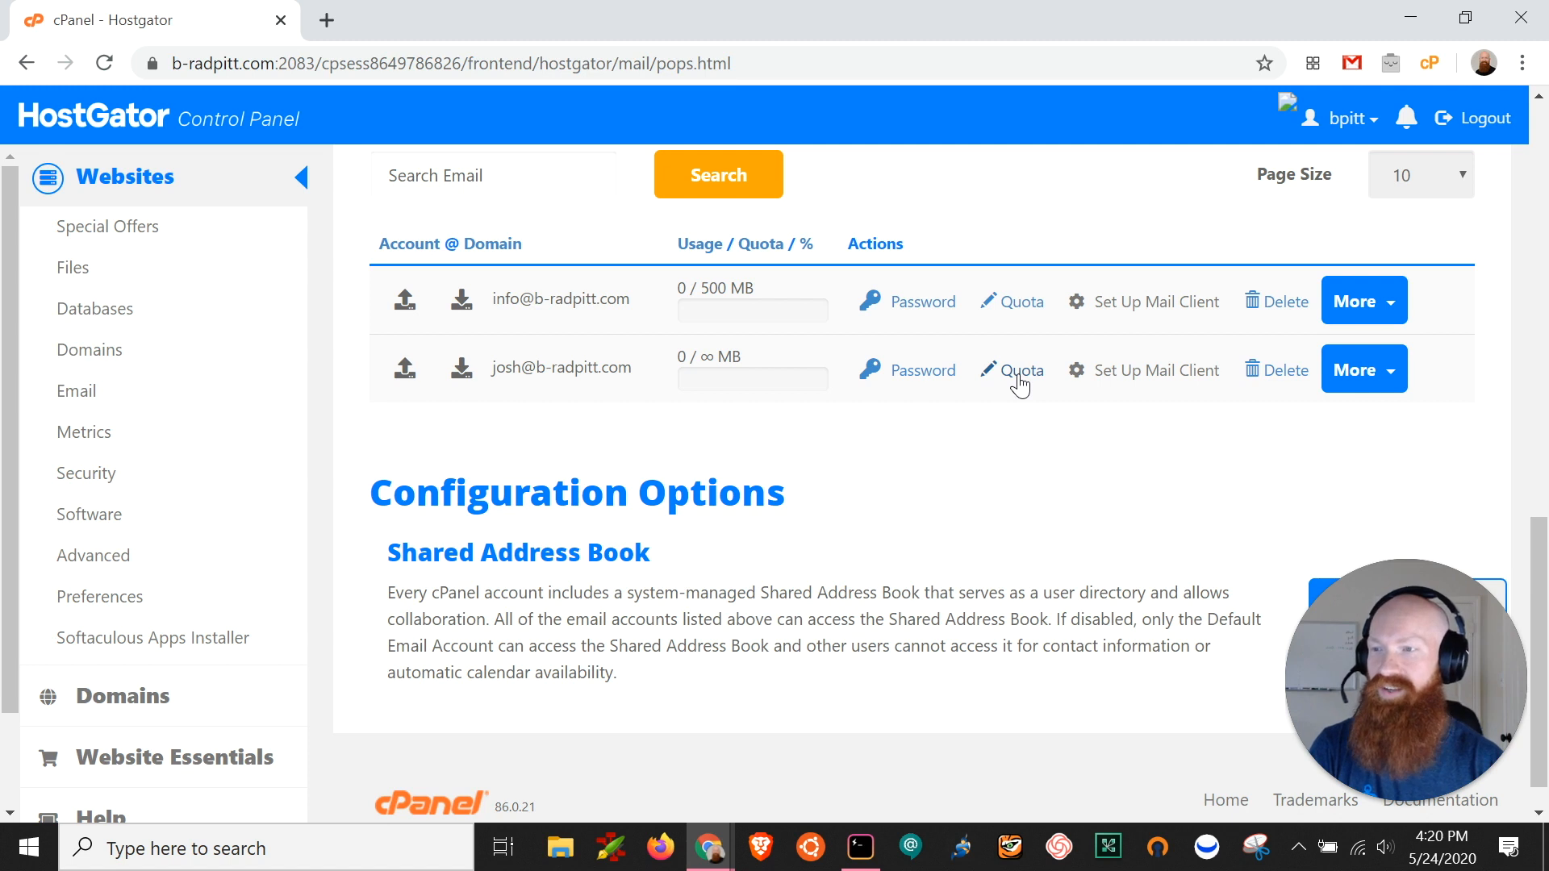
mouse_move(1131, 463)
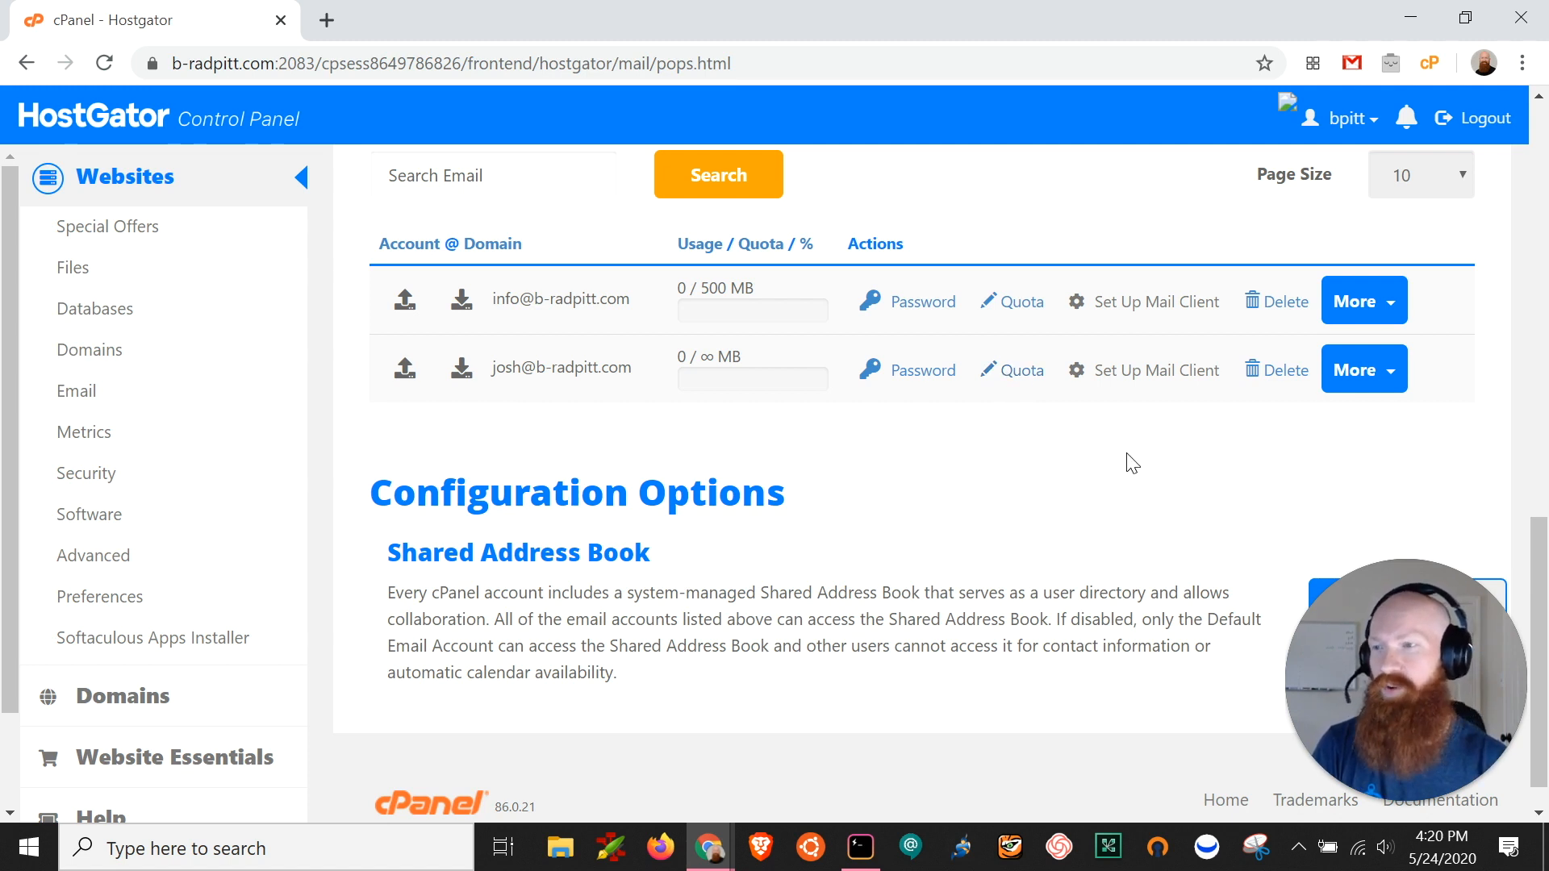
left_click(1363, 369)
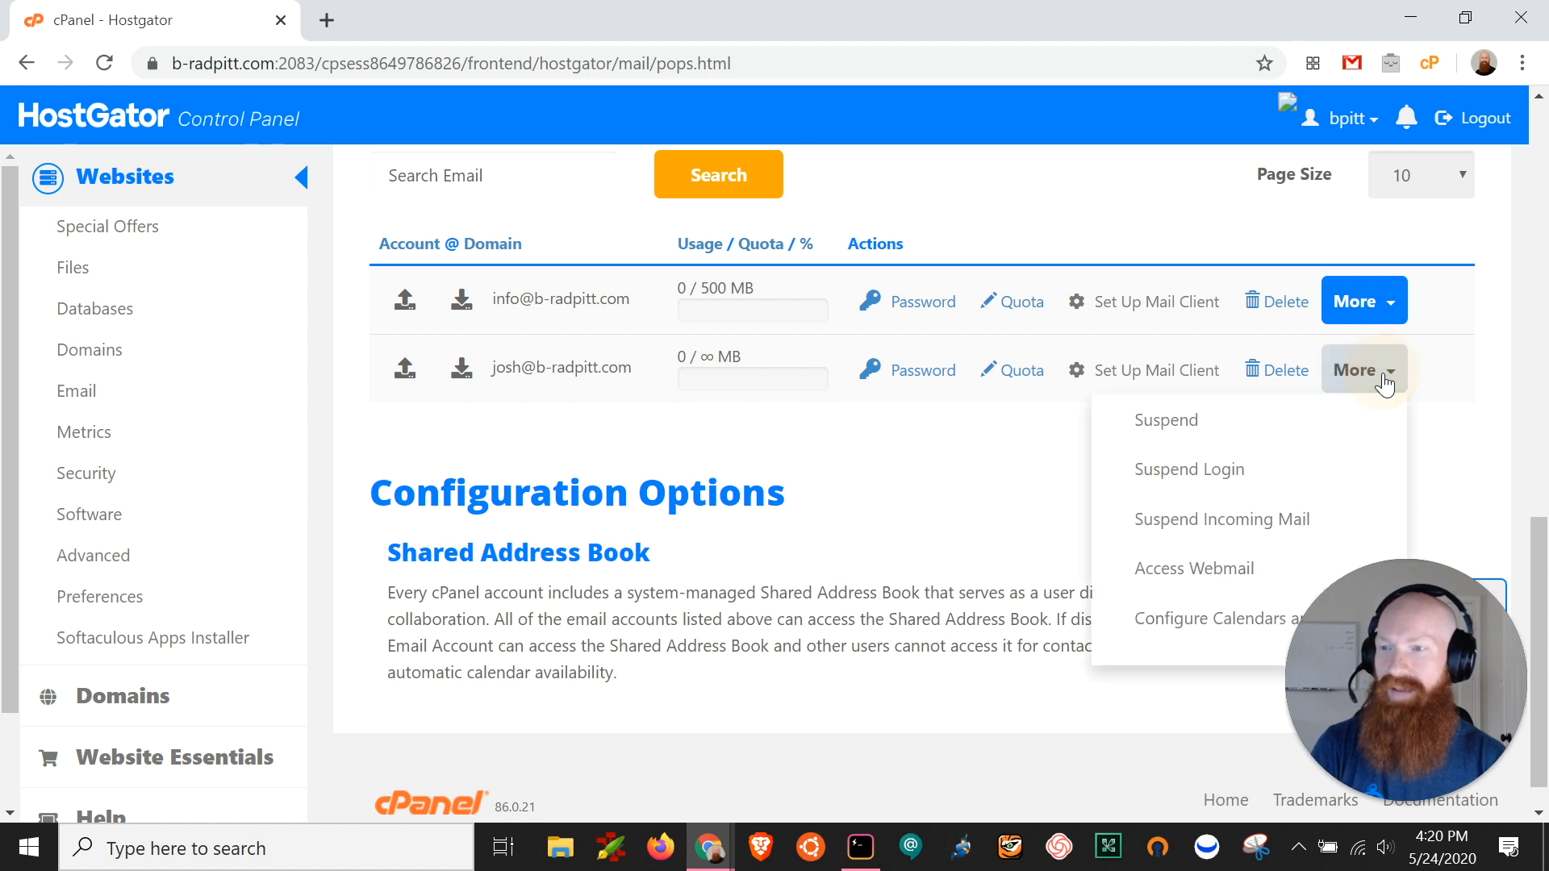
mouse_move(1193, 568)
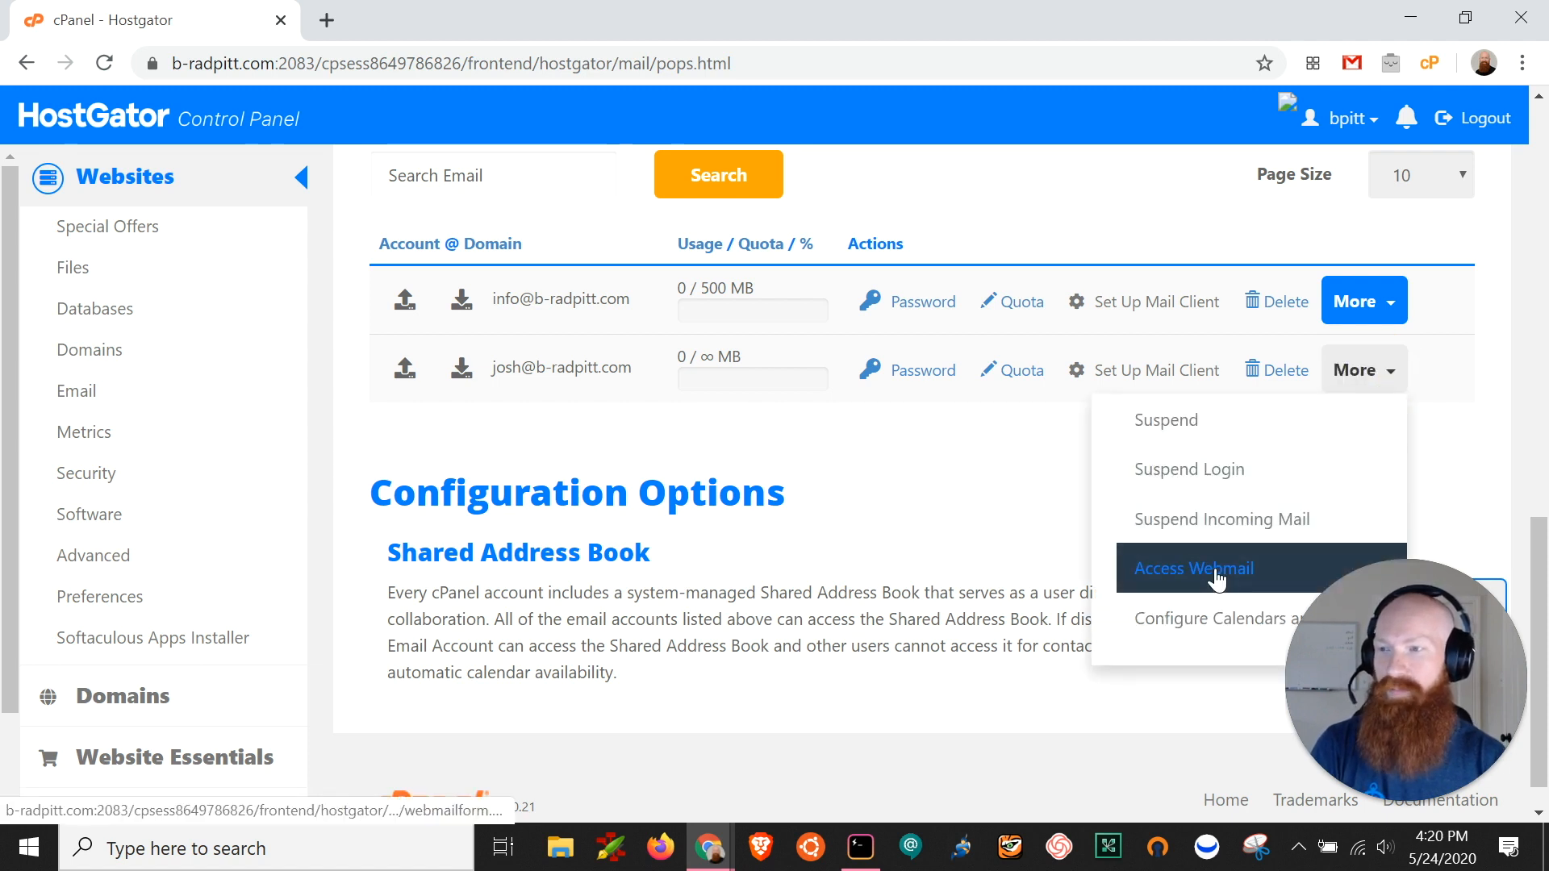
left_click(1193, 568)
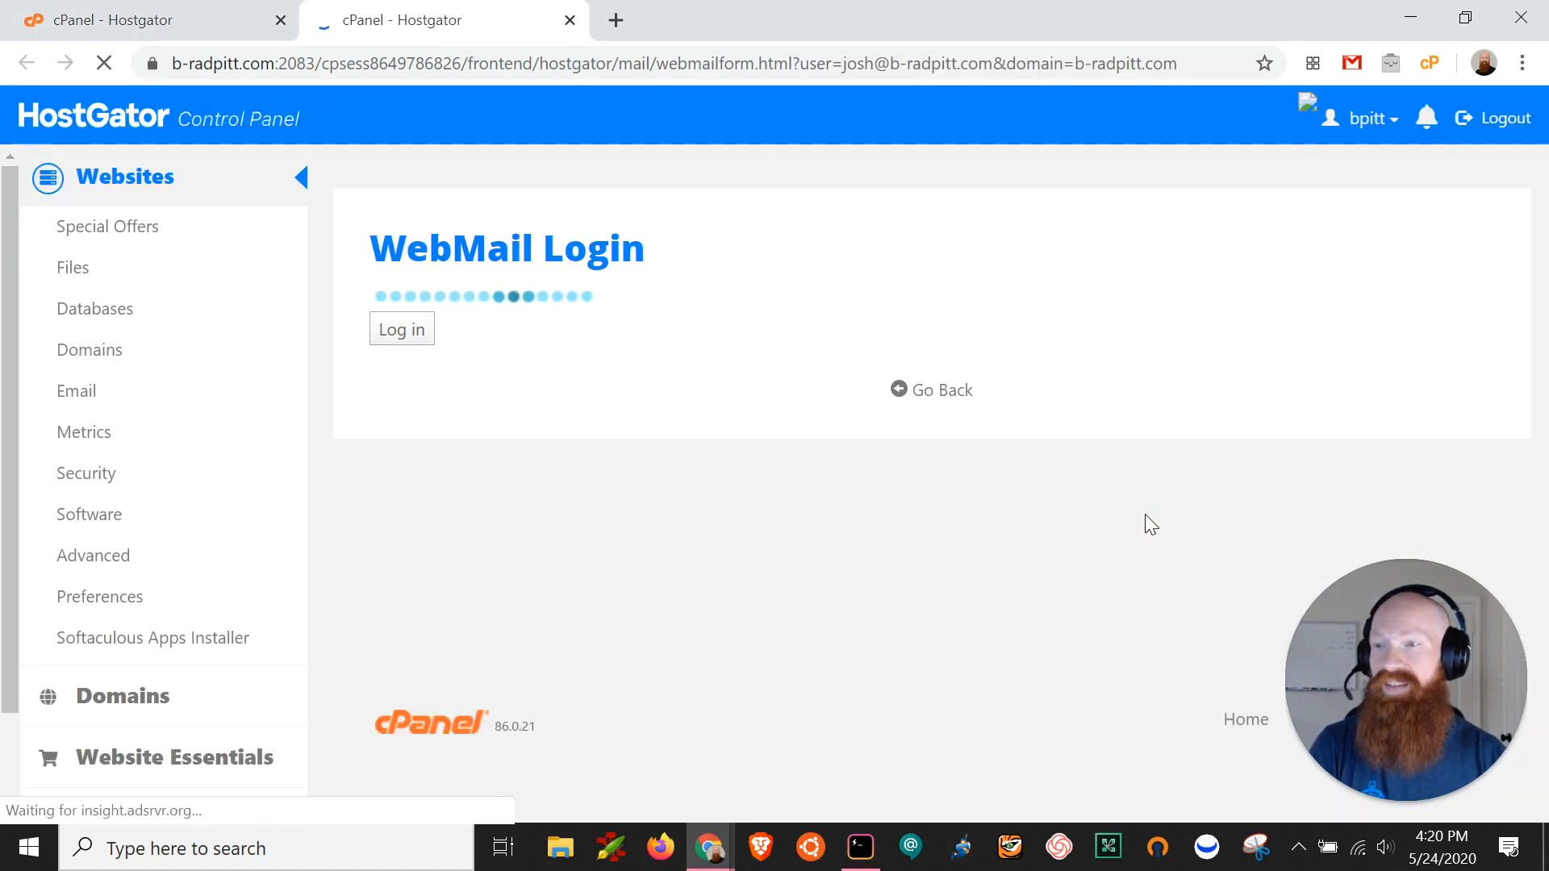
left_click(401, 329)
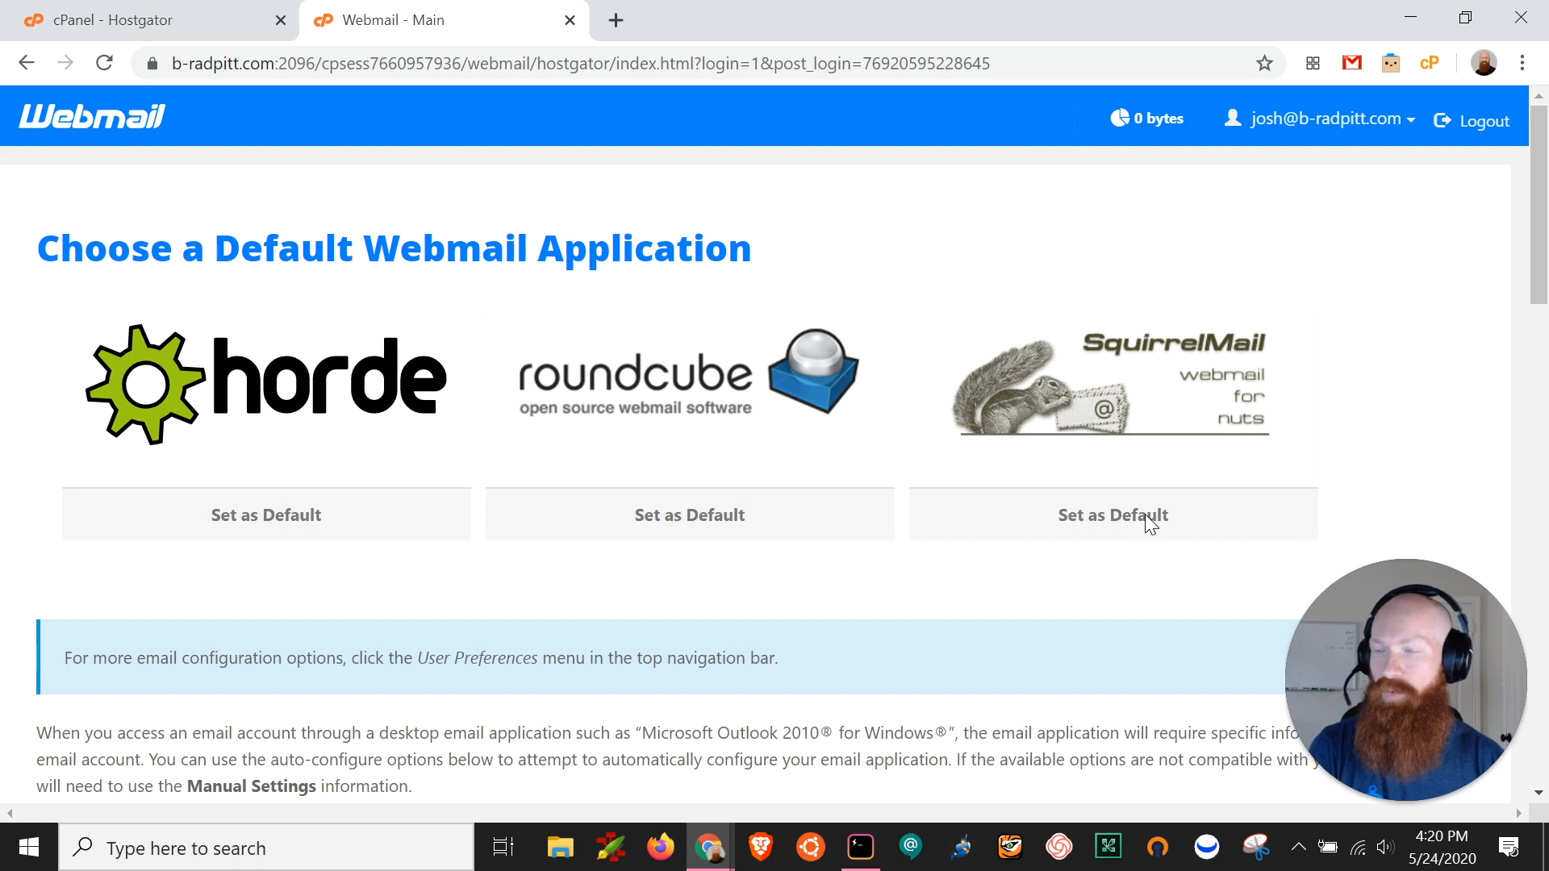
mouse_move(701, 399)
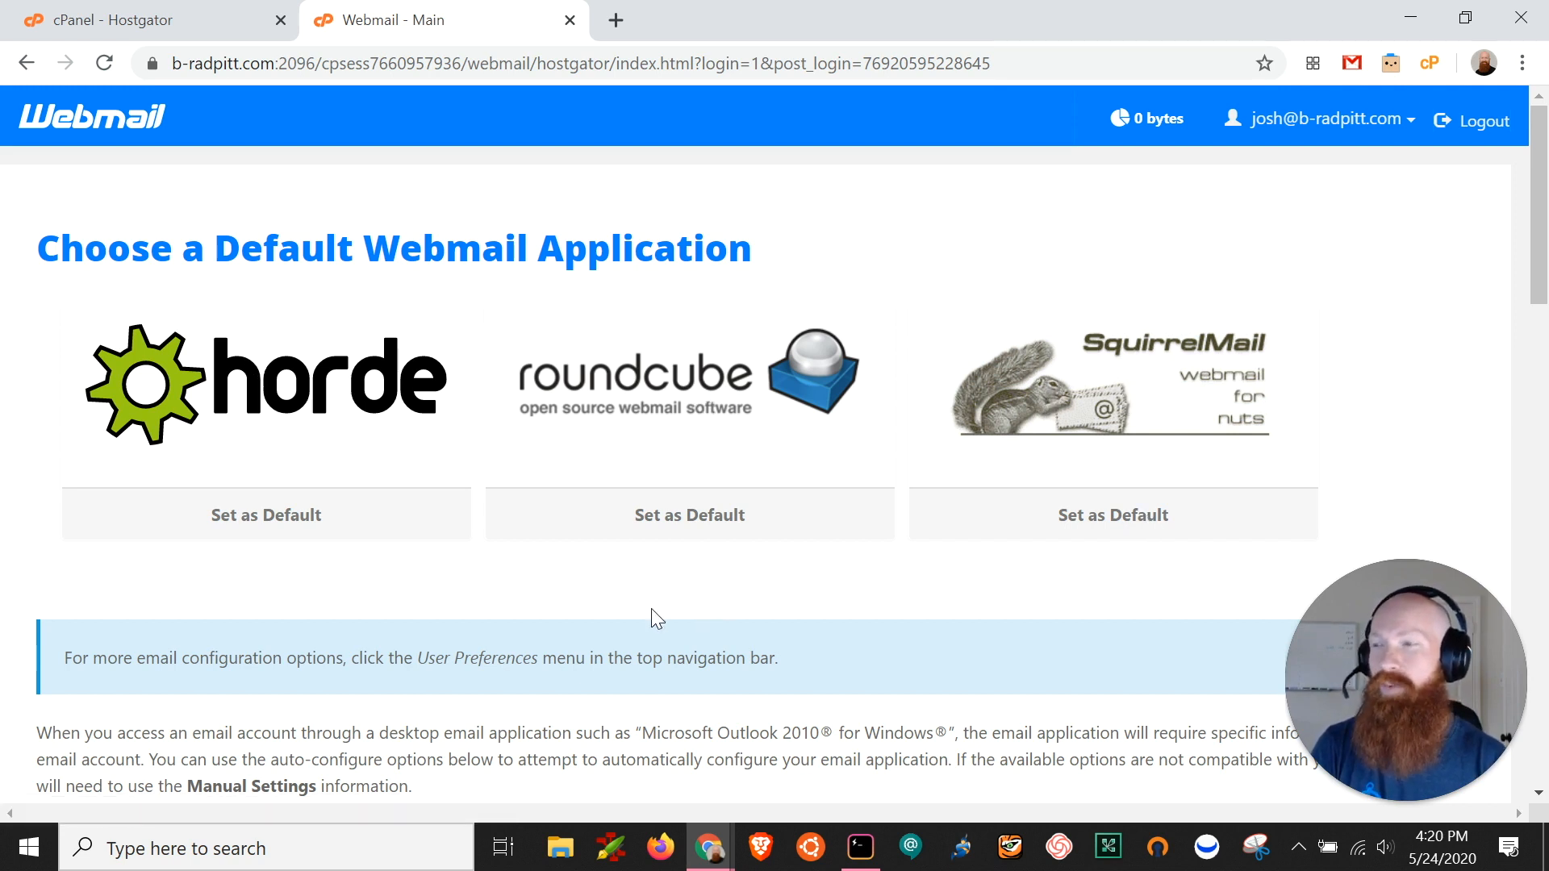
mouse_move(758, 372)
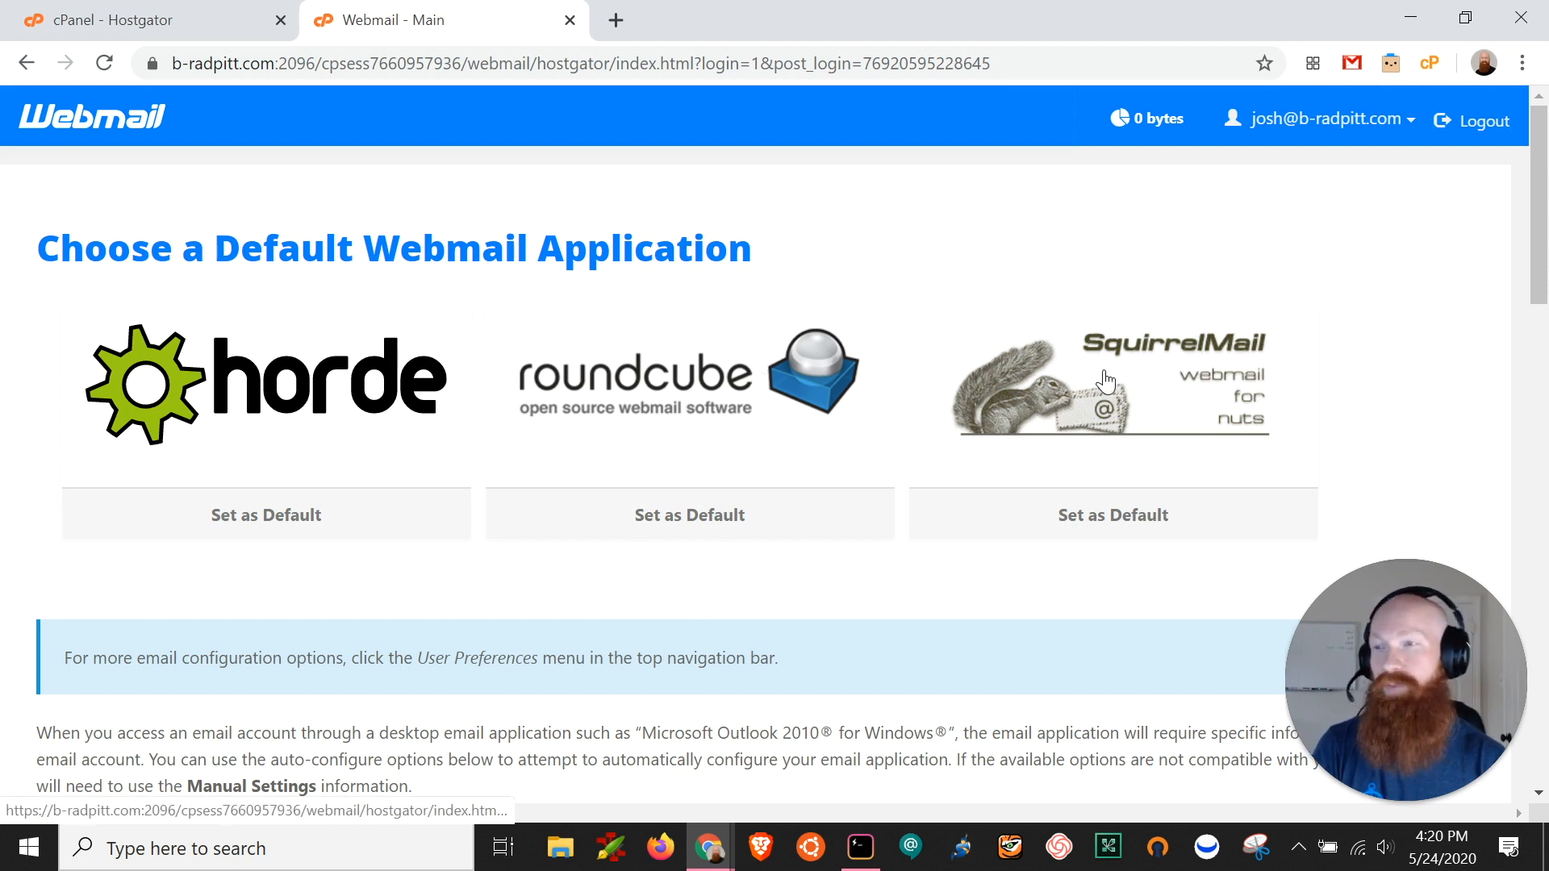
mouse_move(1068, 413)
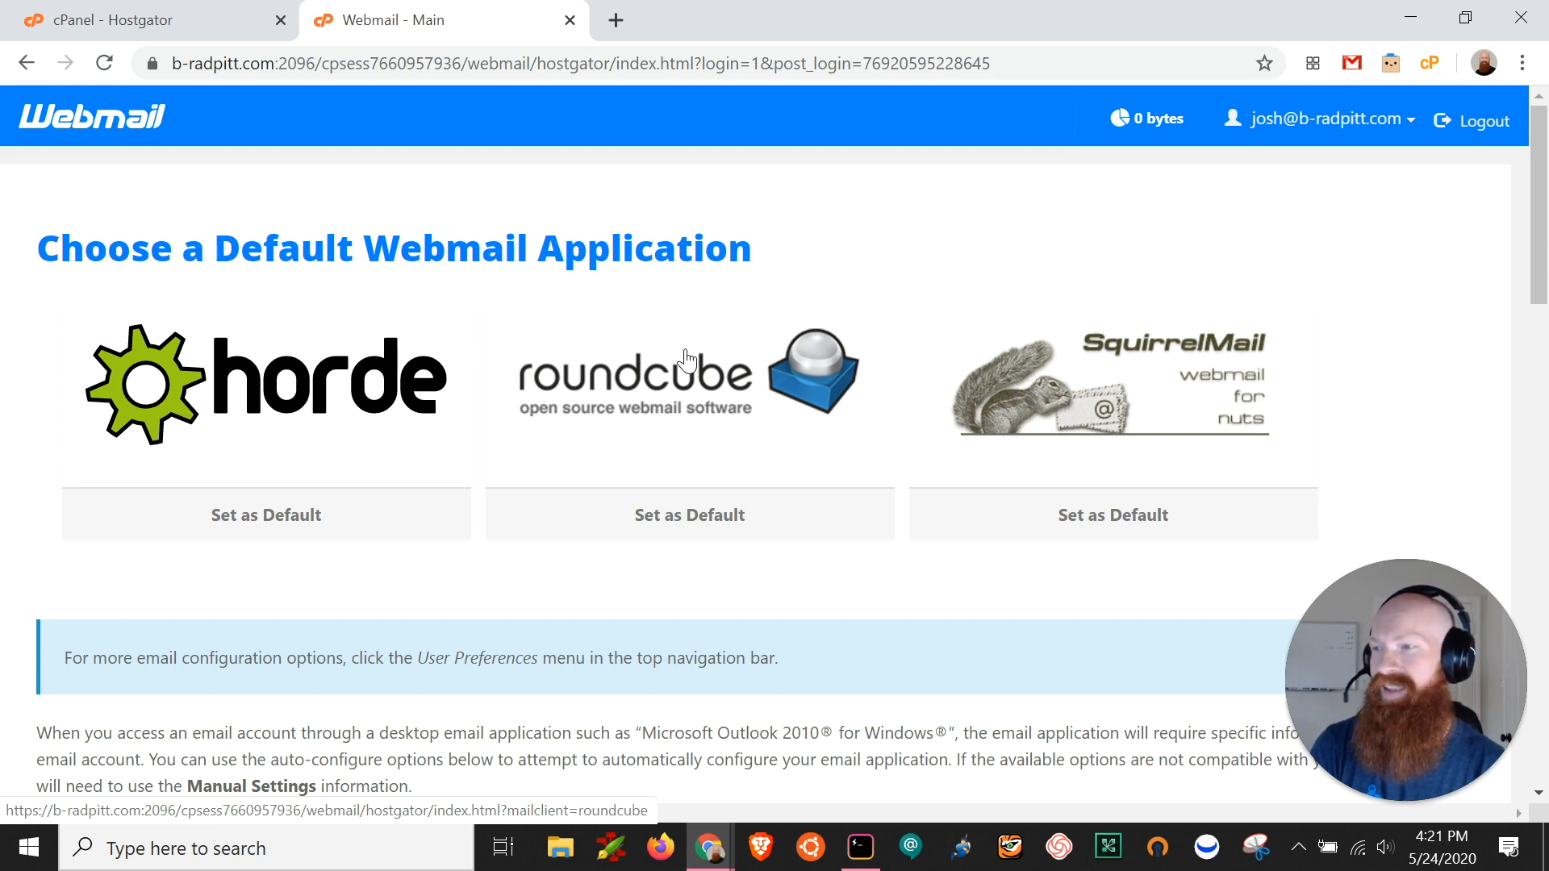
mouse_move(413, 374)
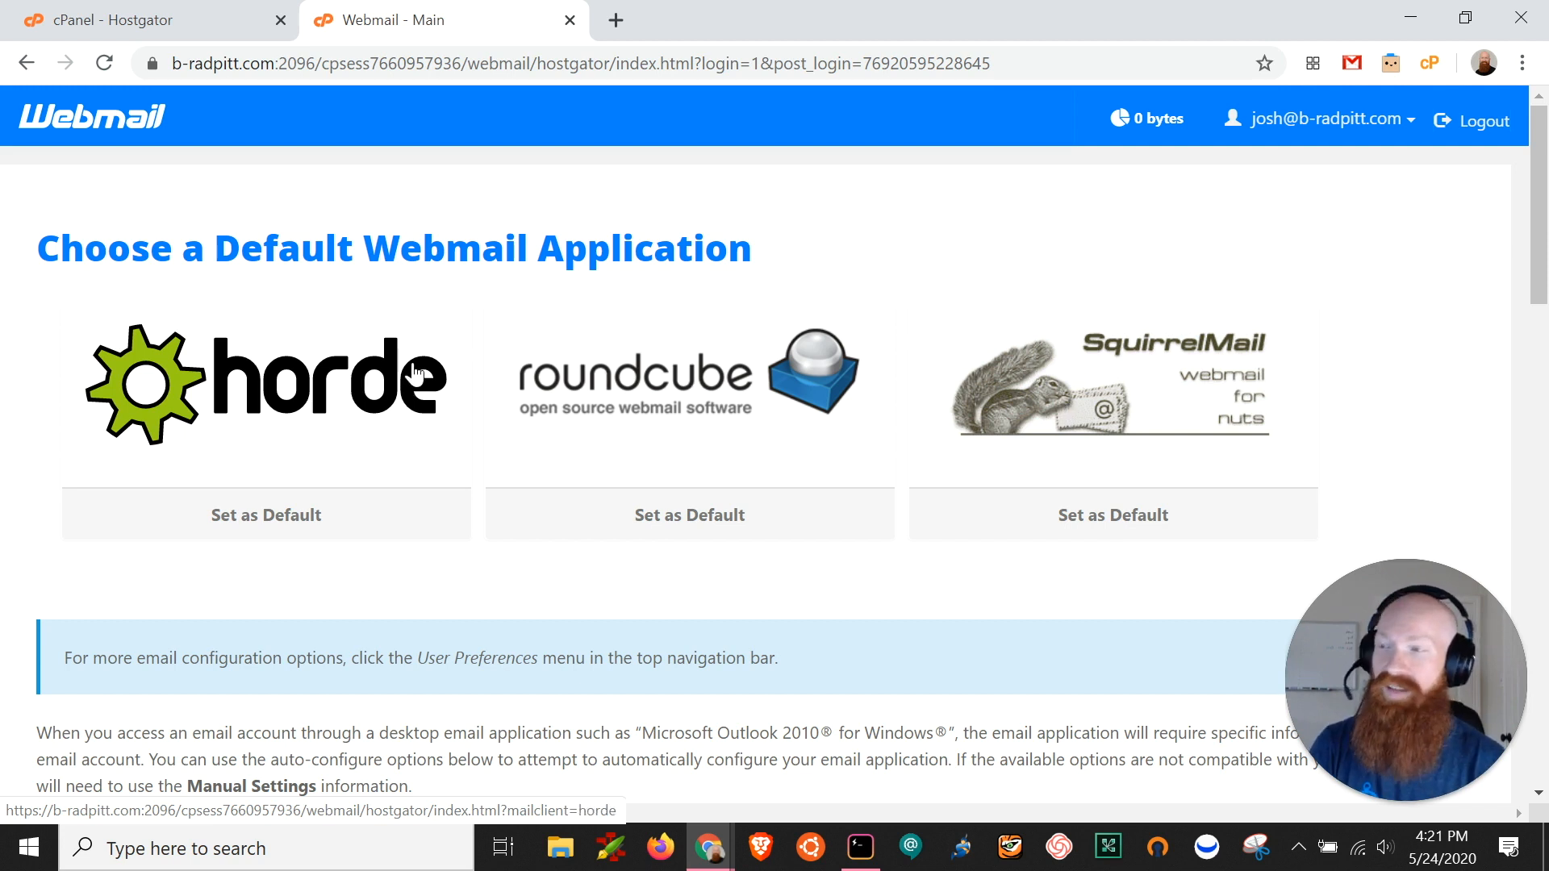
mouse_move(635, 393)
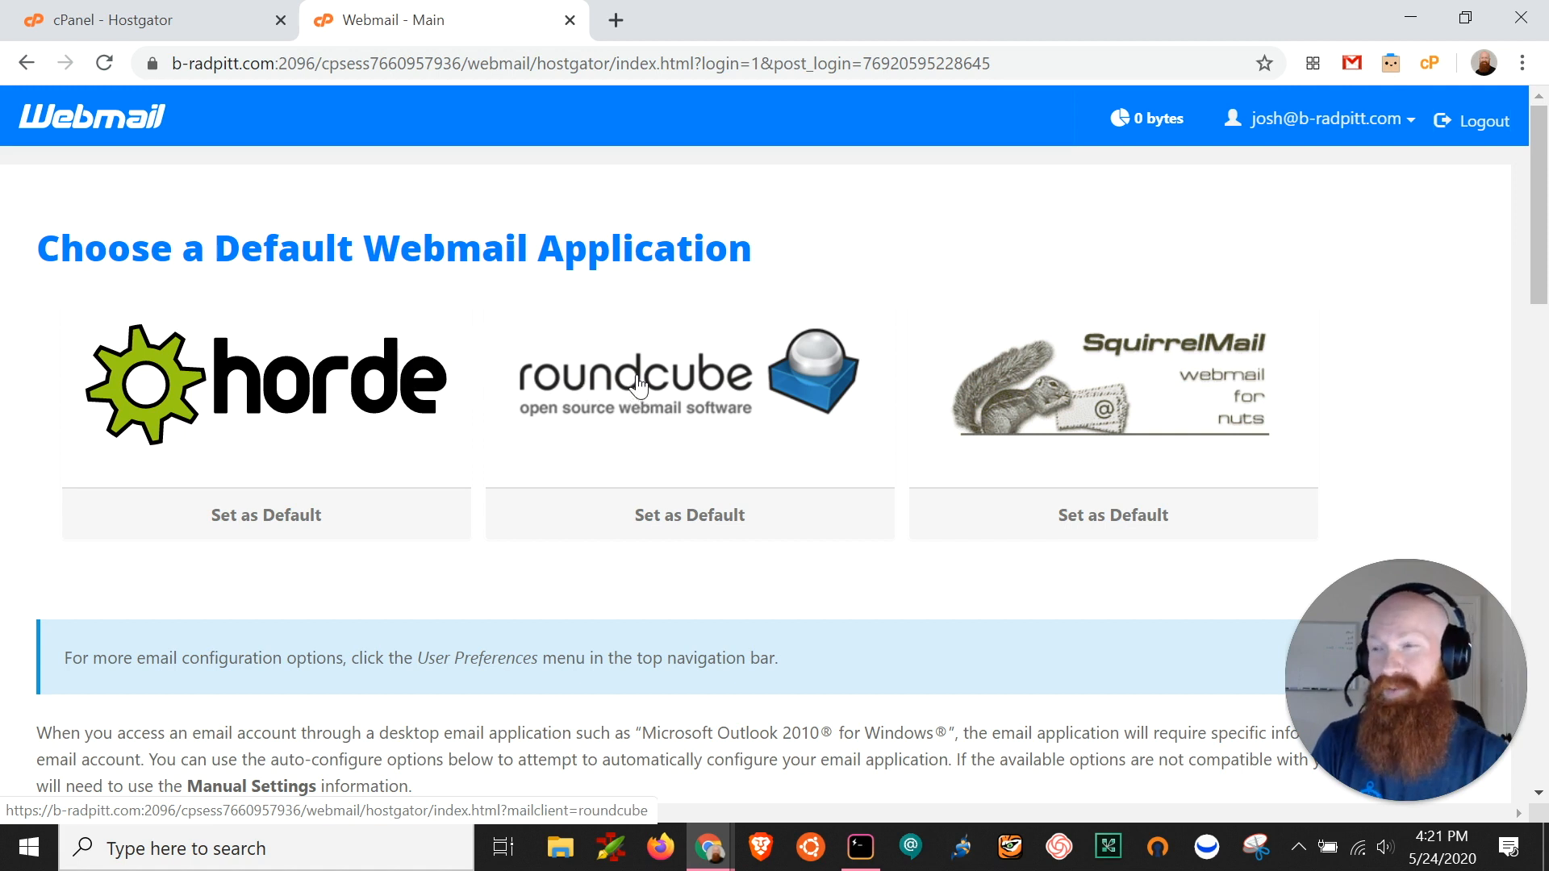
mouse_move(578, 383)
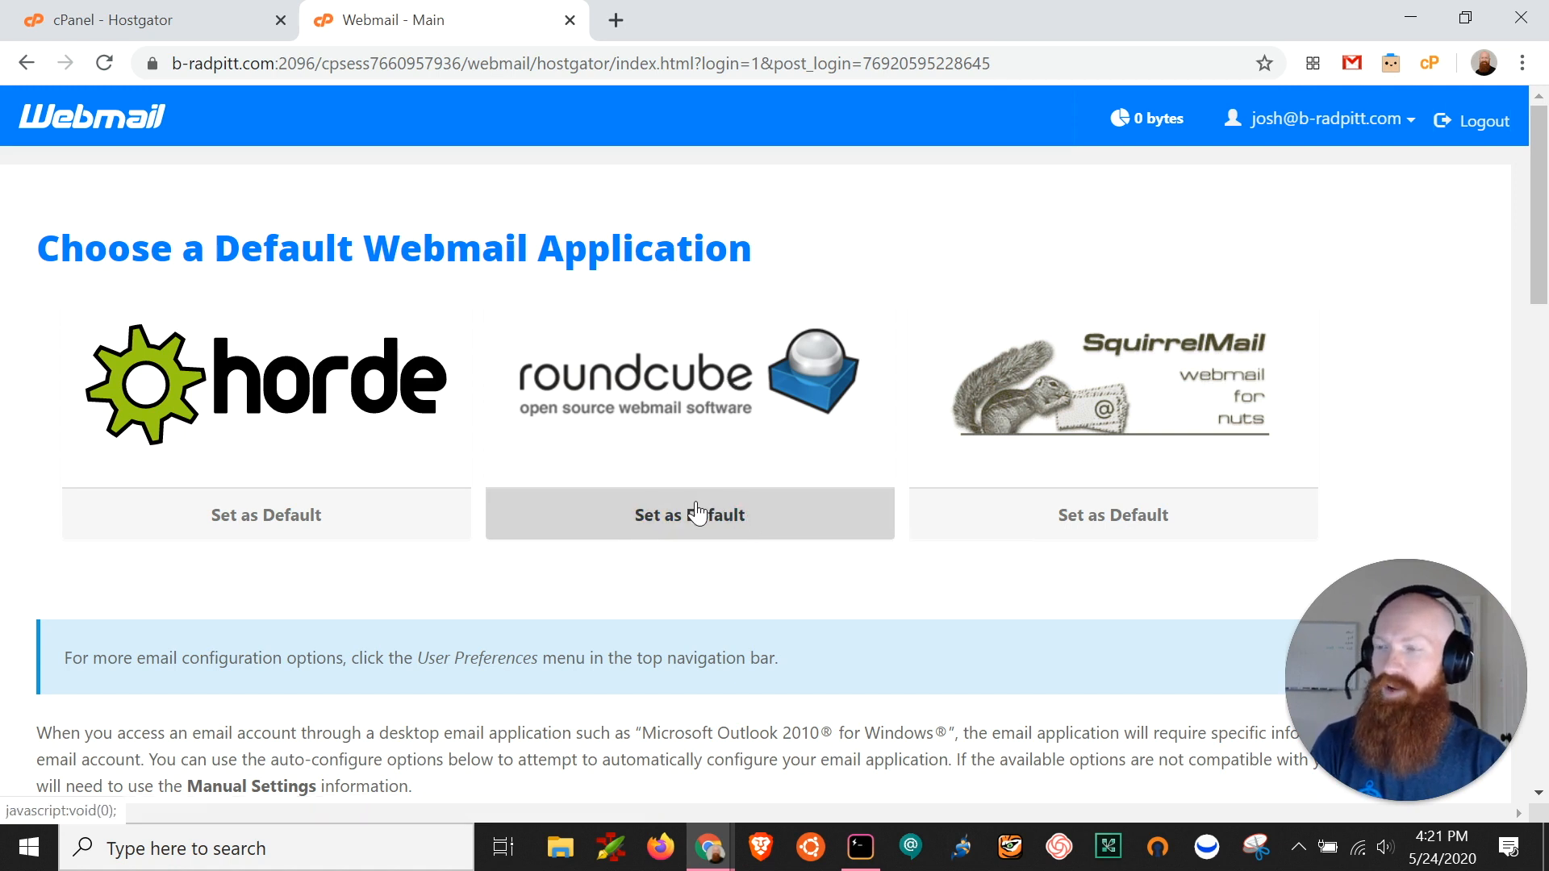
mouse_move(690, 515)
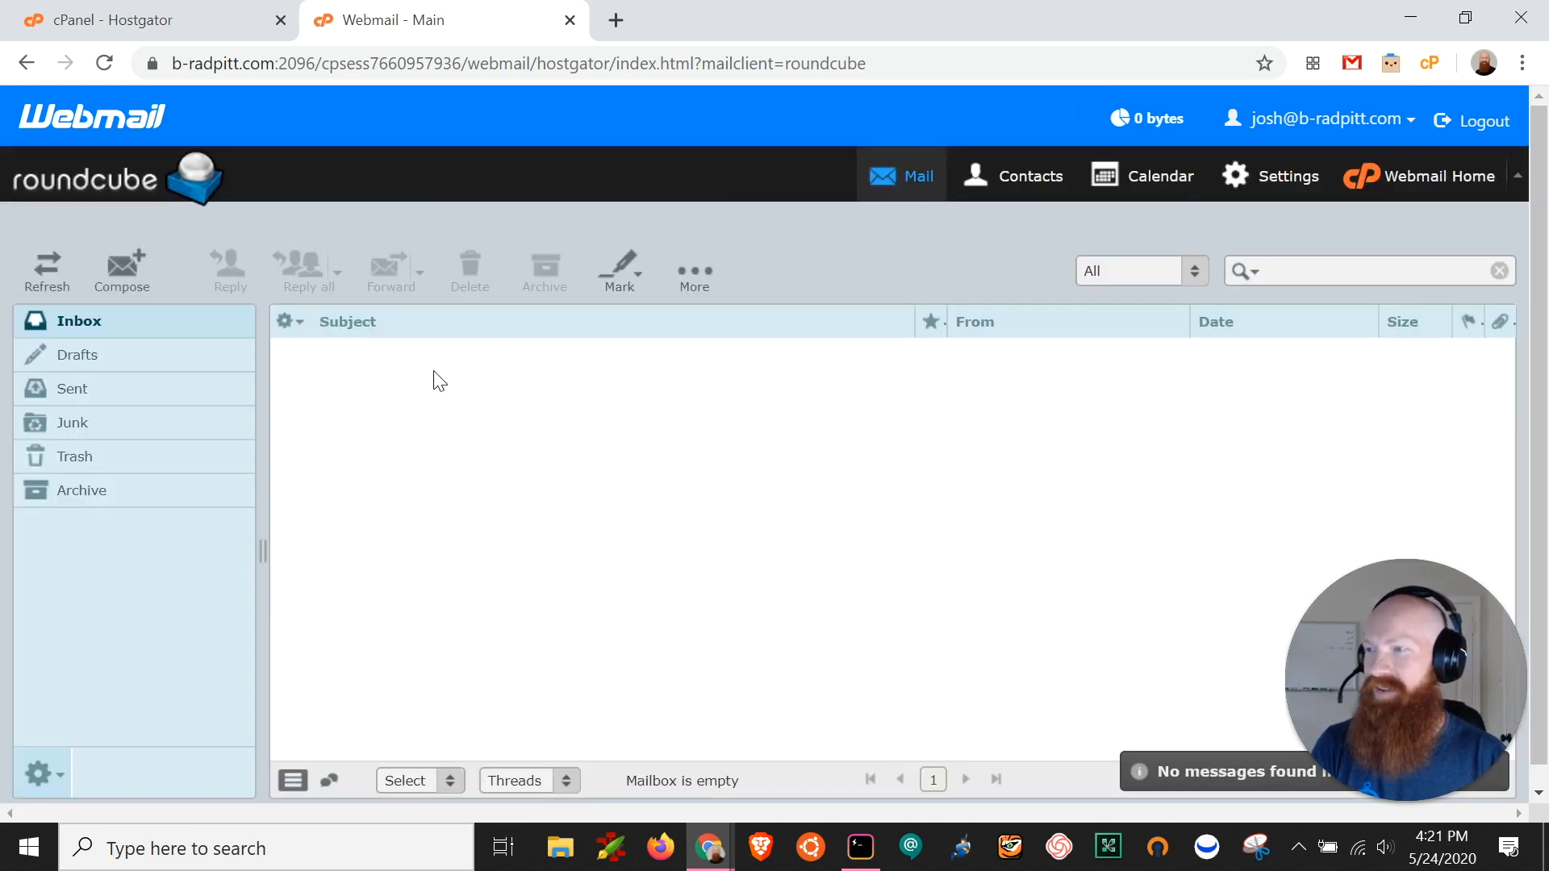
mouse_move(120, 267)
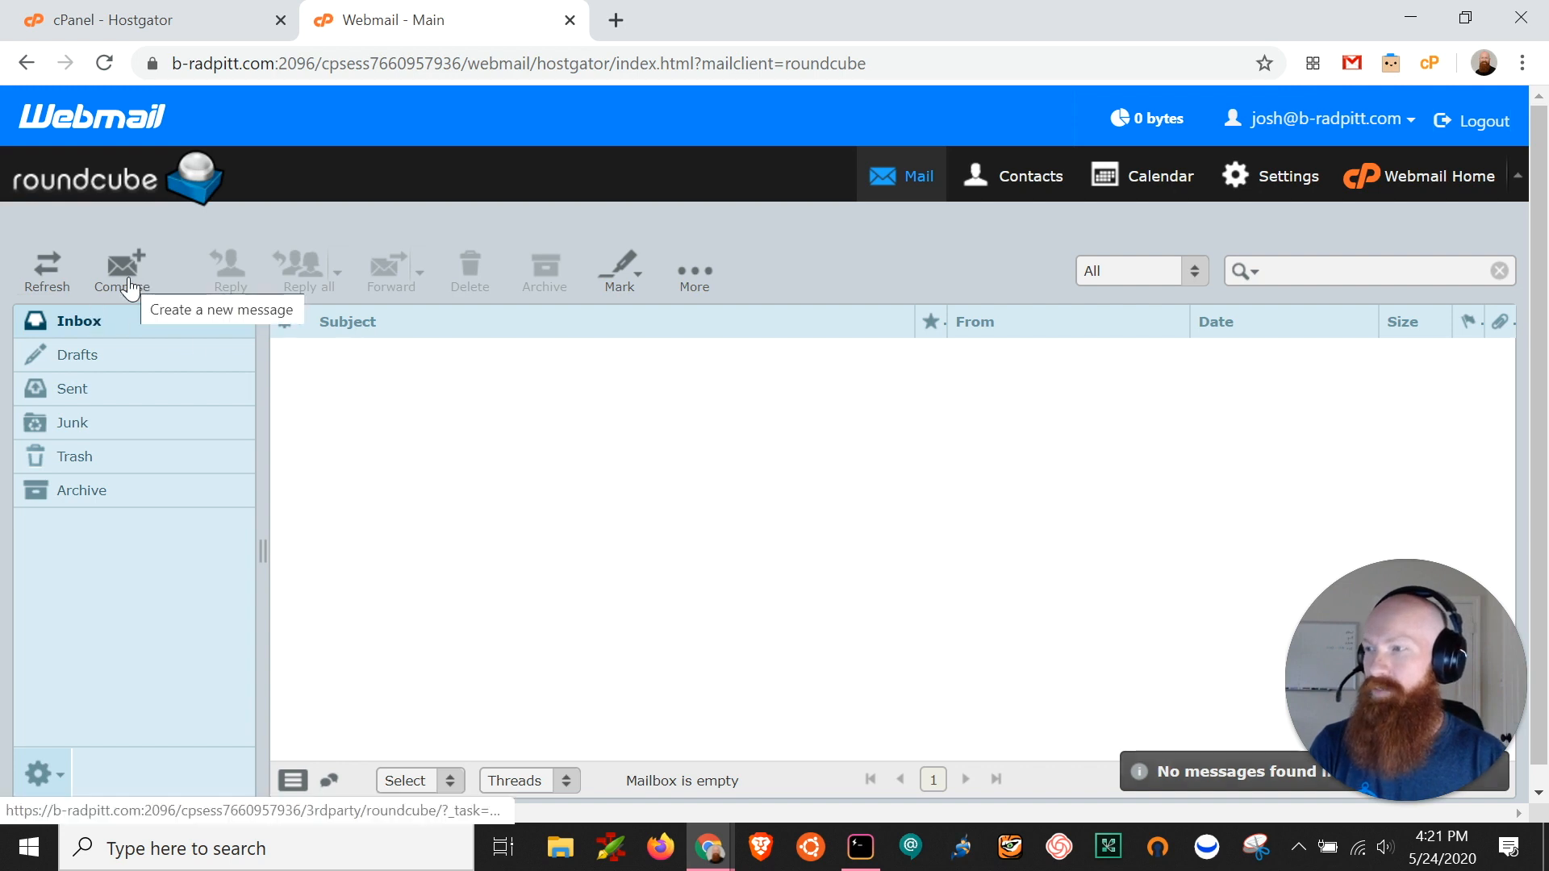
mouse_move(45, 272)
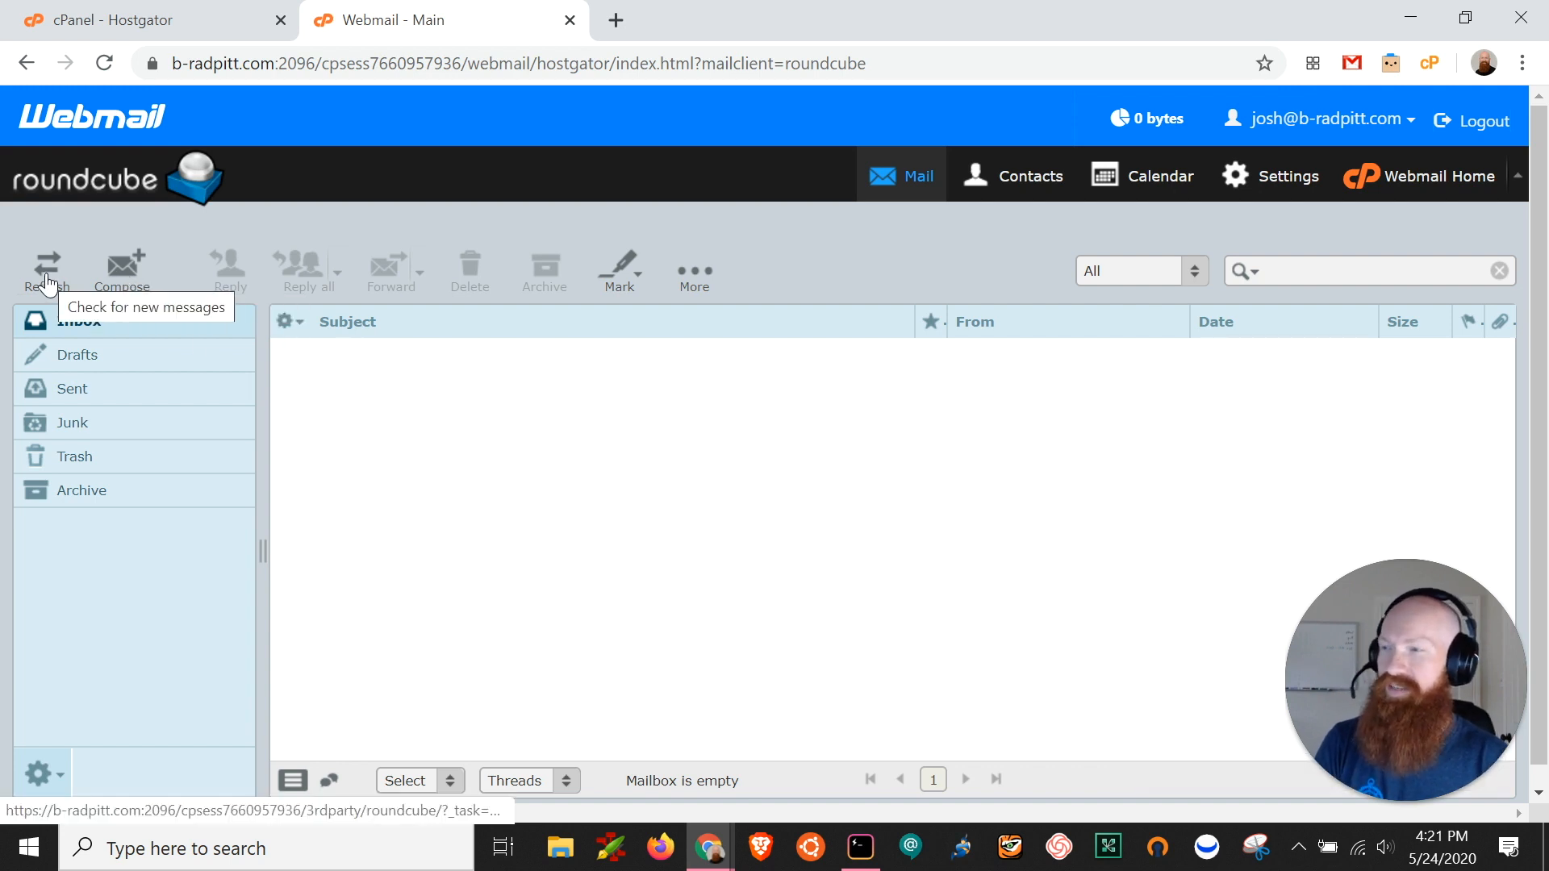
mouse_move(148, 358)
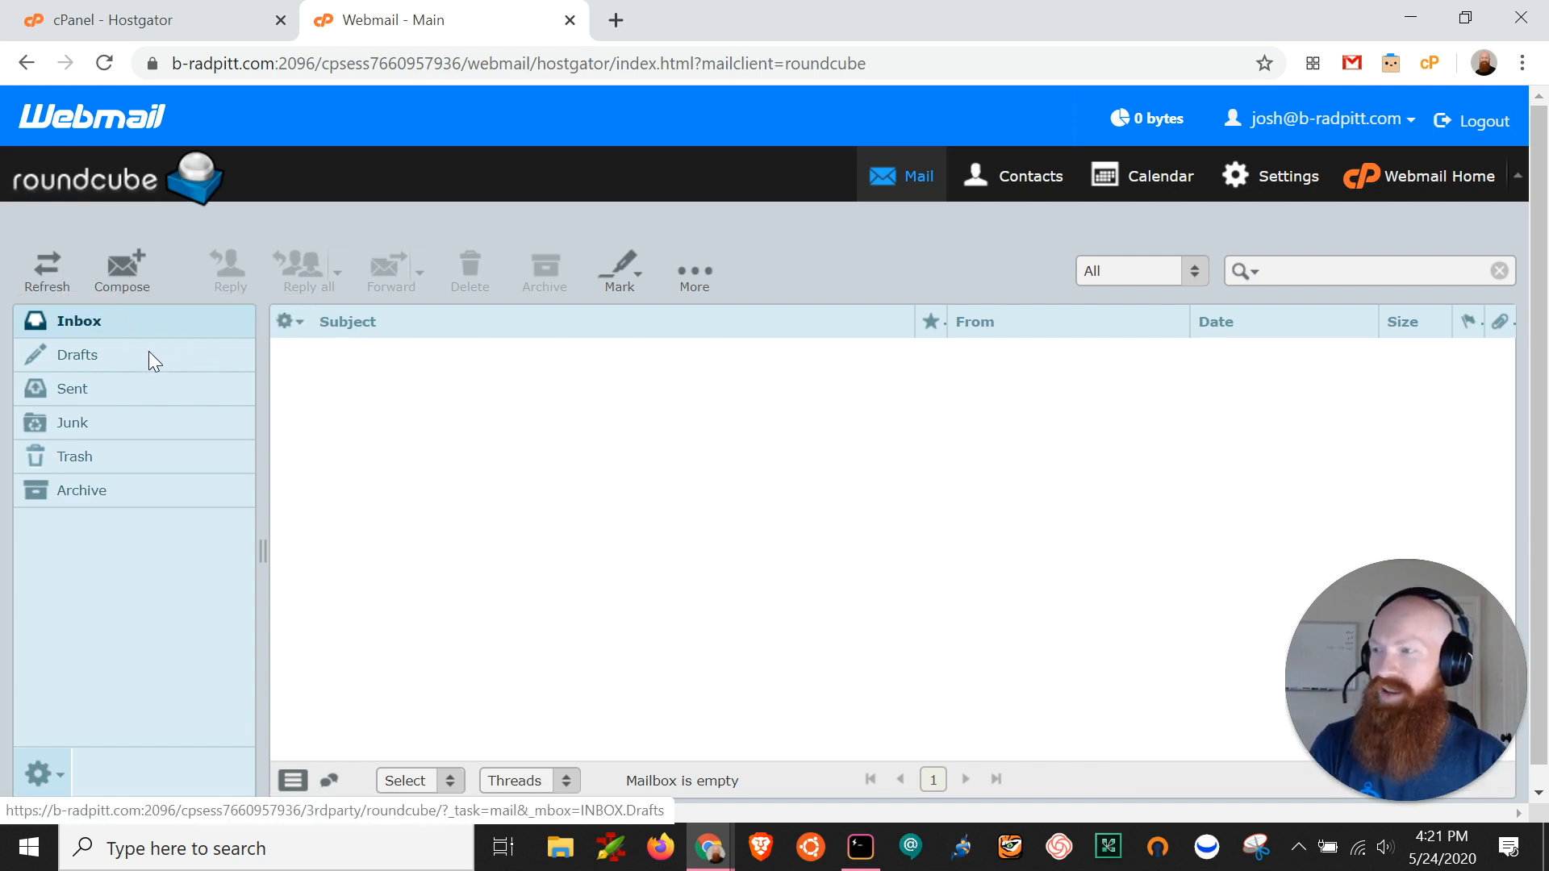
mouse_move(109, 445)
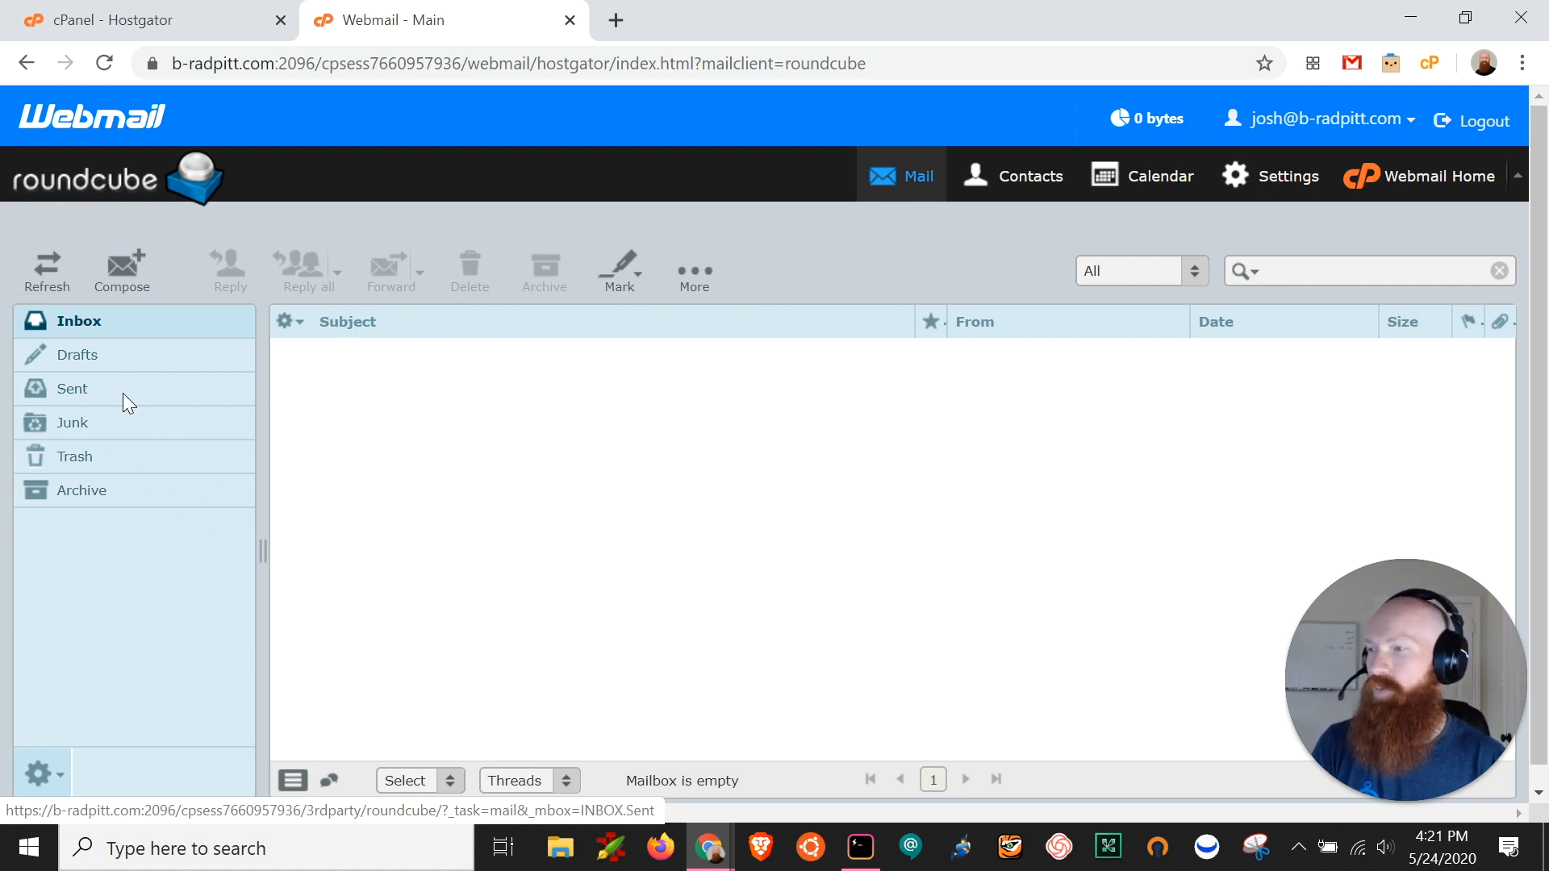
mouse_move(277, 409)
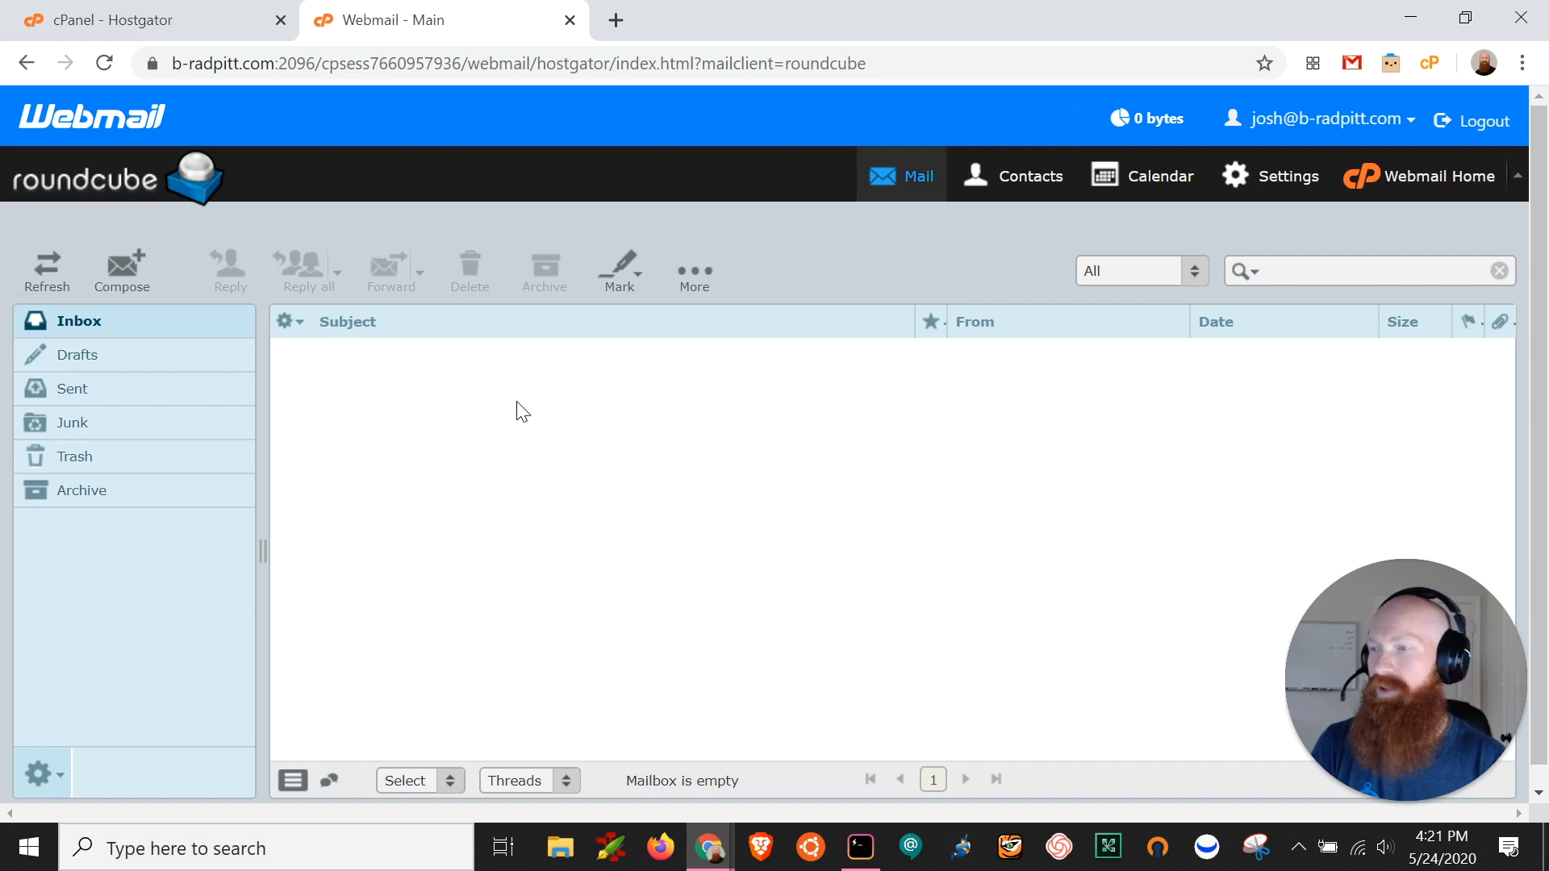
mouse_move(128, 20)
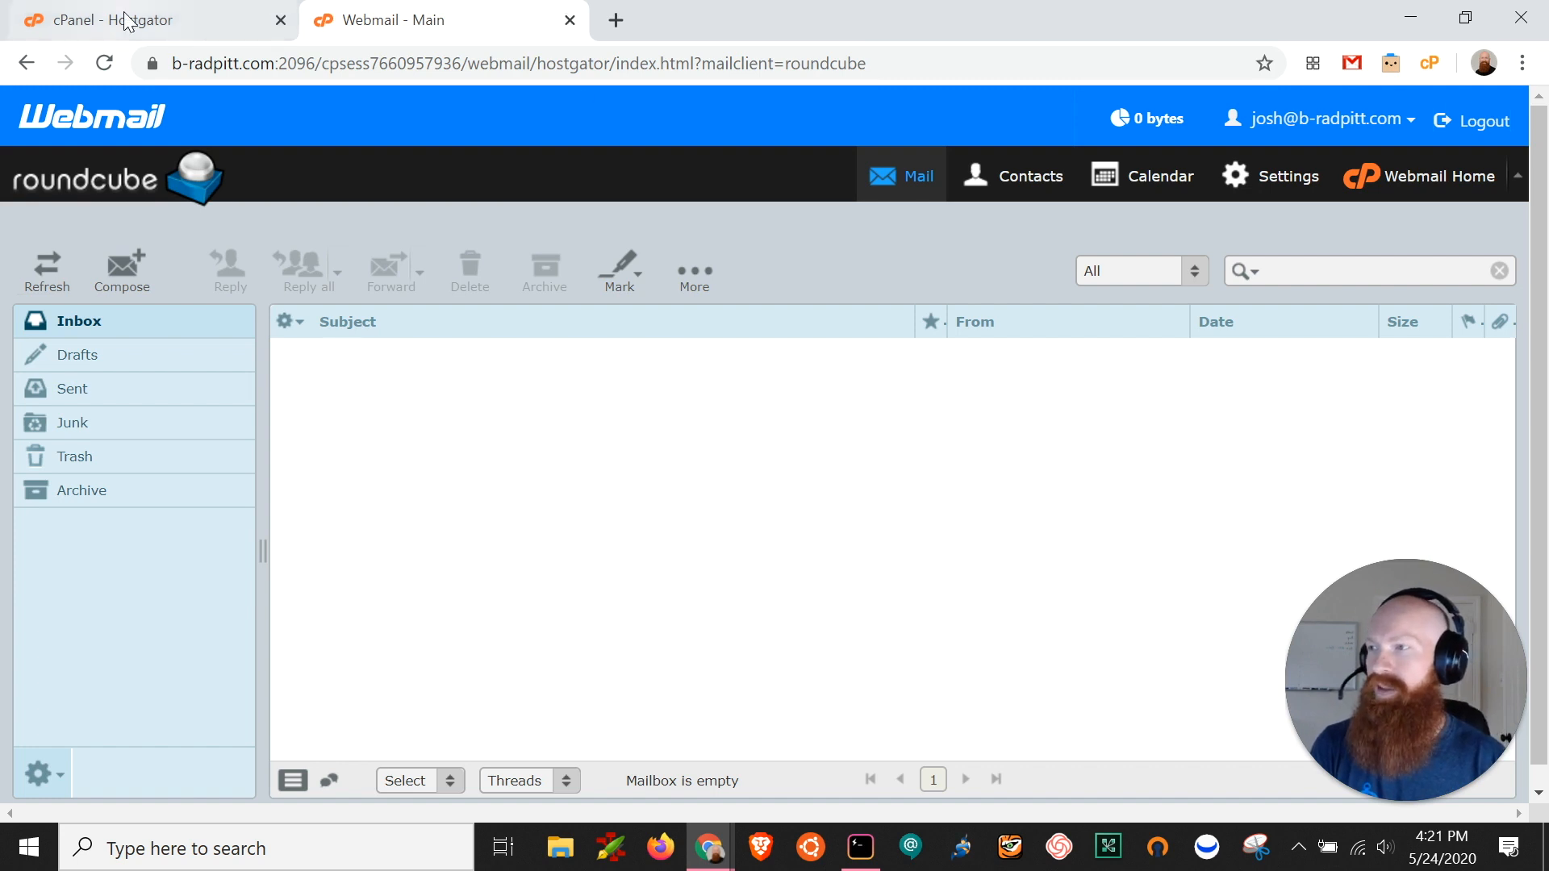
Return to cPanel and open the Webmail login list for info, josh and main accounts.
left_click(138, 19)
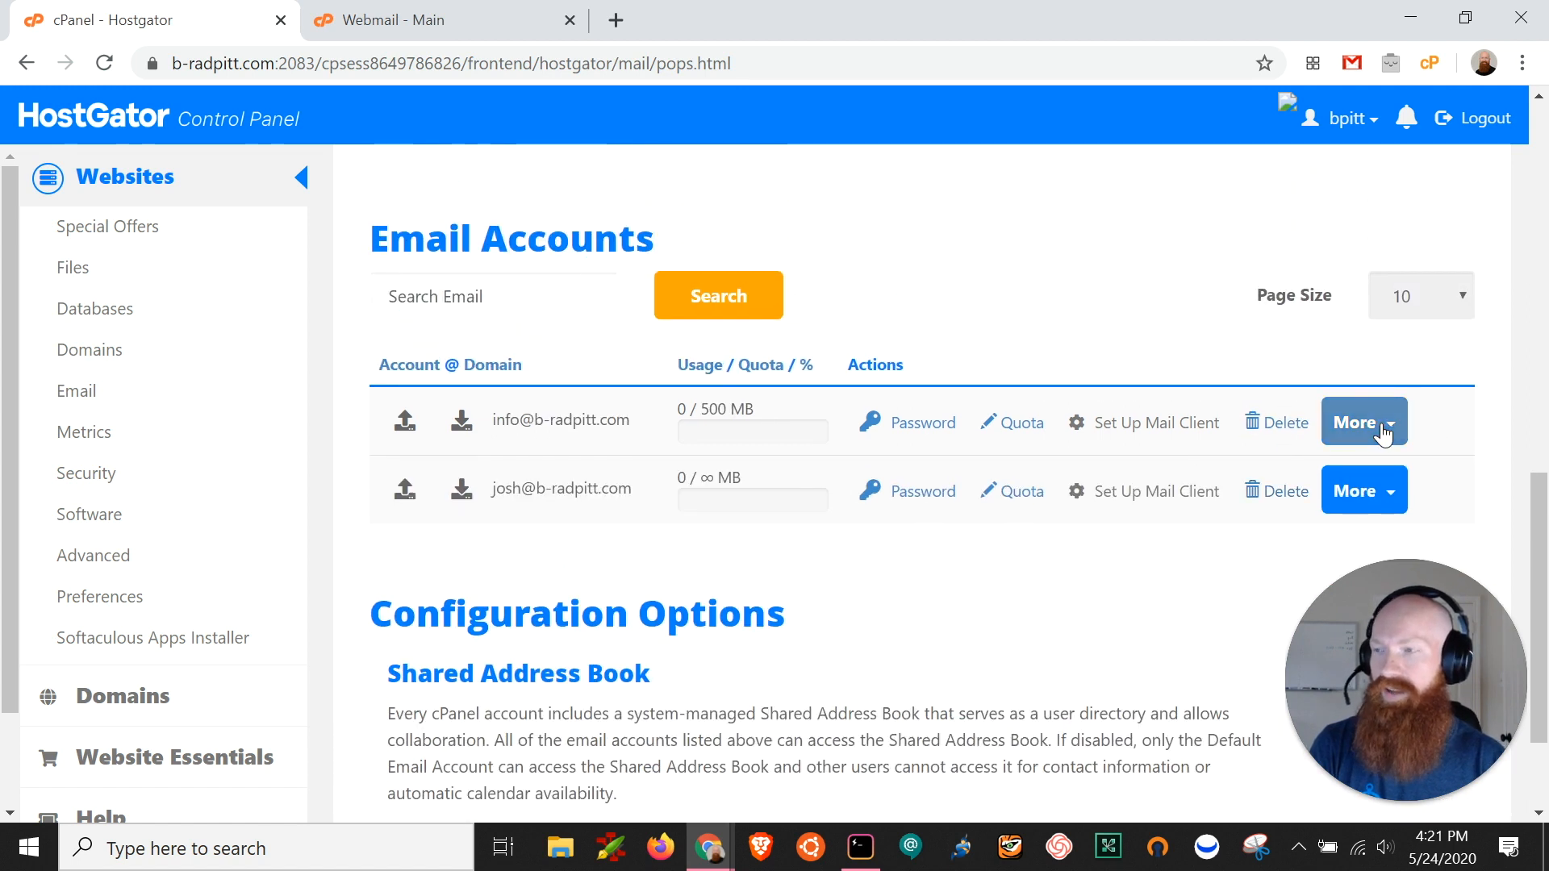
mouse_move(76, 390)
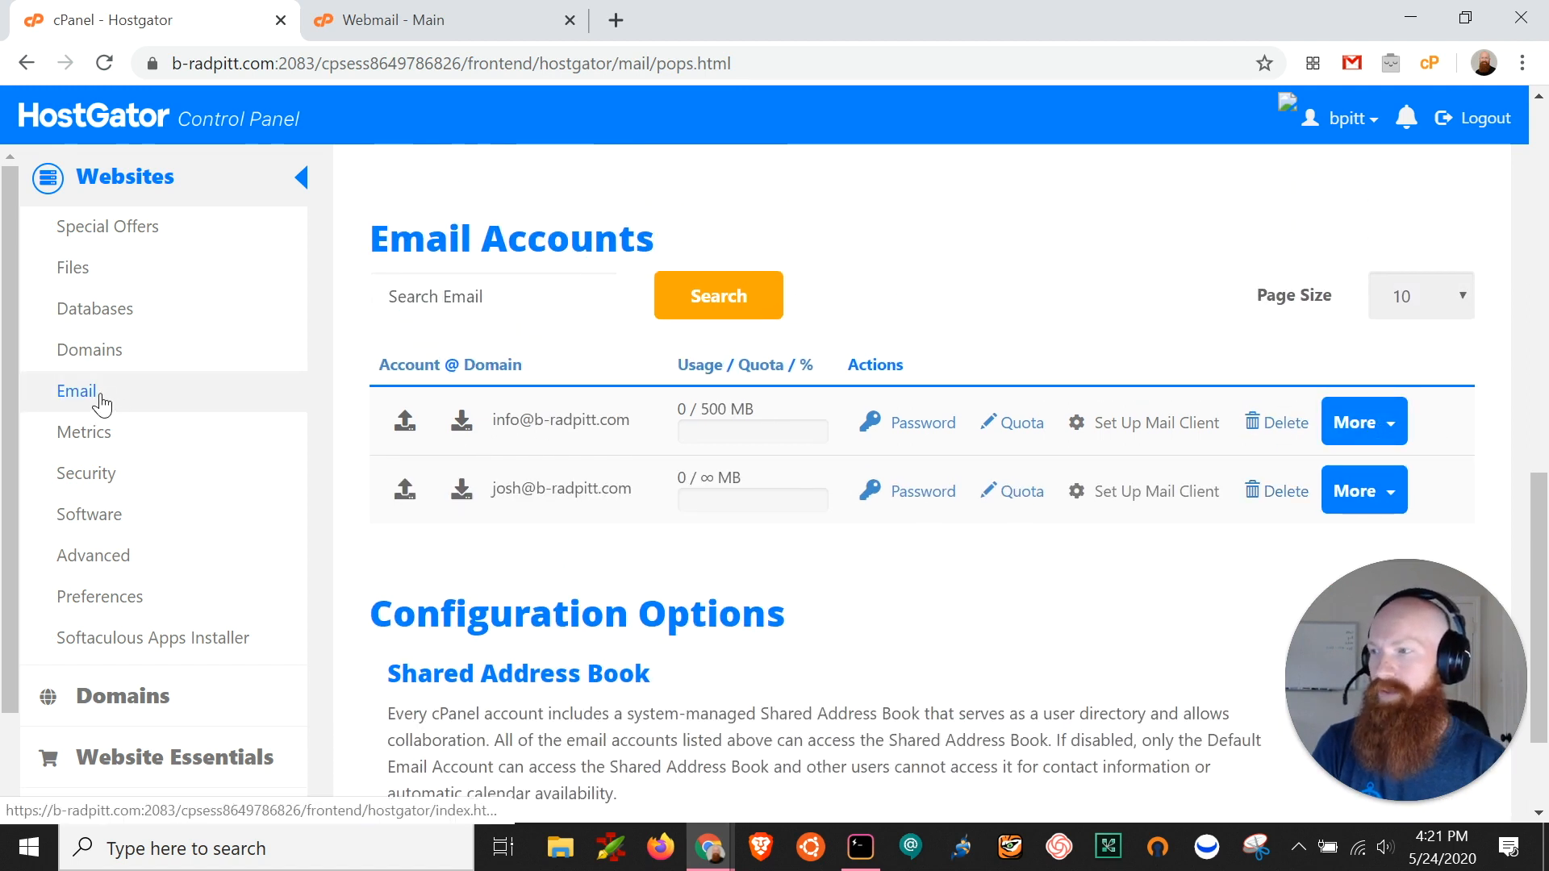
left_click(76, 391)
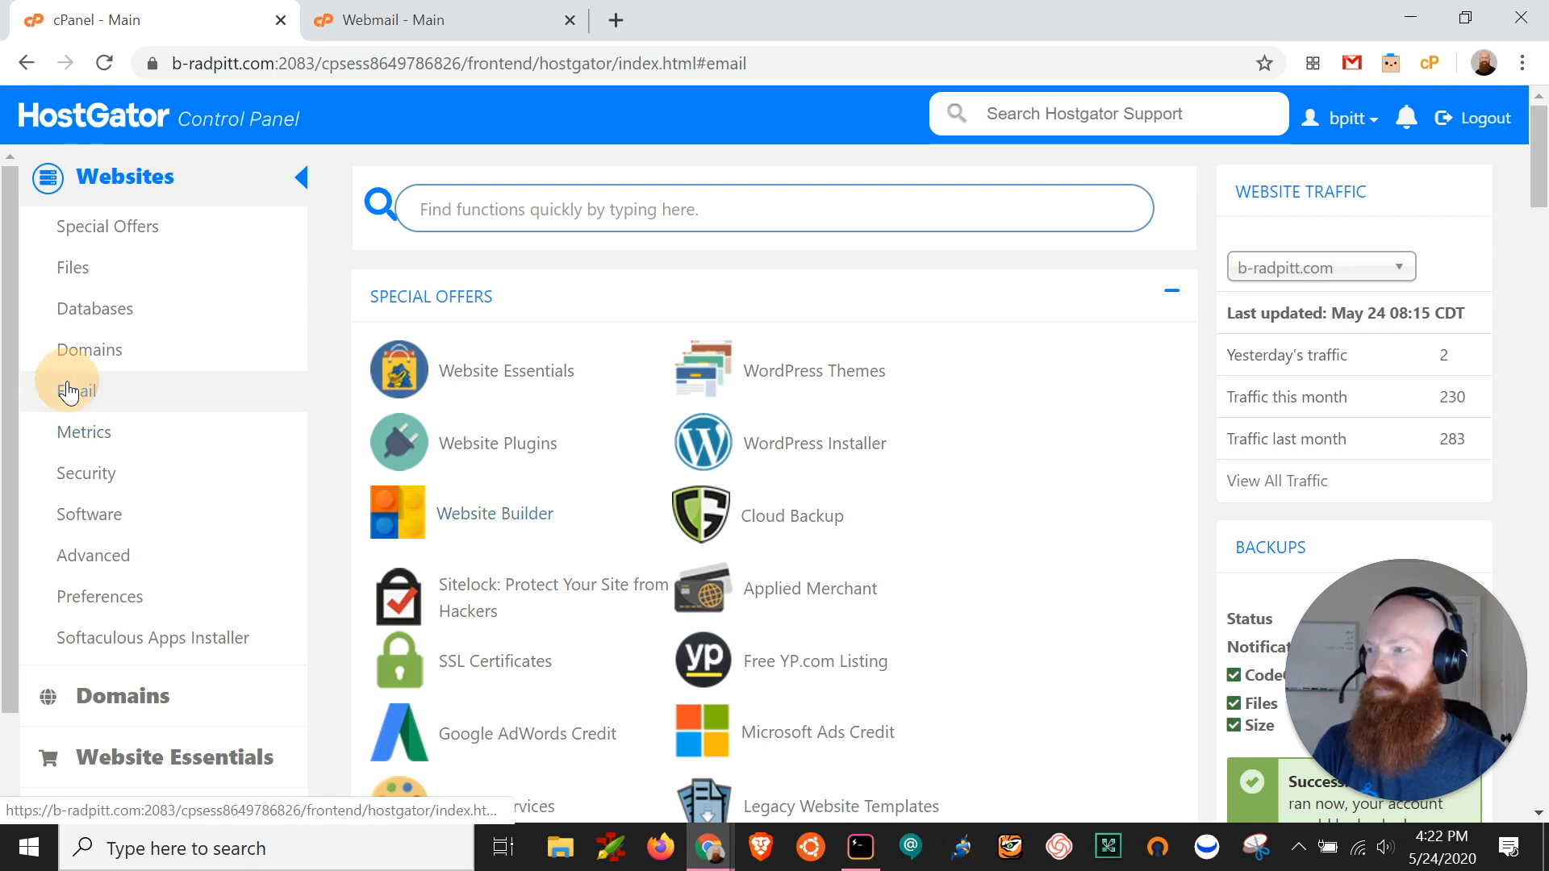
scroll("down", 3)
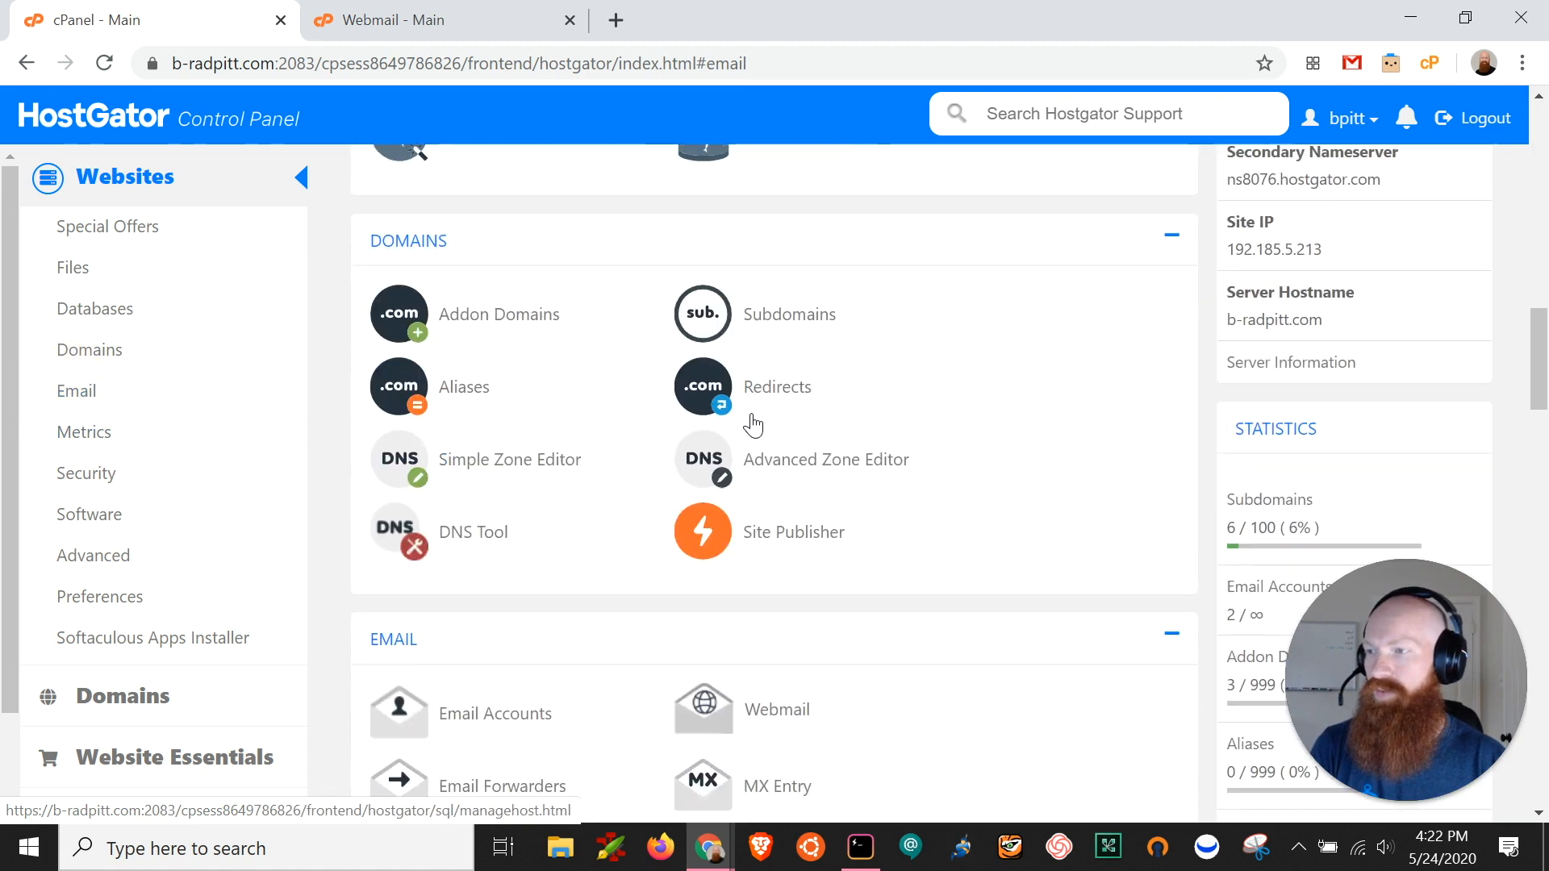
scroll("down", 3)
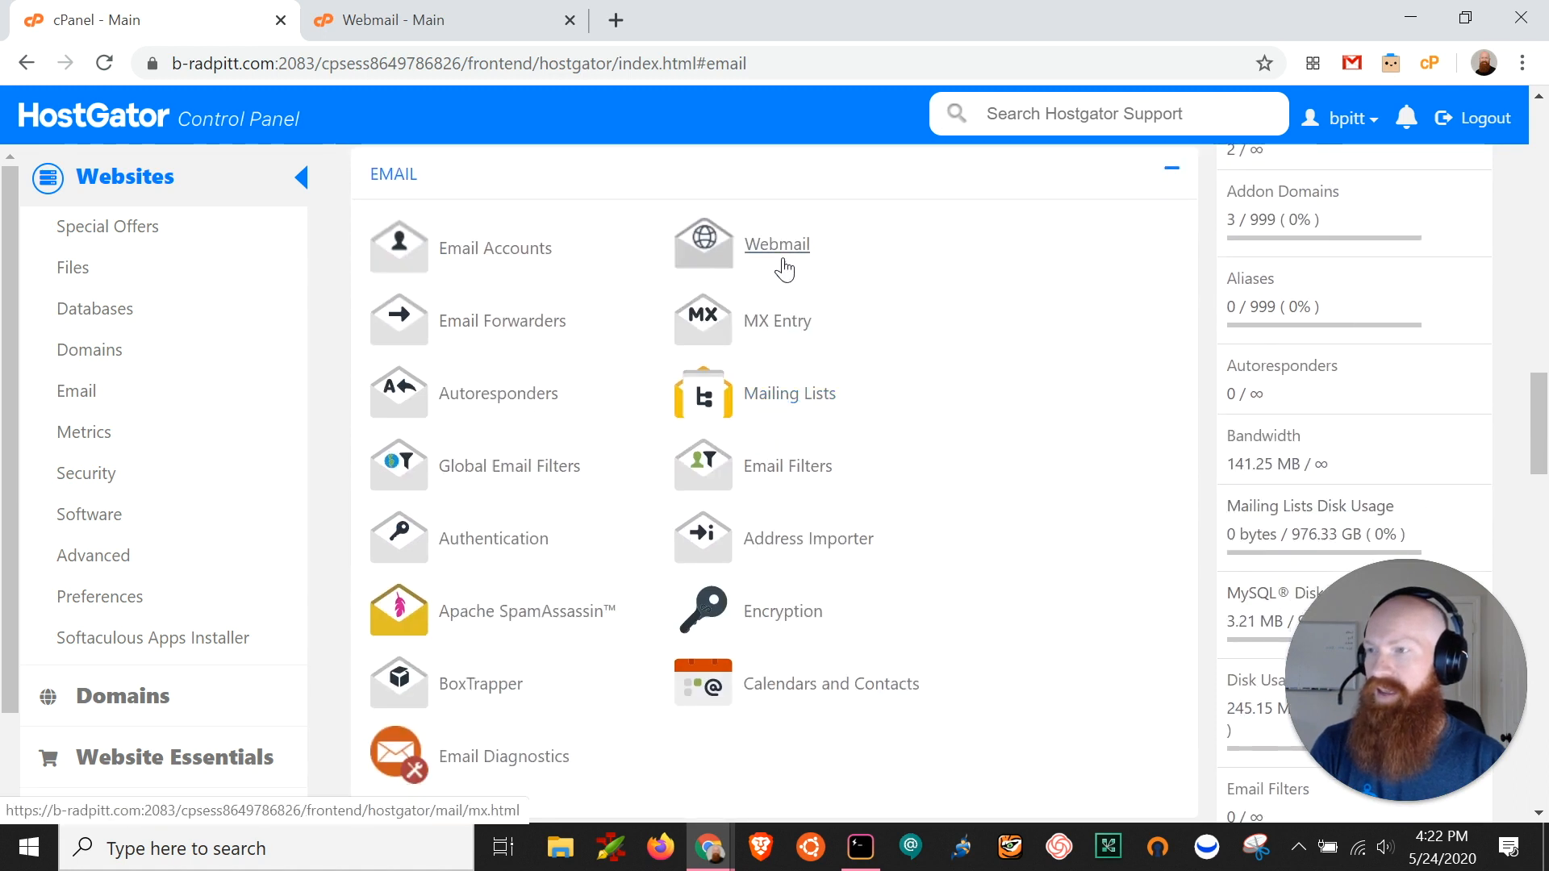
left_click(776, 244)
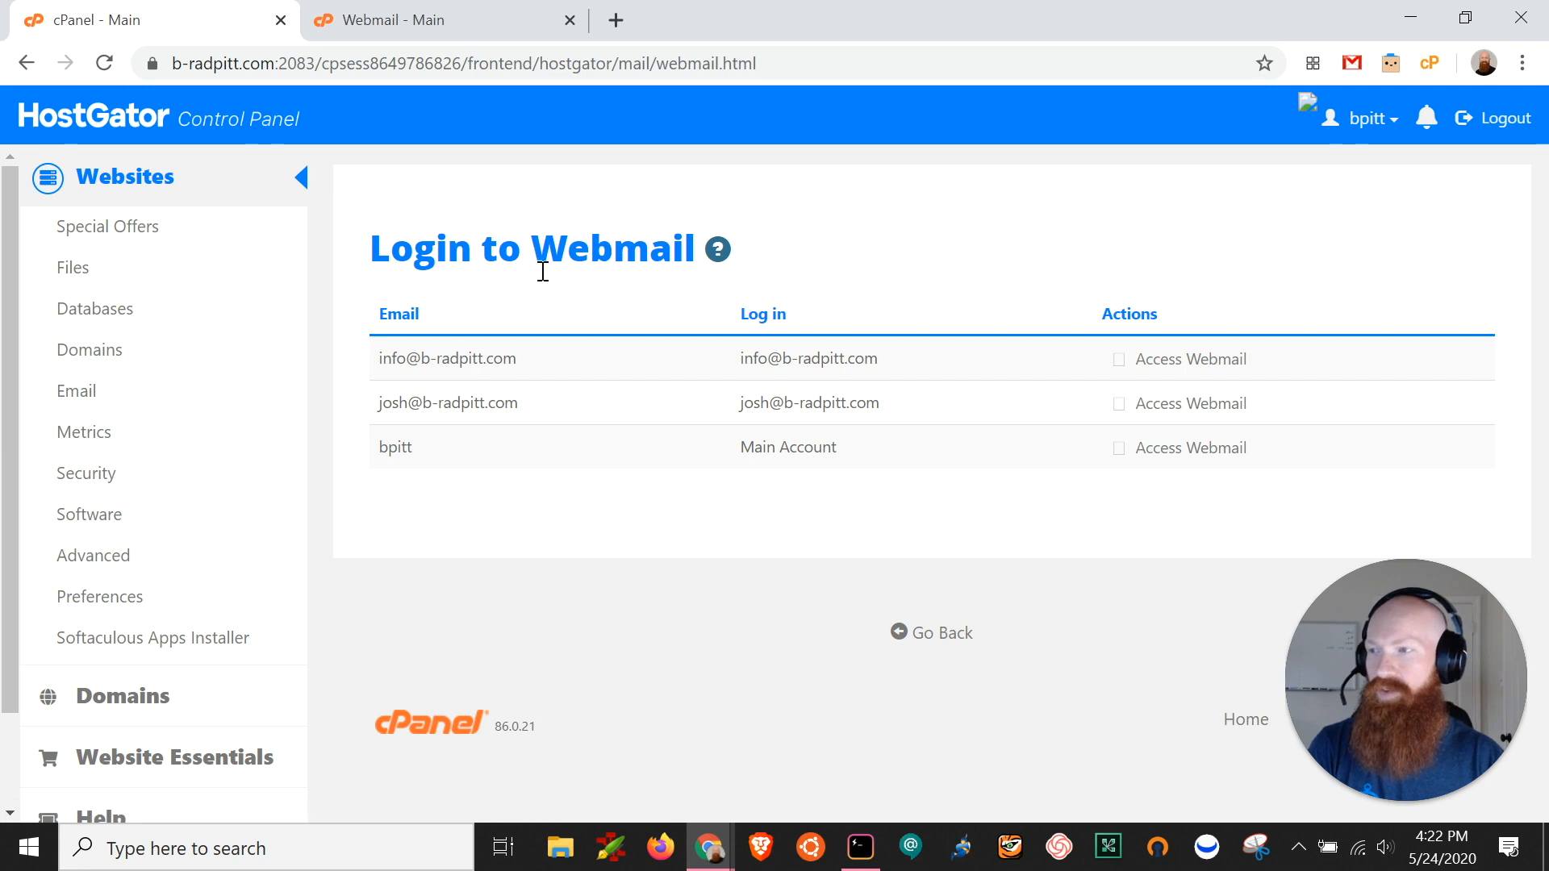
mouse_move(1166, 388)
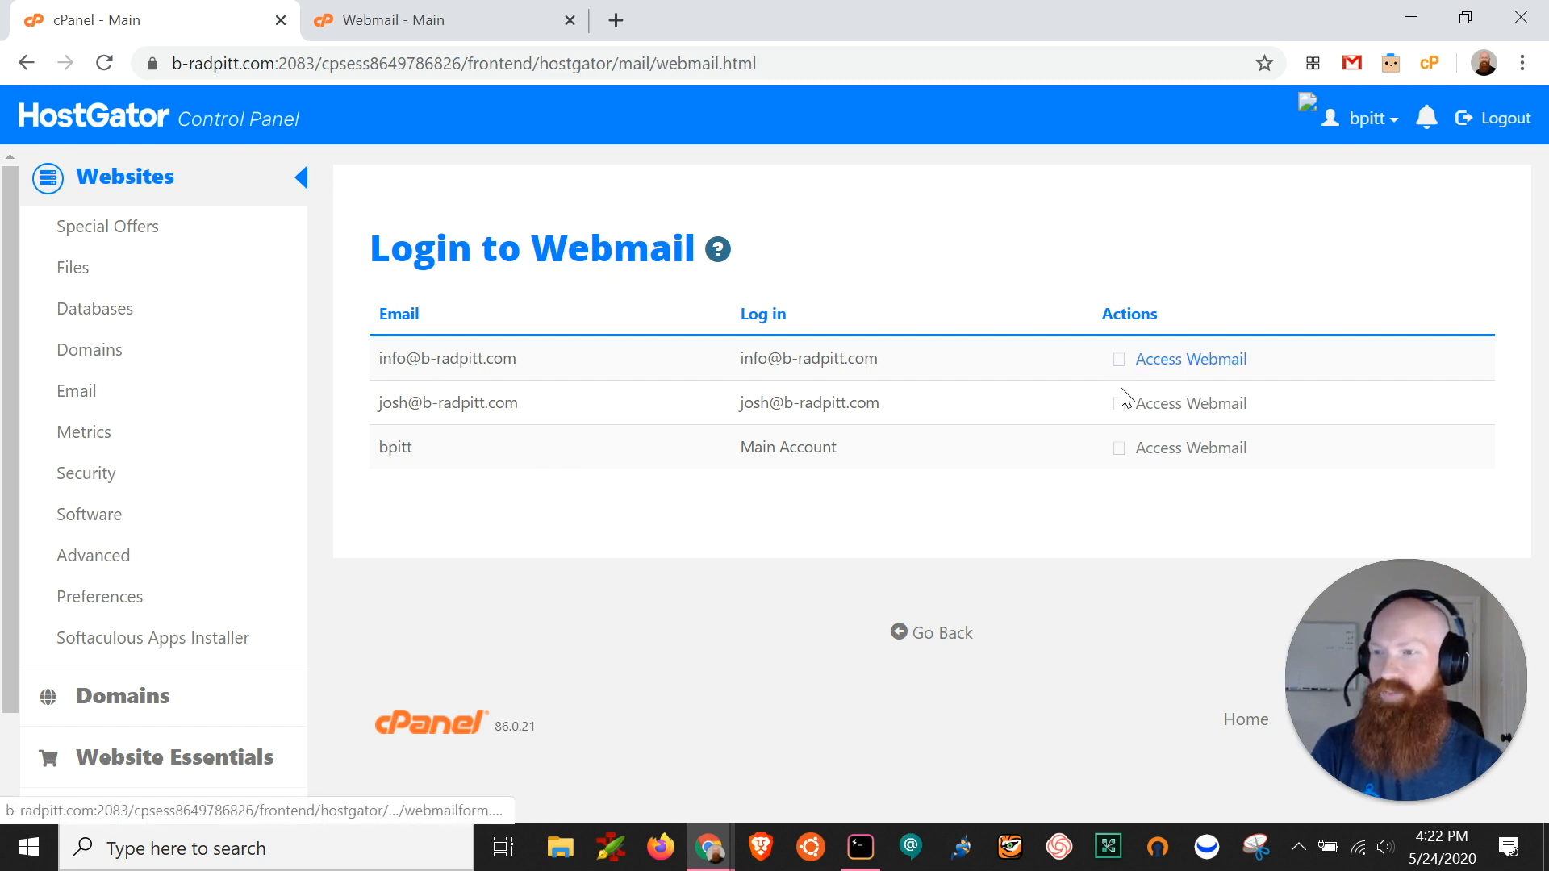
left_click(1189, 358)
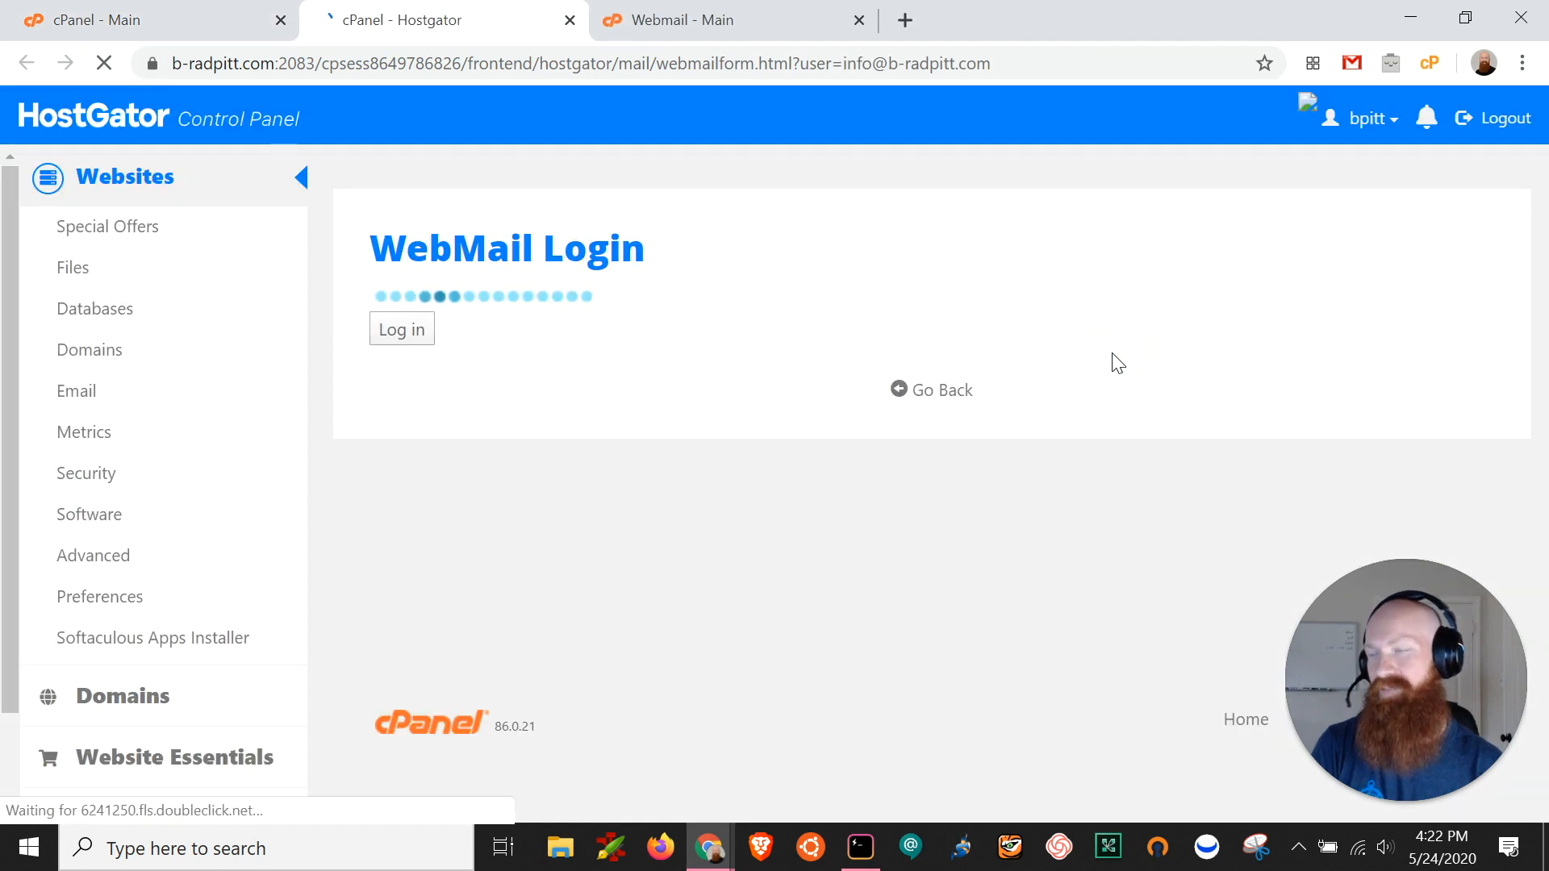
left_click(401, 328)
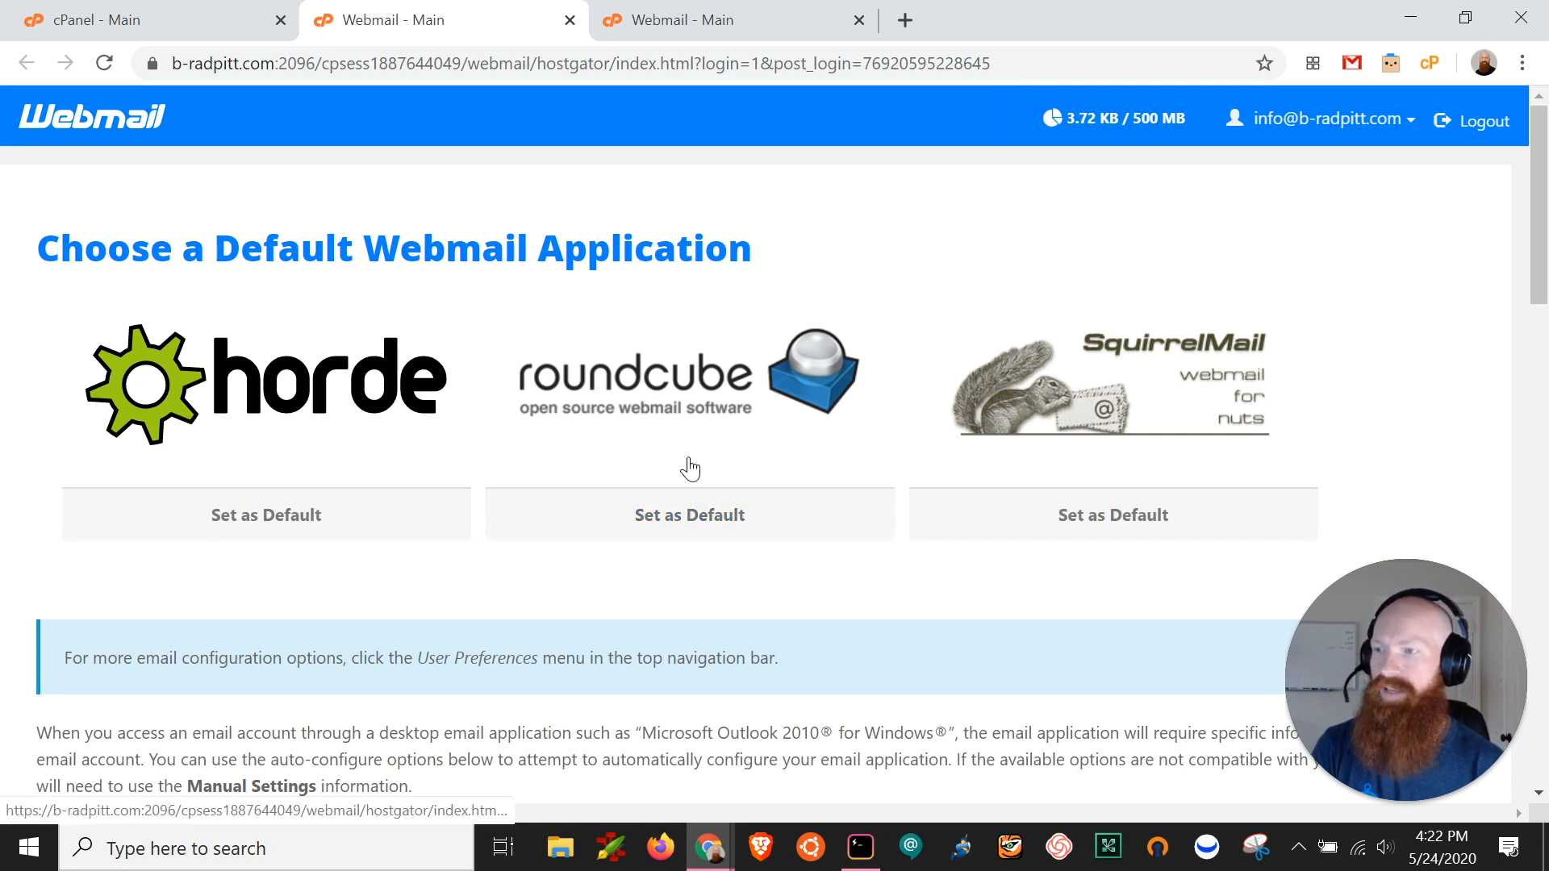
left_click(688, 515)
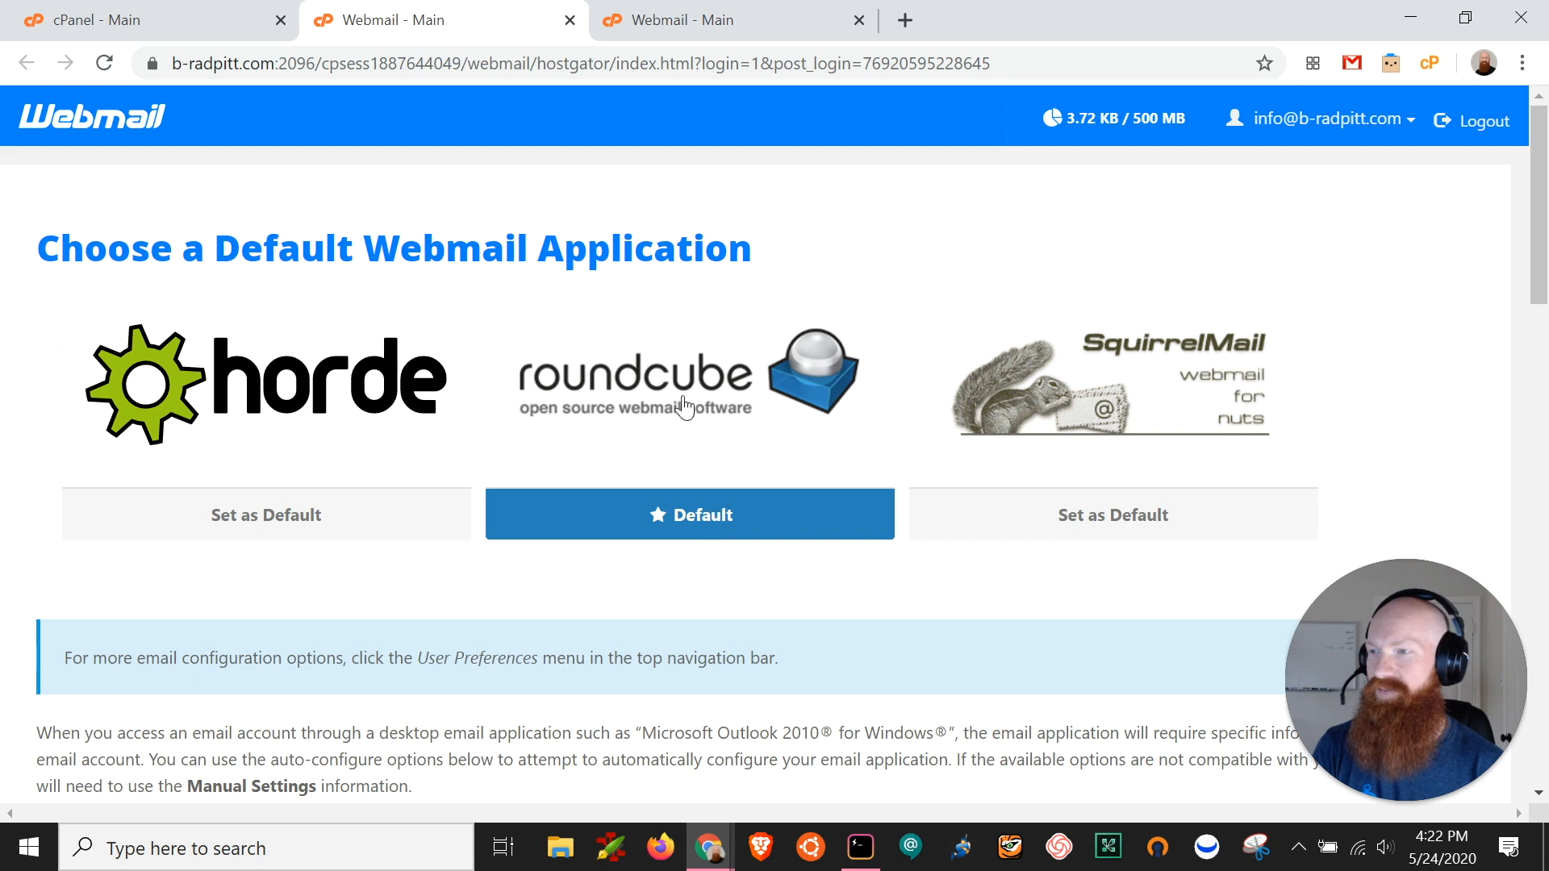
left_click(647, 375)
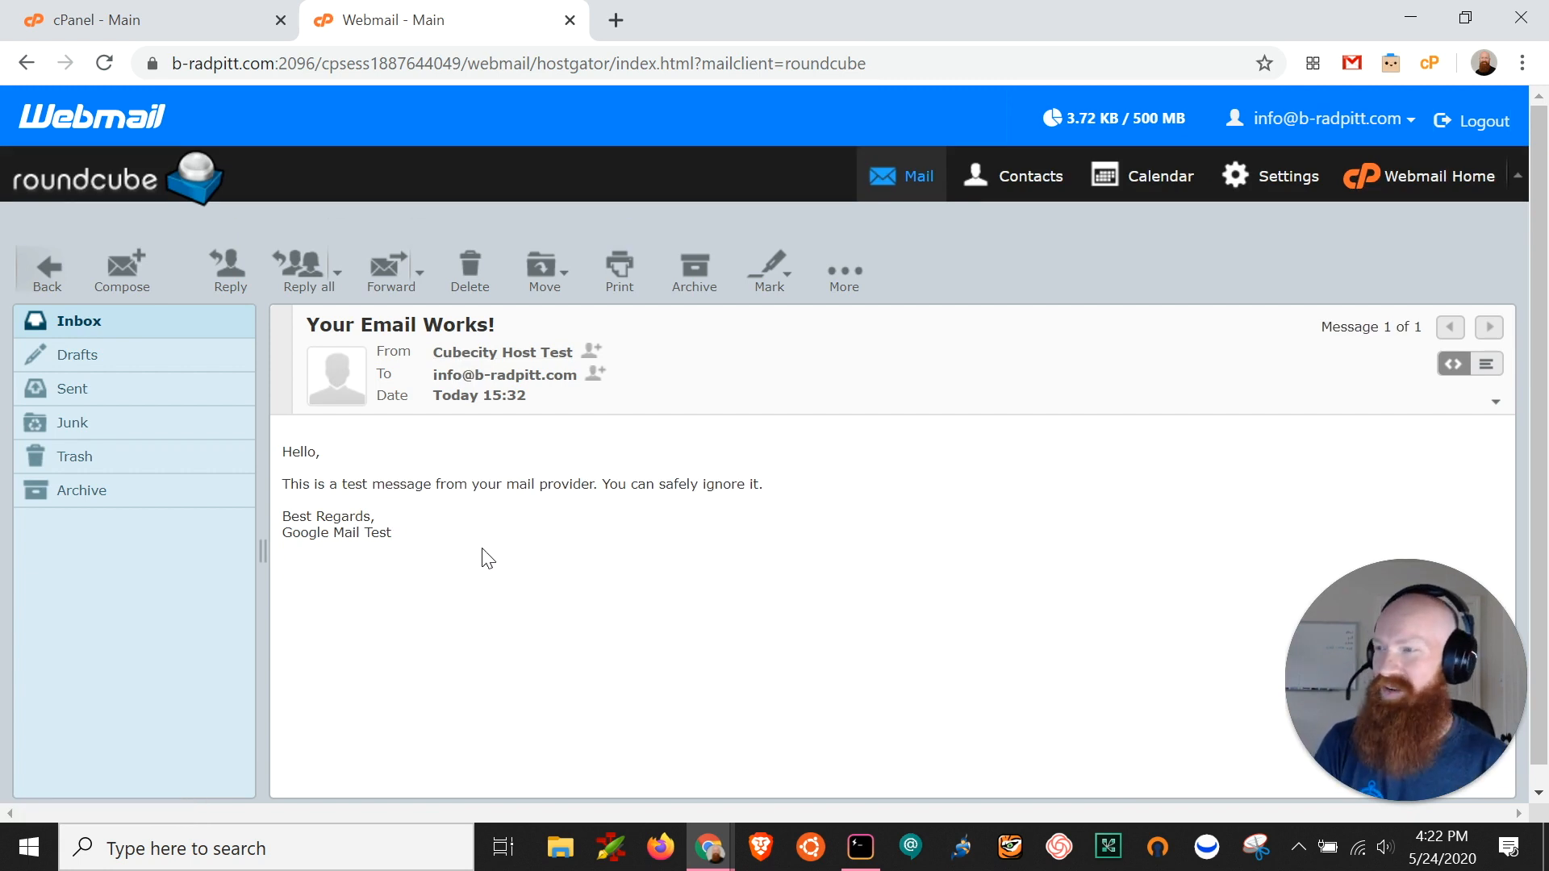
left_click(569, 19)
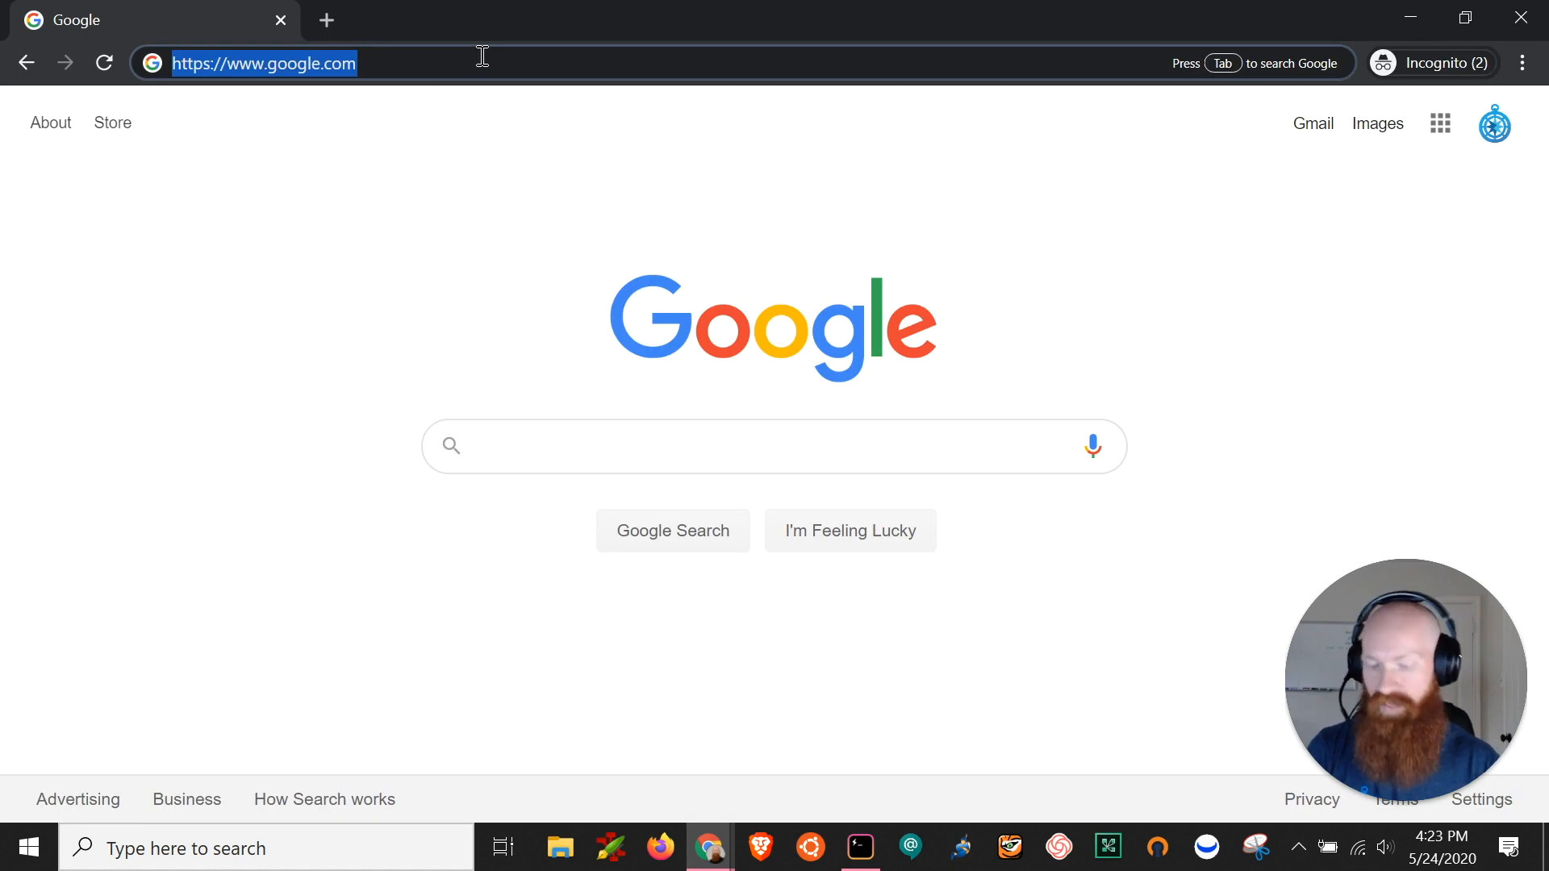
Load b-radpitt.com/webmail to view the redirect page, then switch back to cPanel.
type("br-")
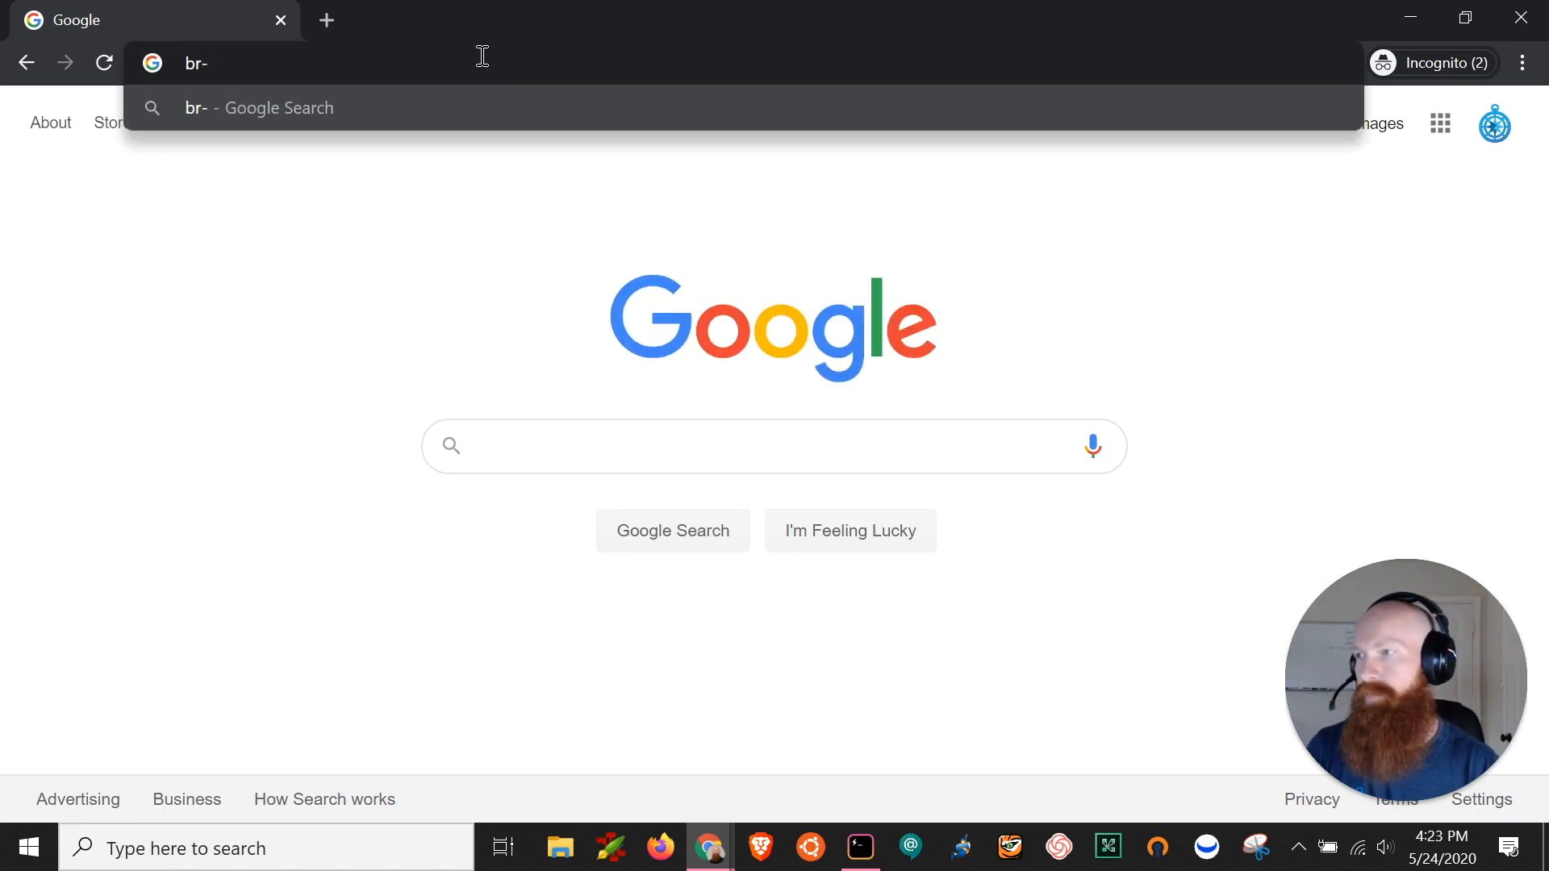
type("b-radpitt.com")
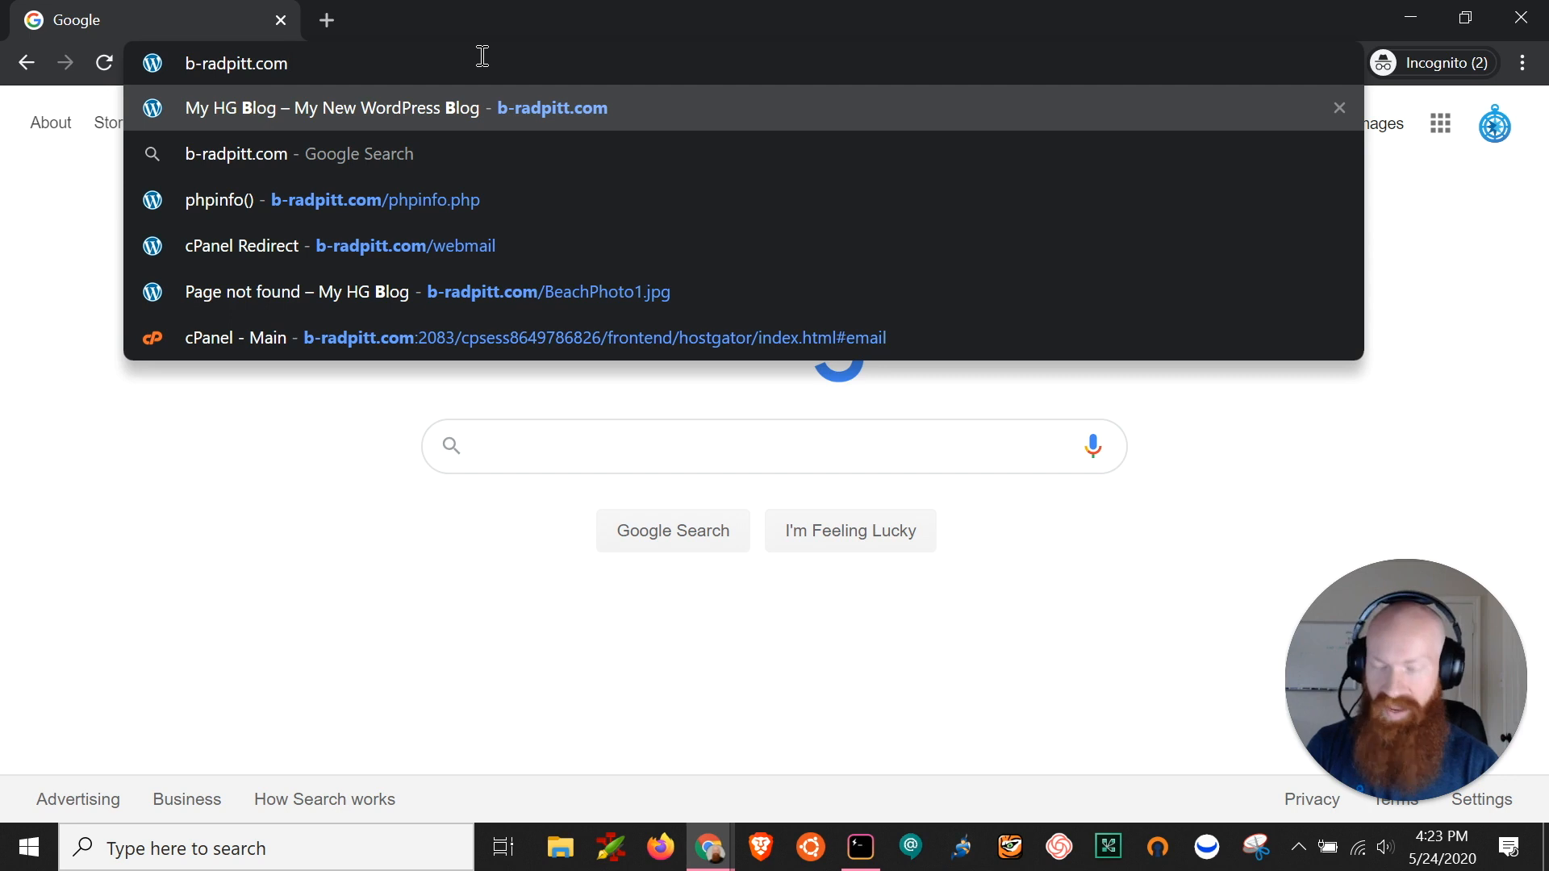
type("/webmail")
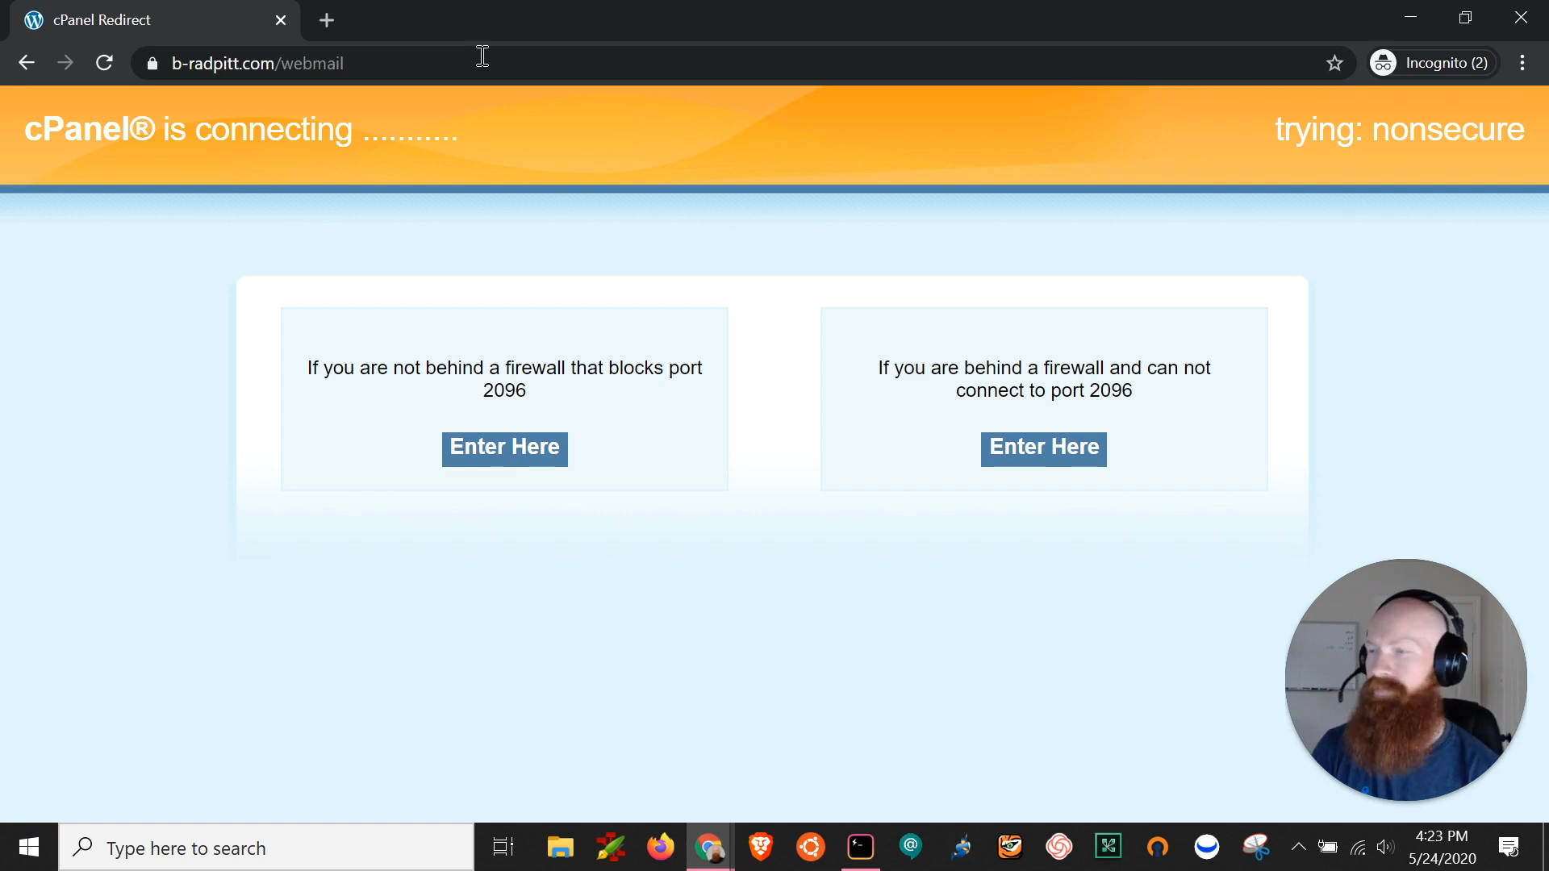
left_click(503, 447)
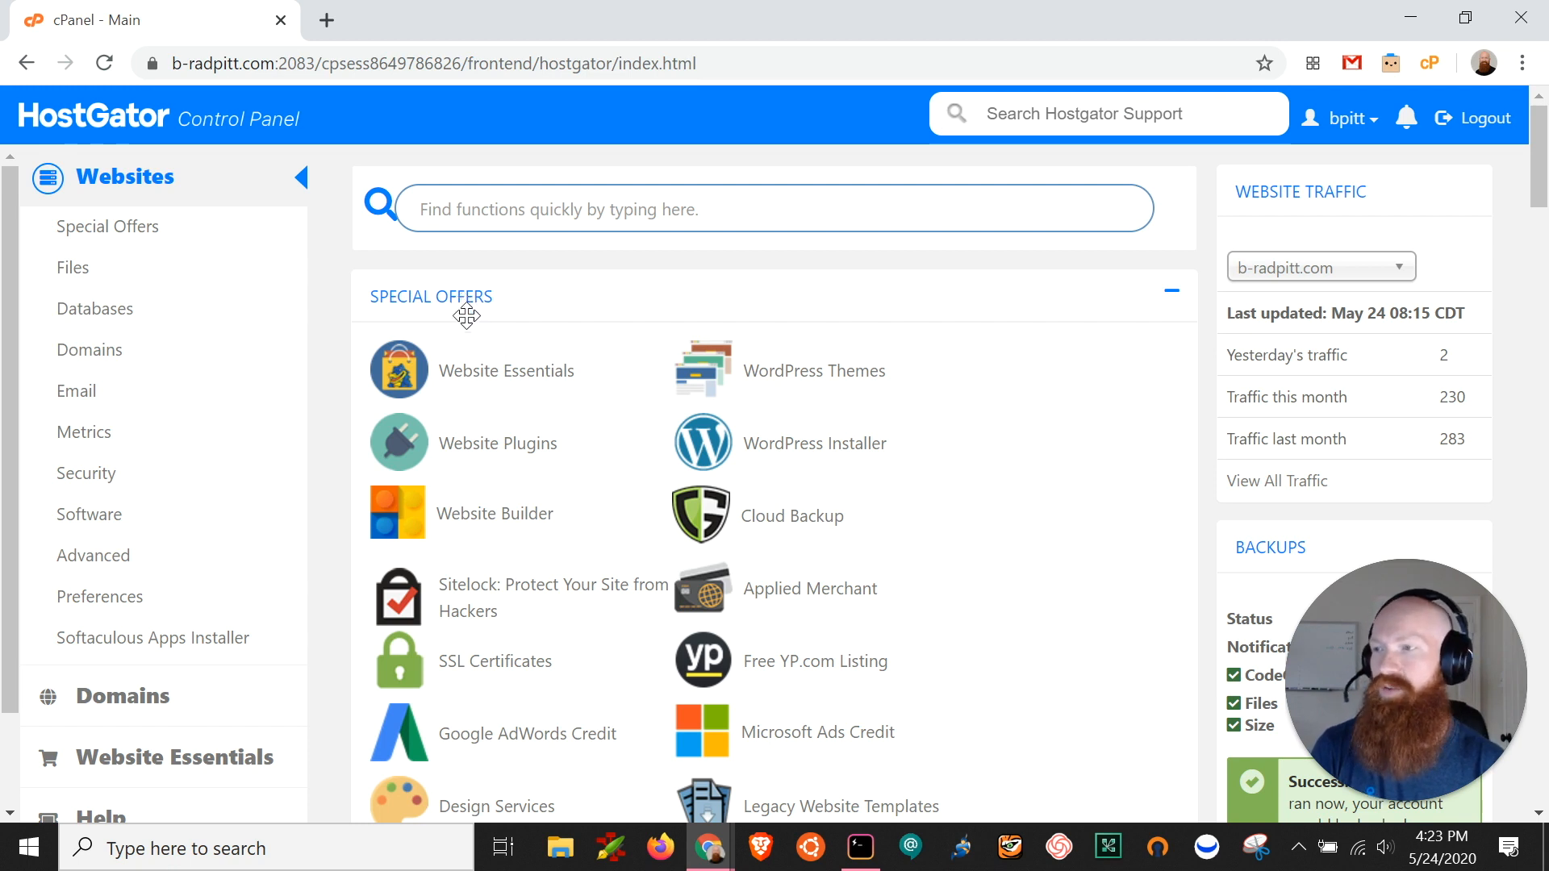
mouse_move(501, 316)
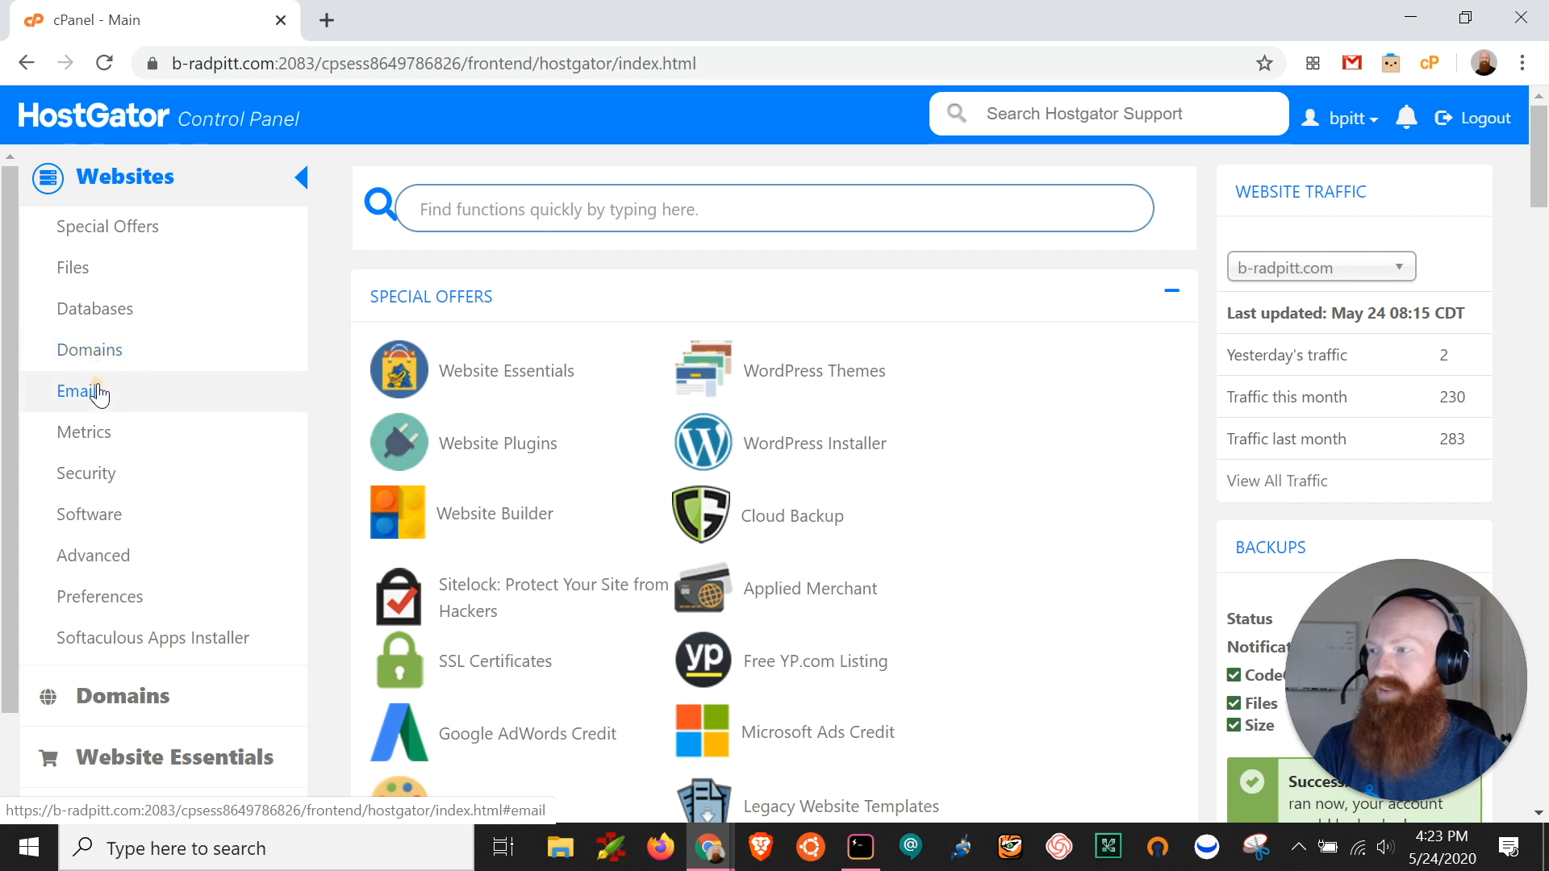
left_click(76, 391)
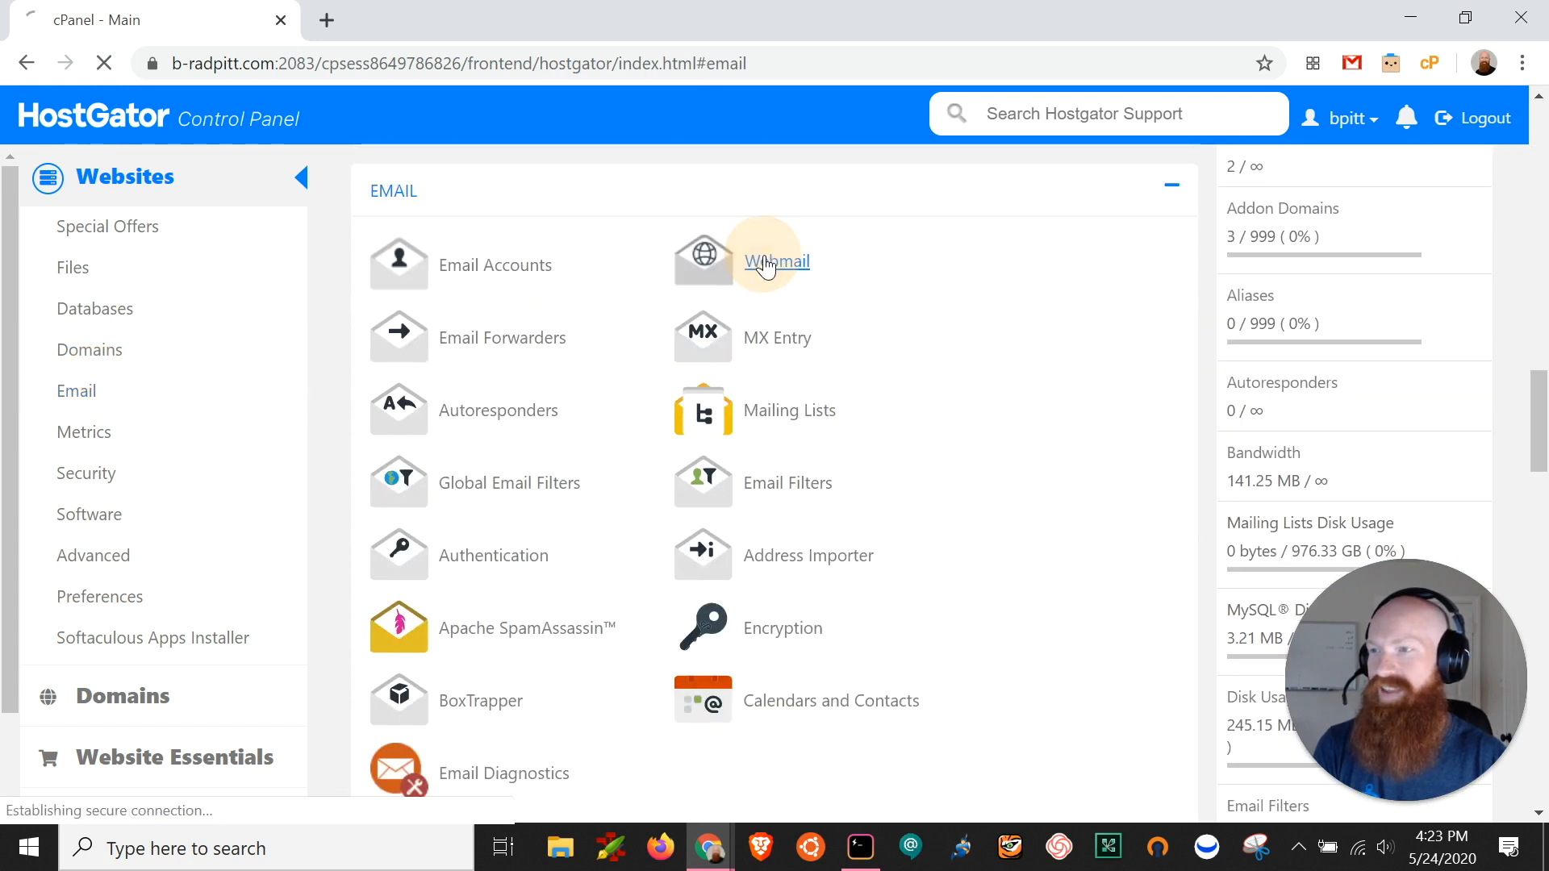
left_click(776, 261)
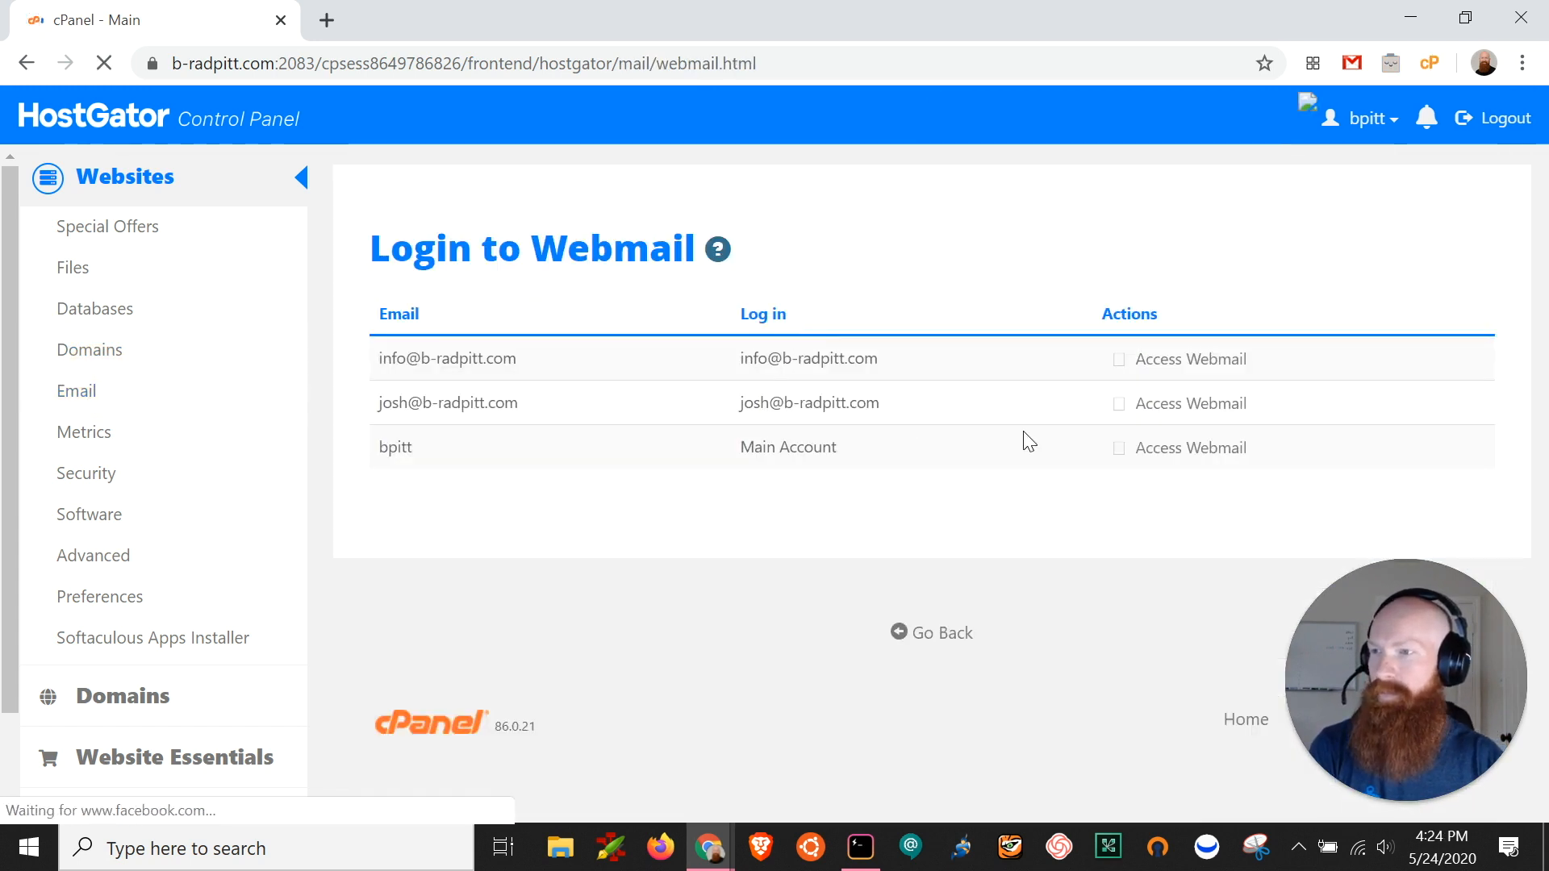
left_click(1190, 359)
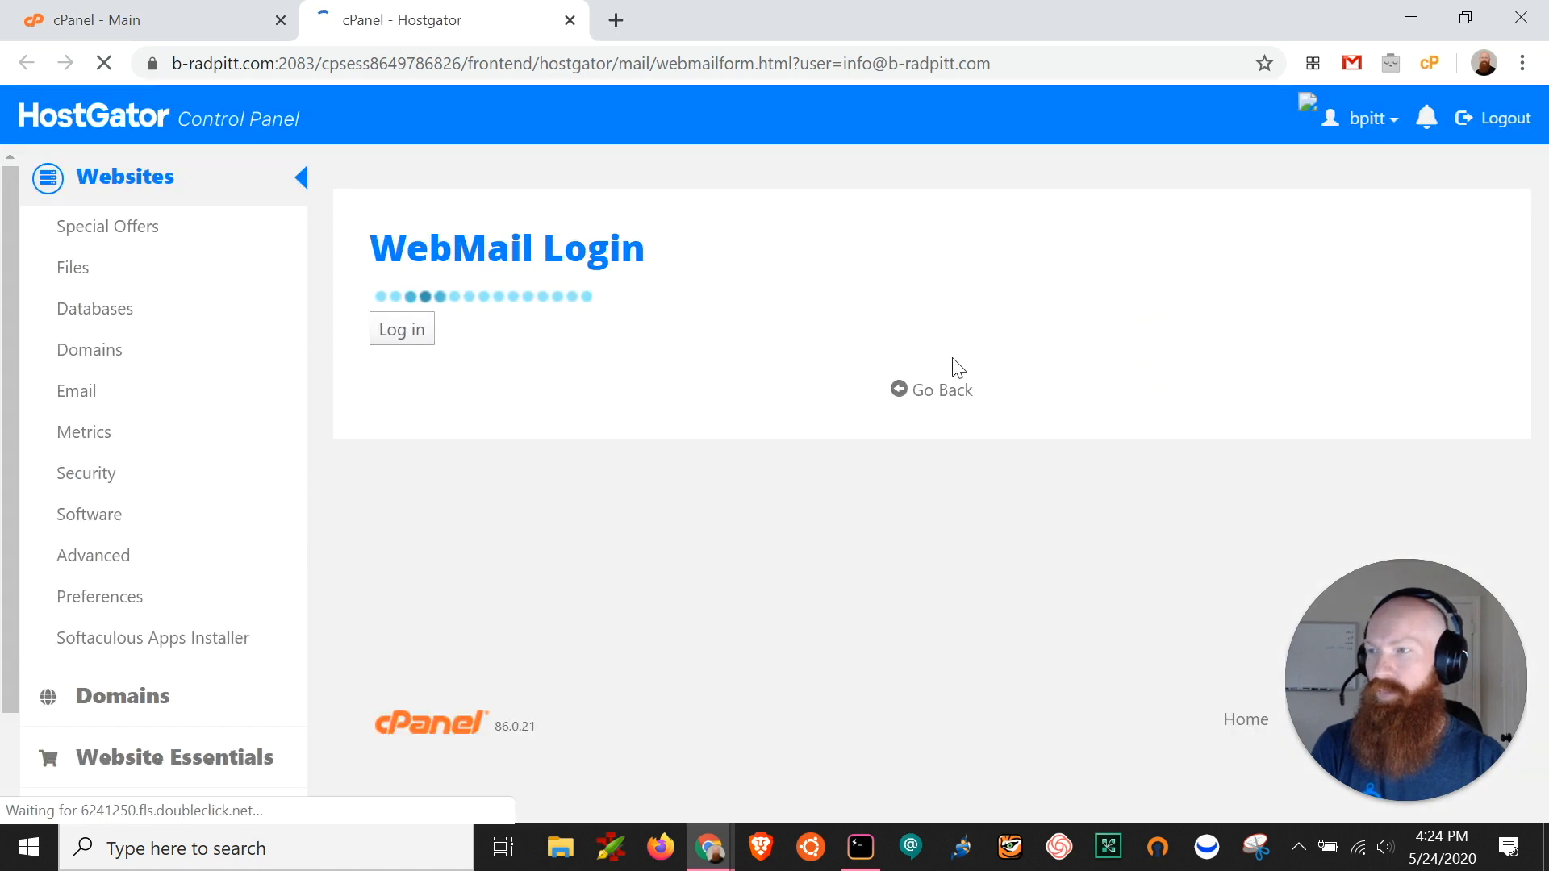
left_click(401, 329)
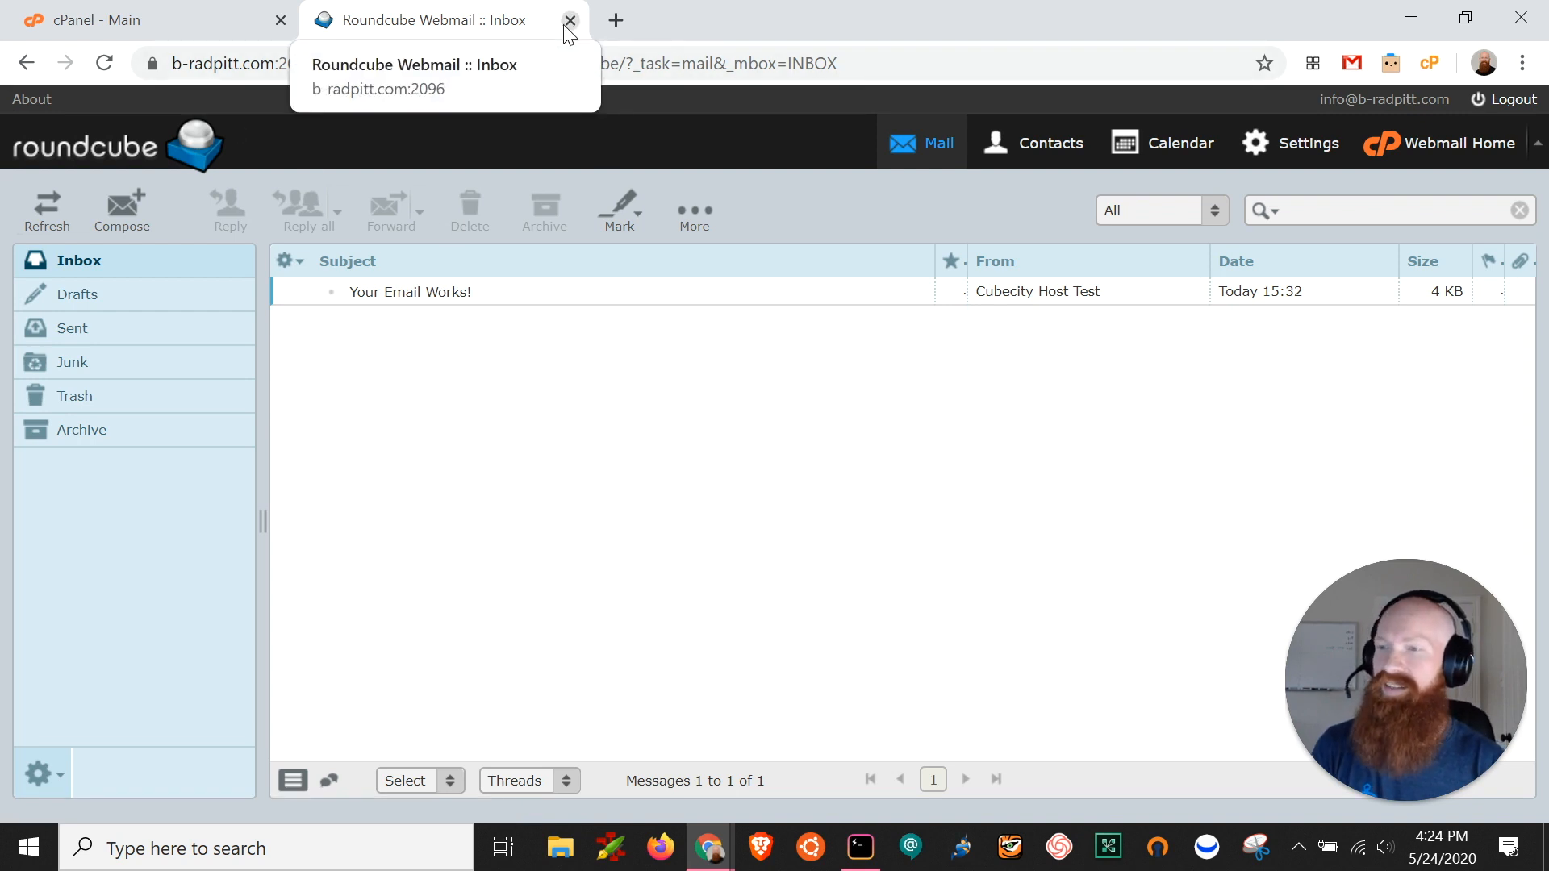
left_click(570, 19)
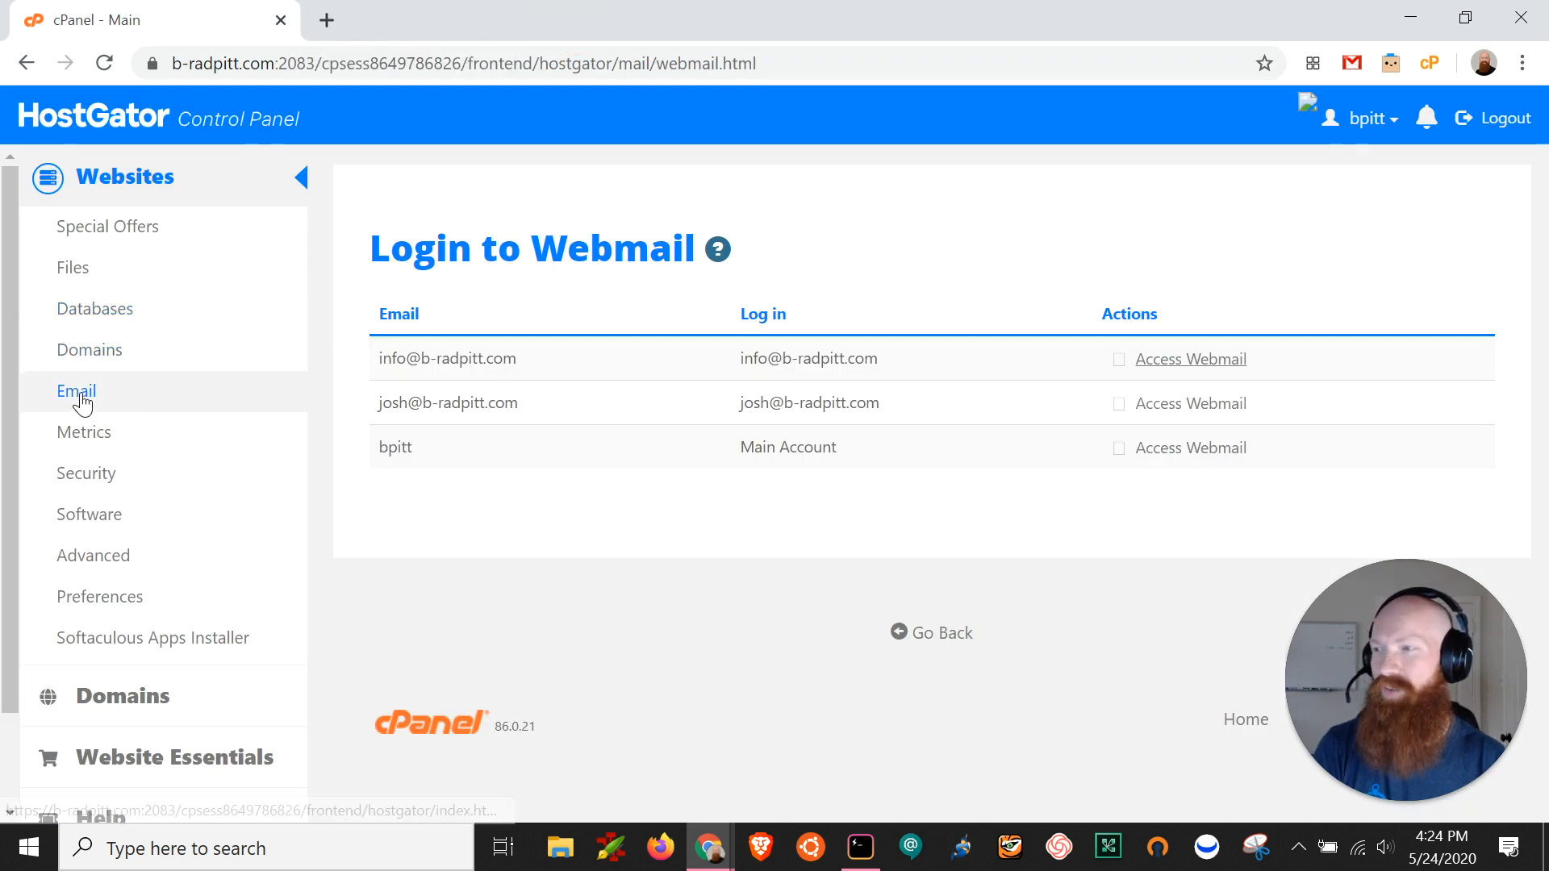
left_click(76, 391)
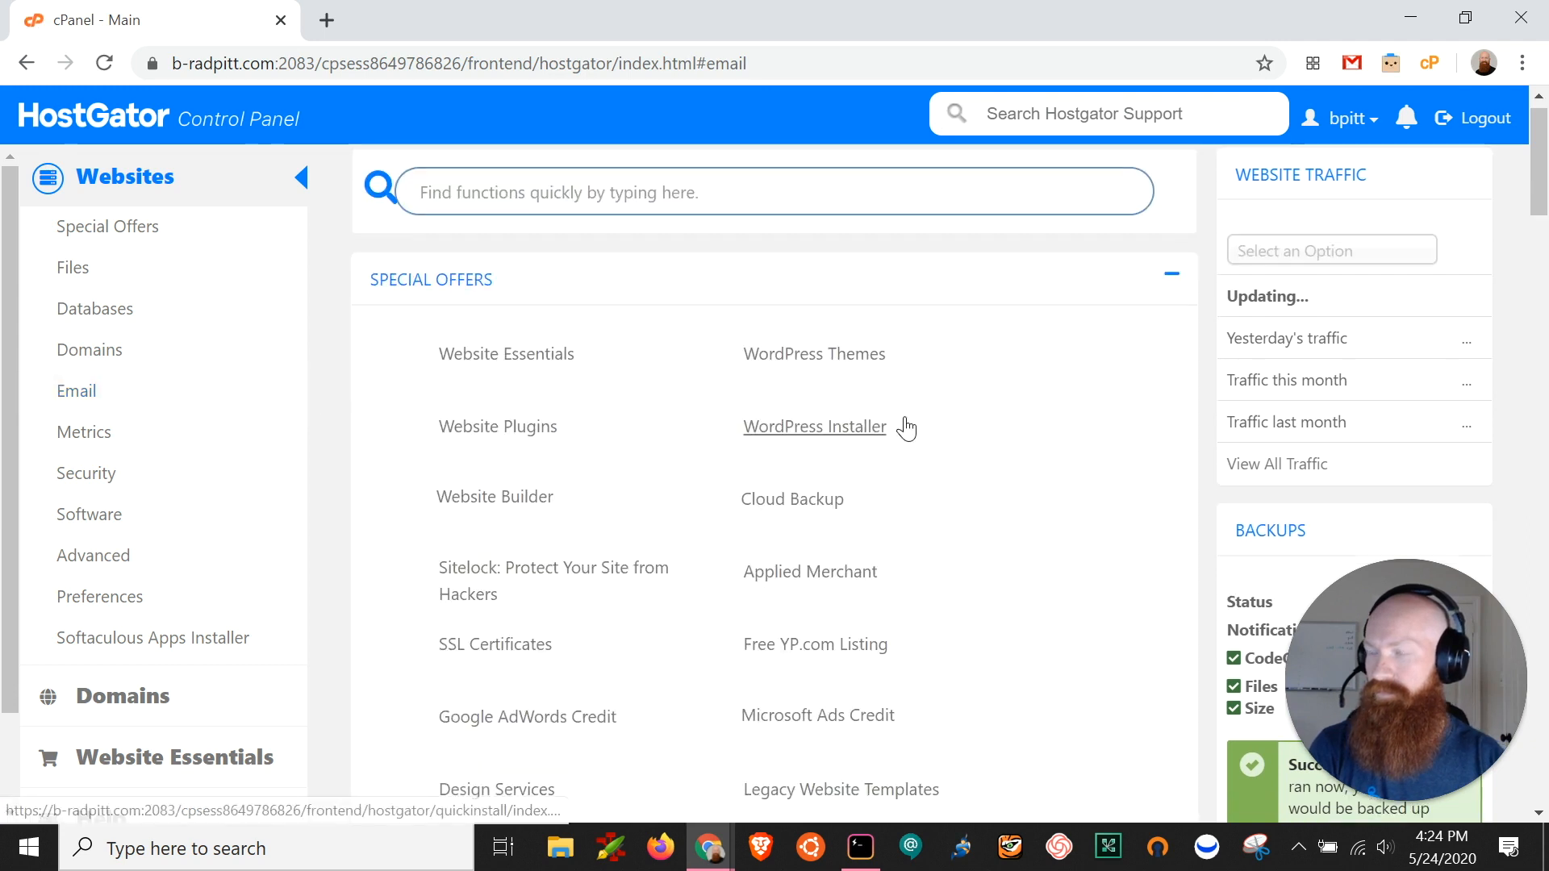
left_click(76, 391)
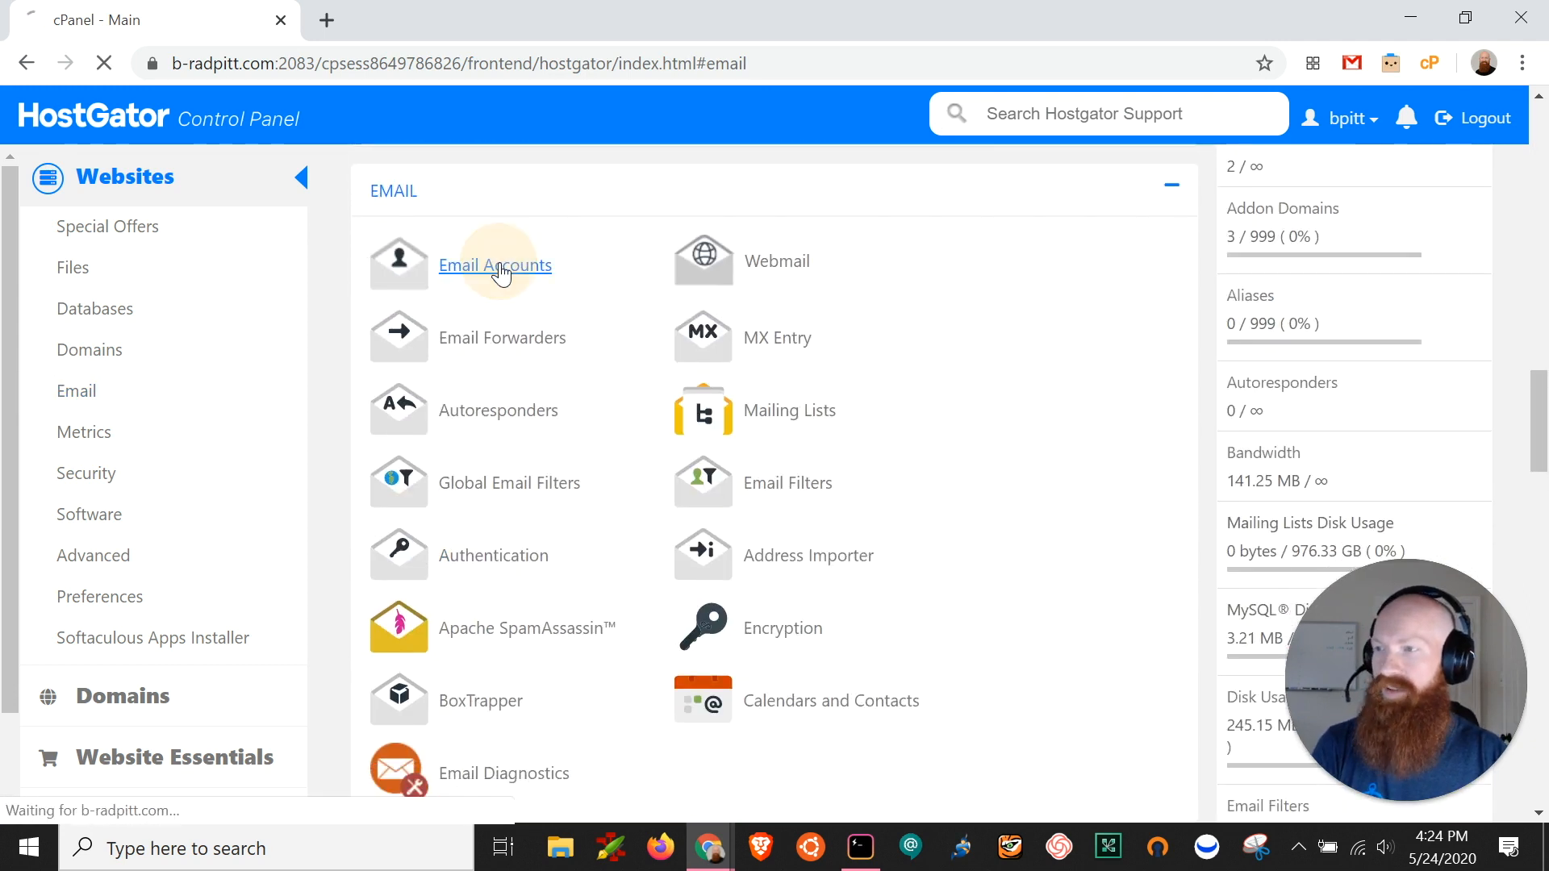
left_click(494, 265)
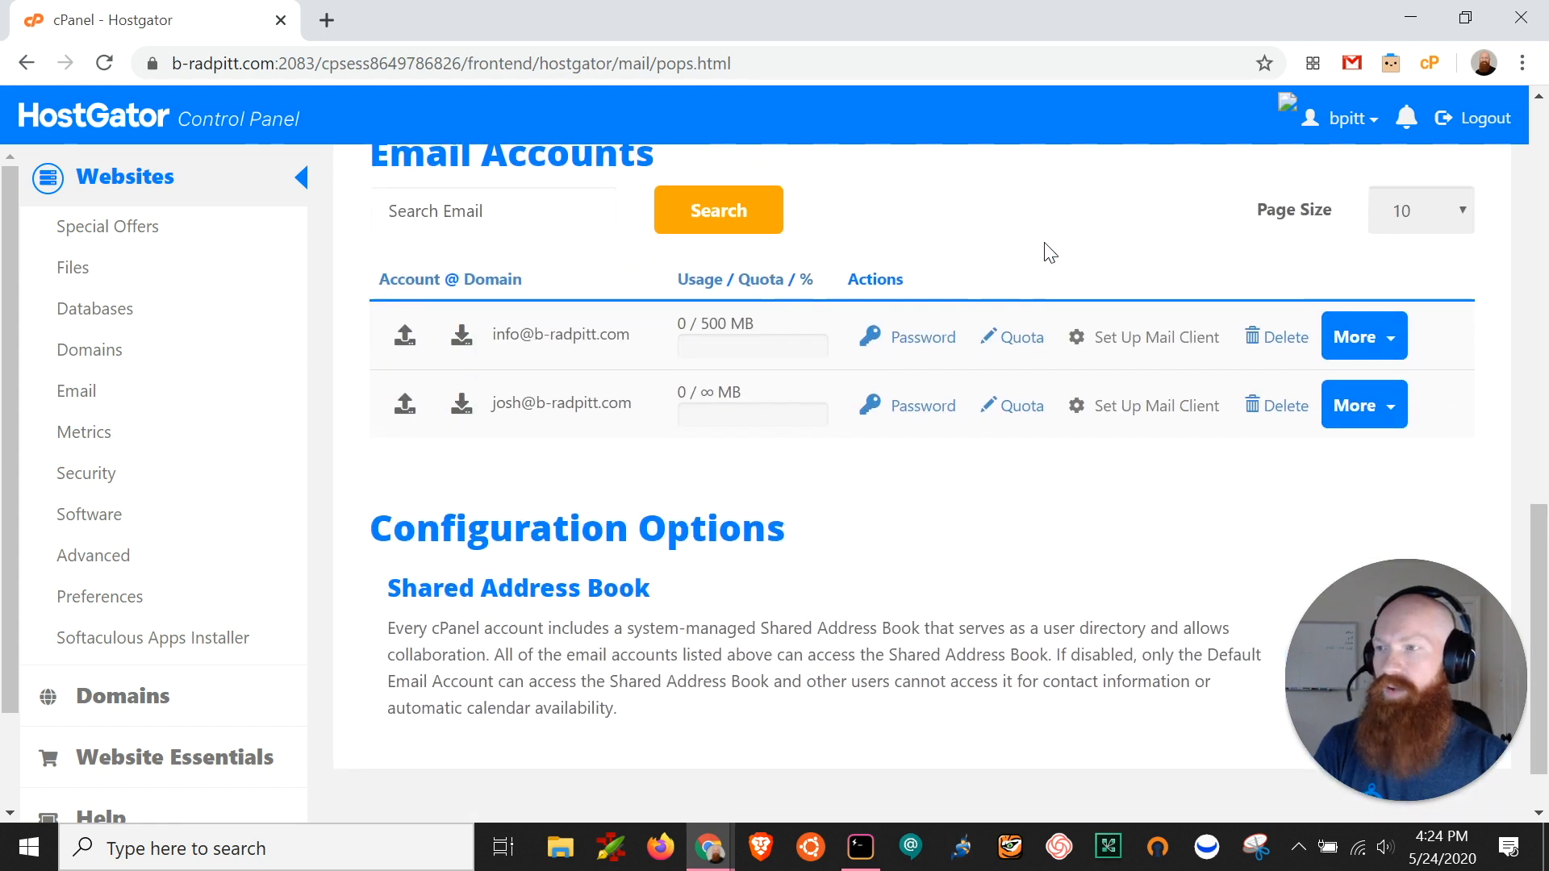
mouse_move(1131, 444)
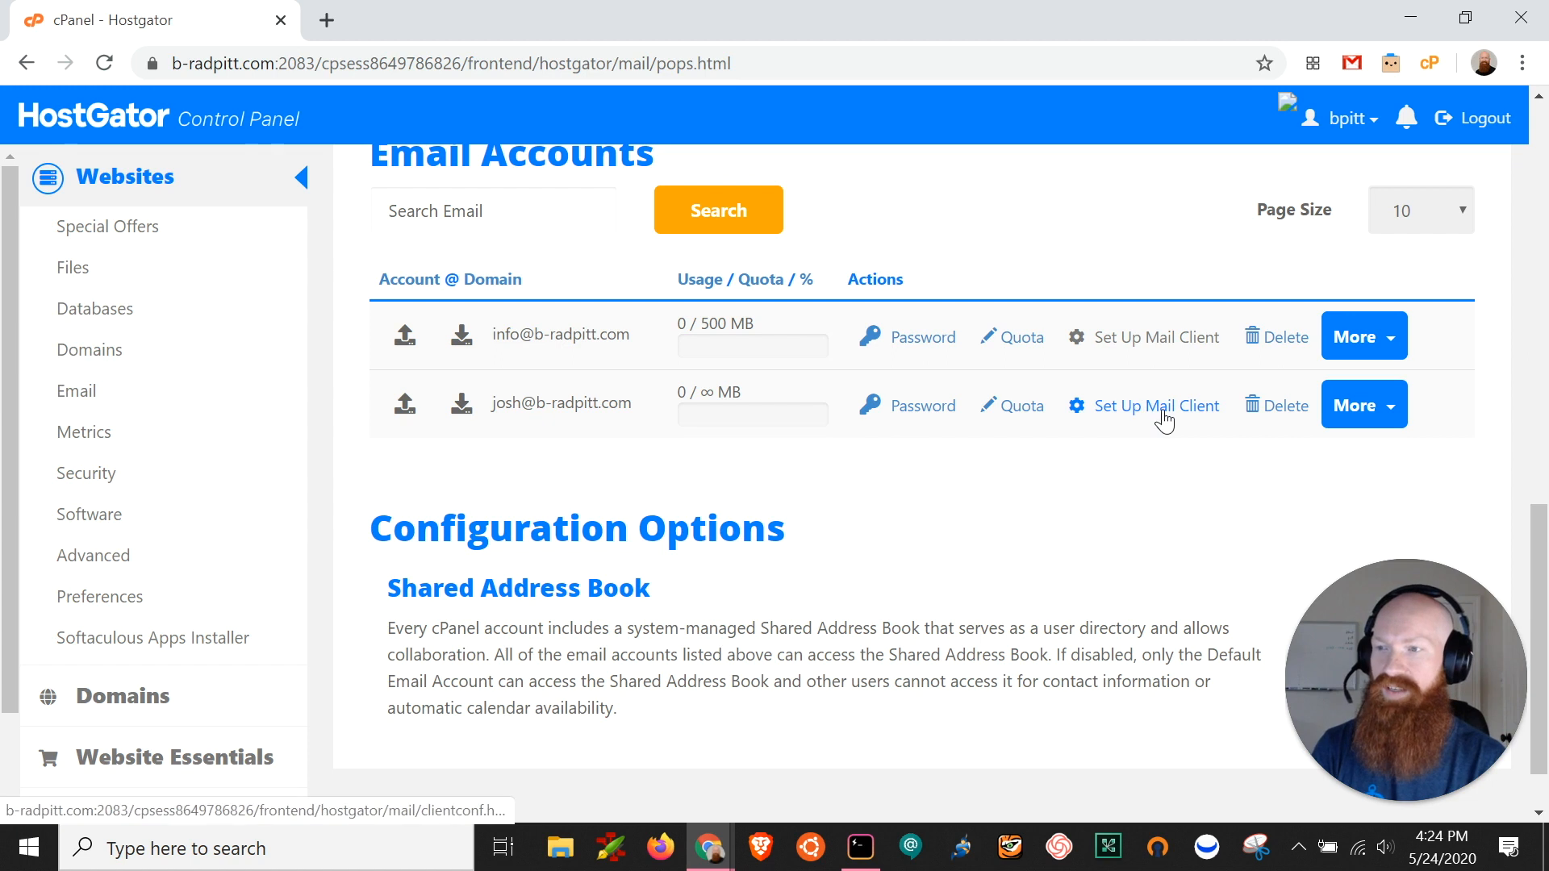
left_click(1156, 405)
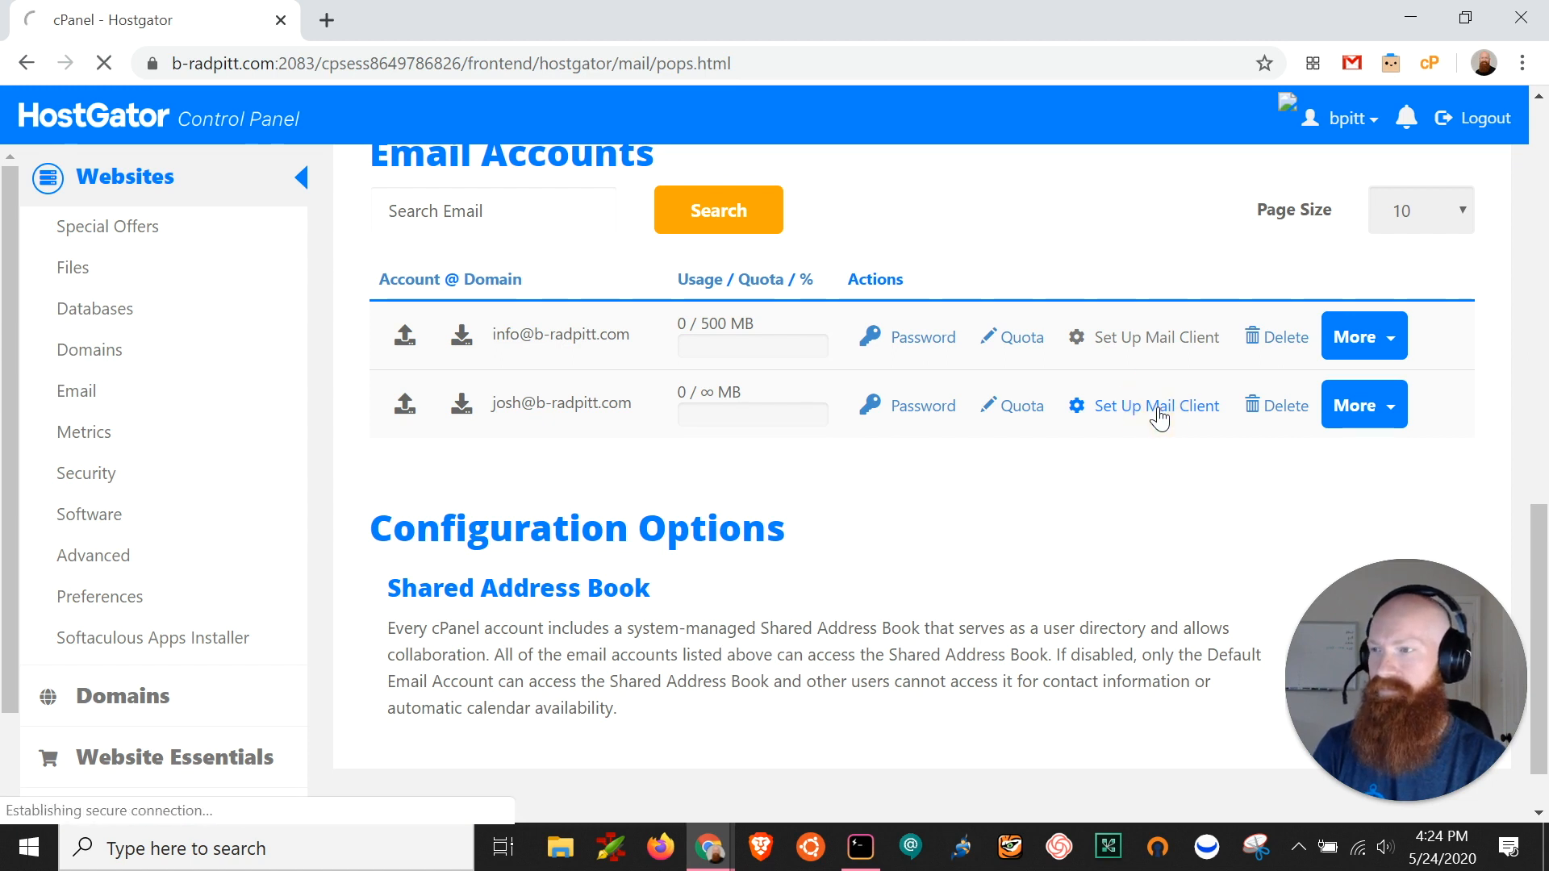
left_click(1156, 405)
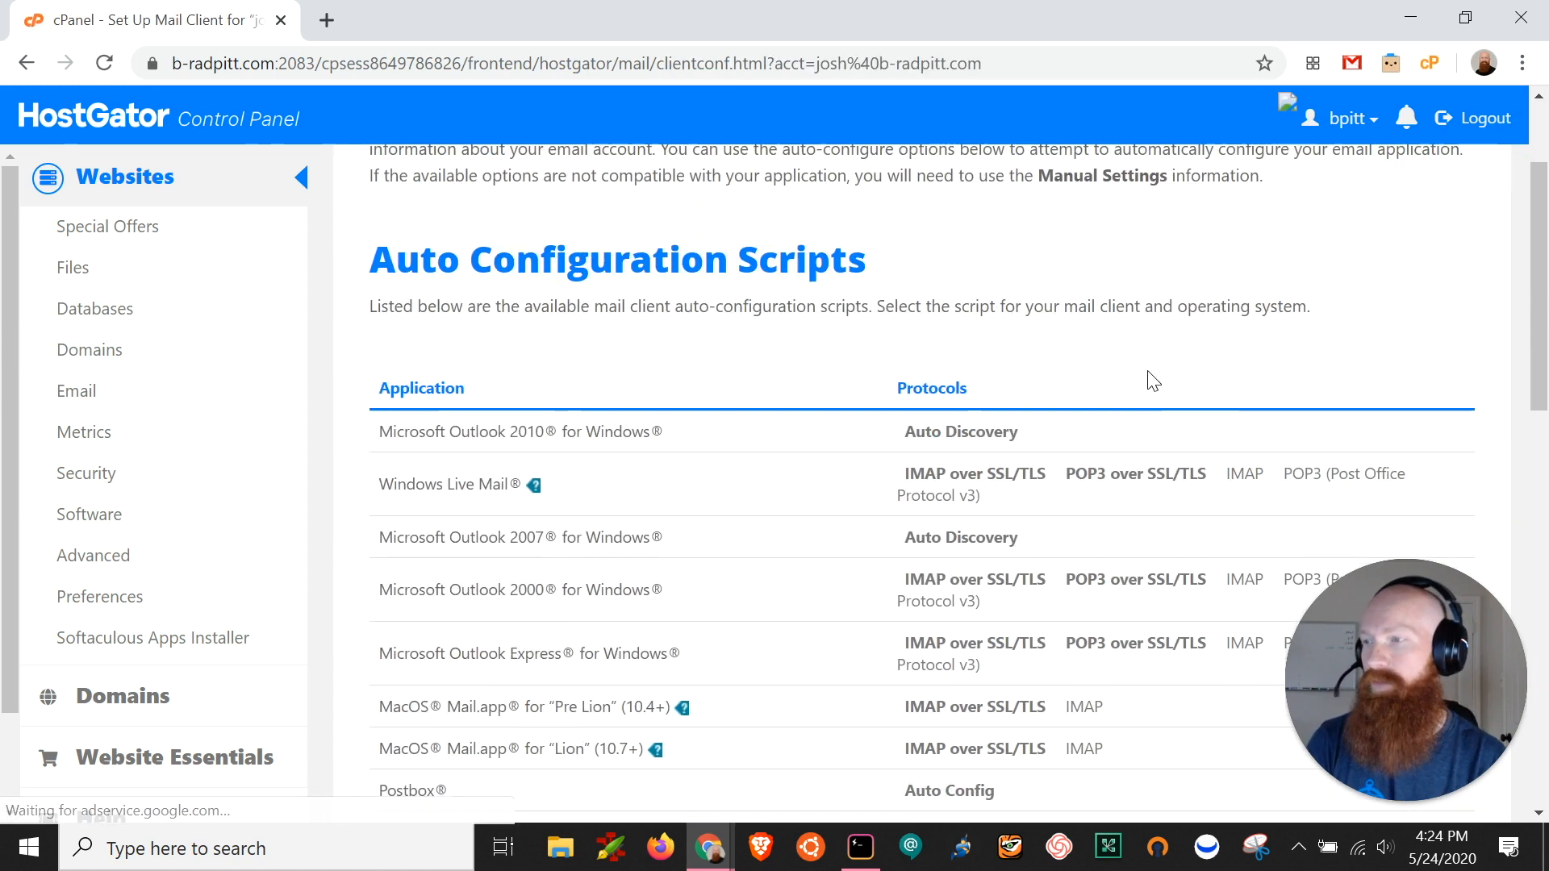
scroll("down", 3)
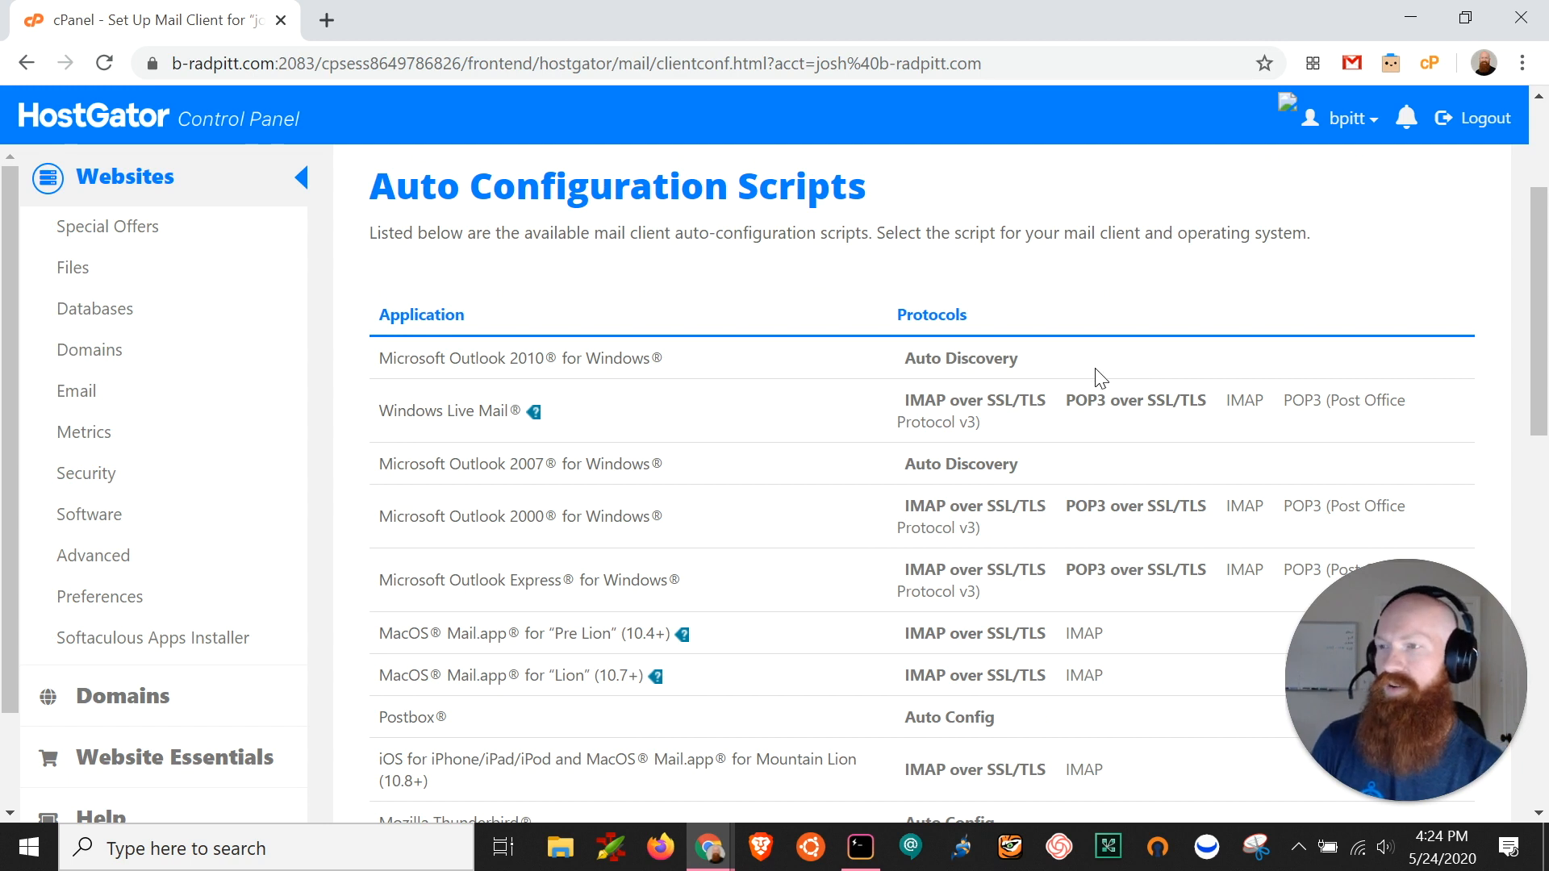
scroll("down", 3)
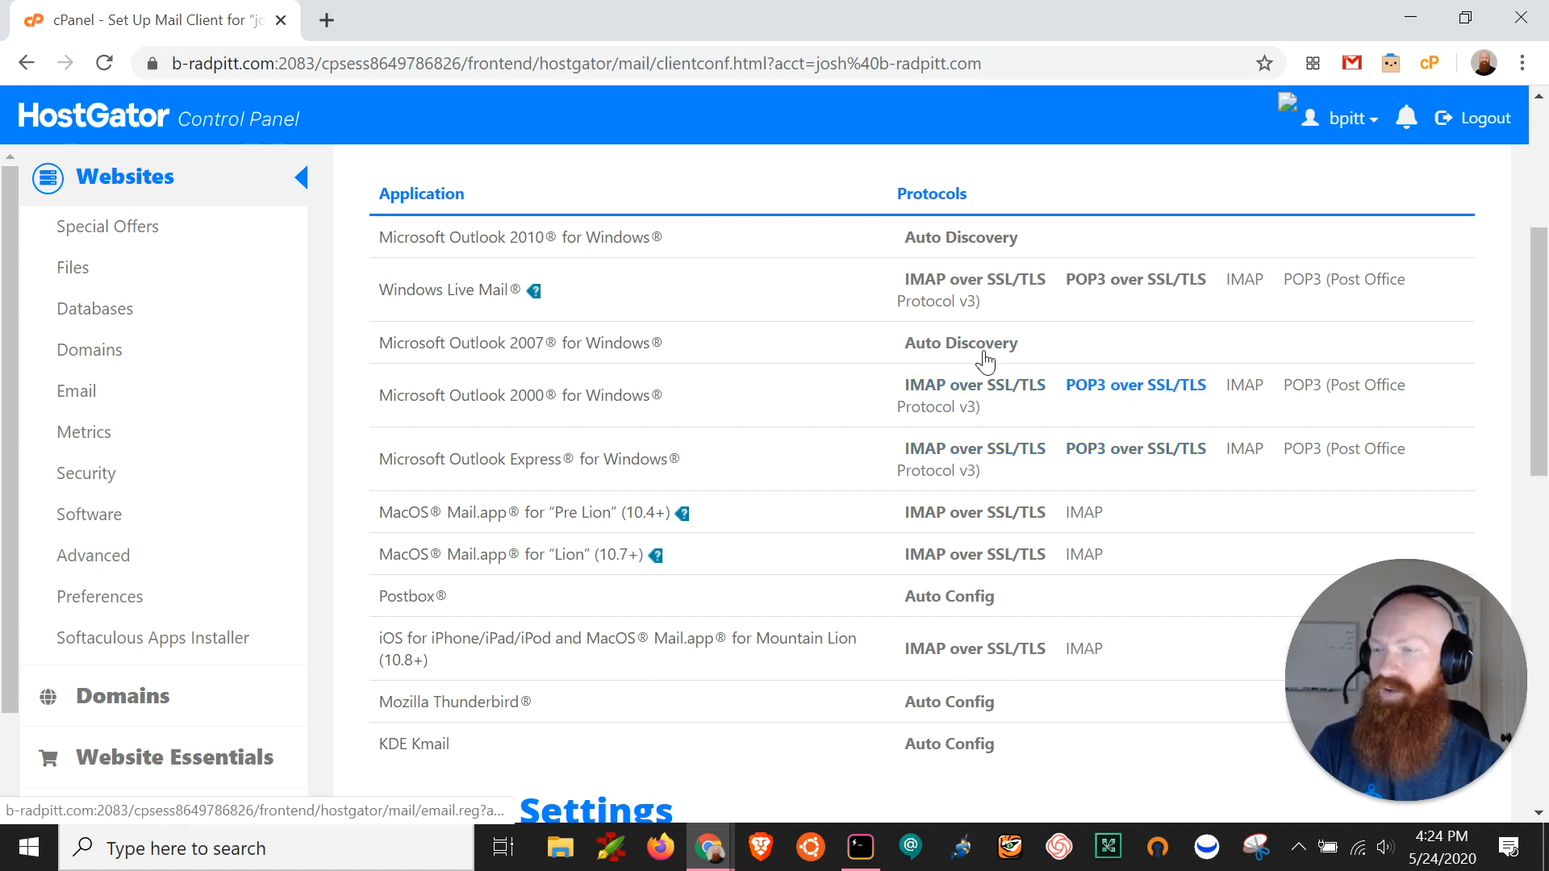
mouse_move(974, 278)
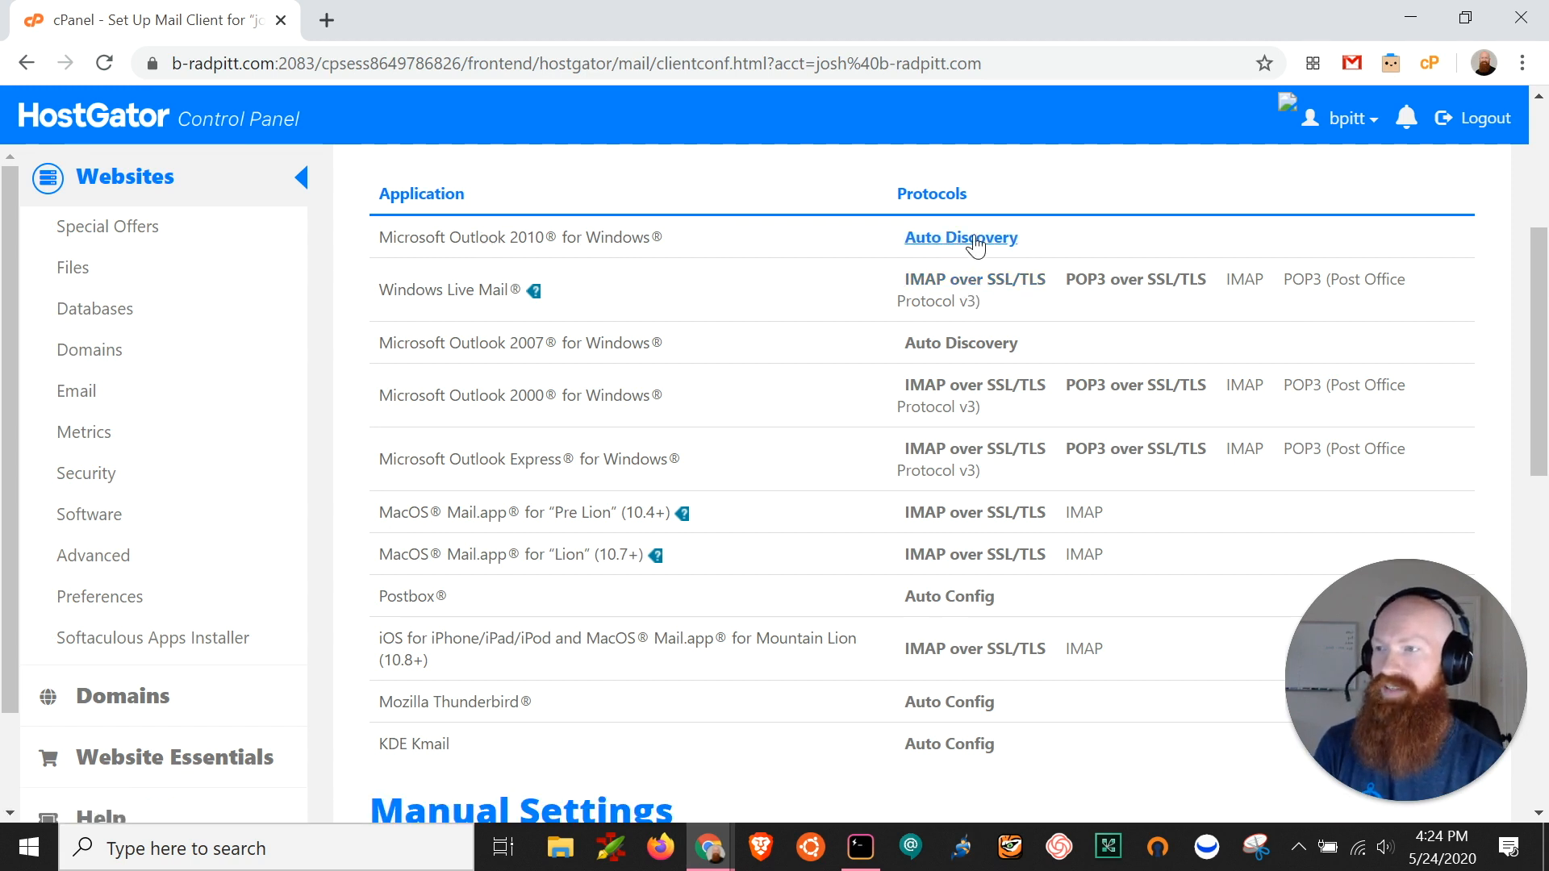
left_click(959, 237)
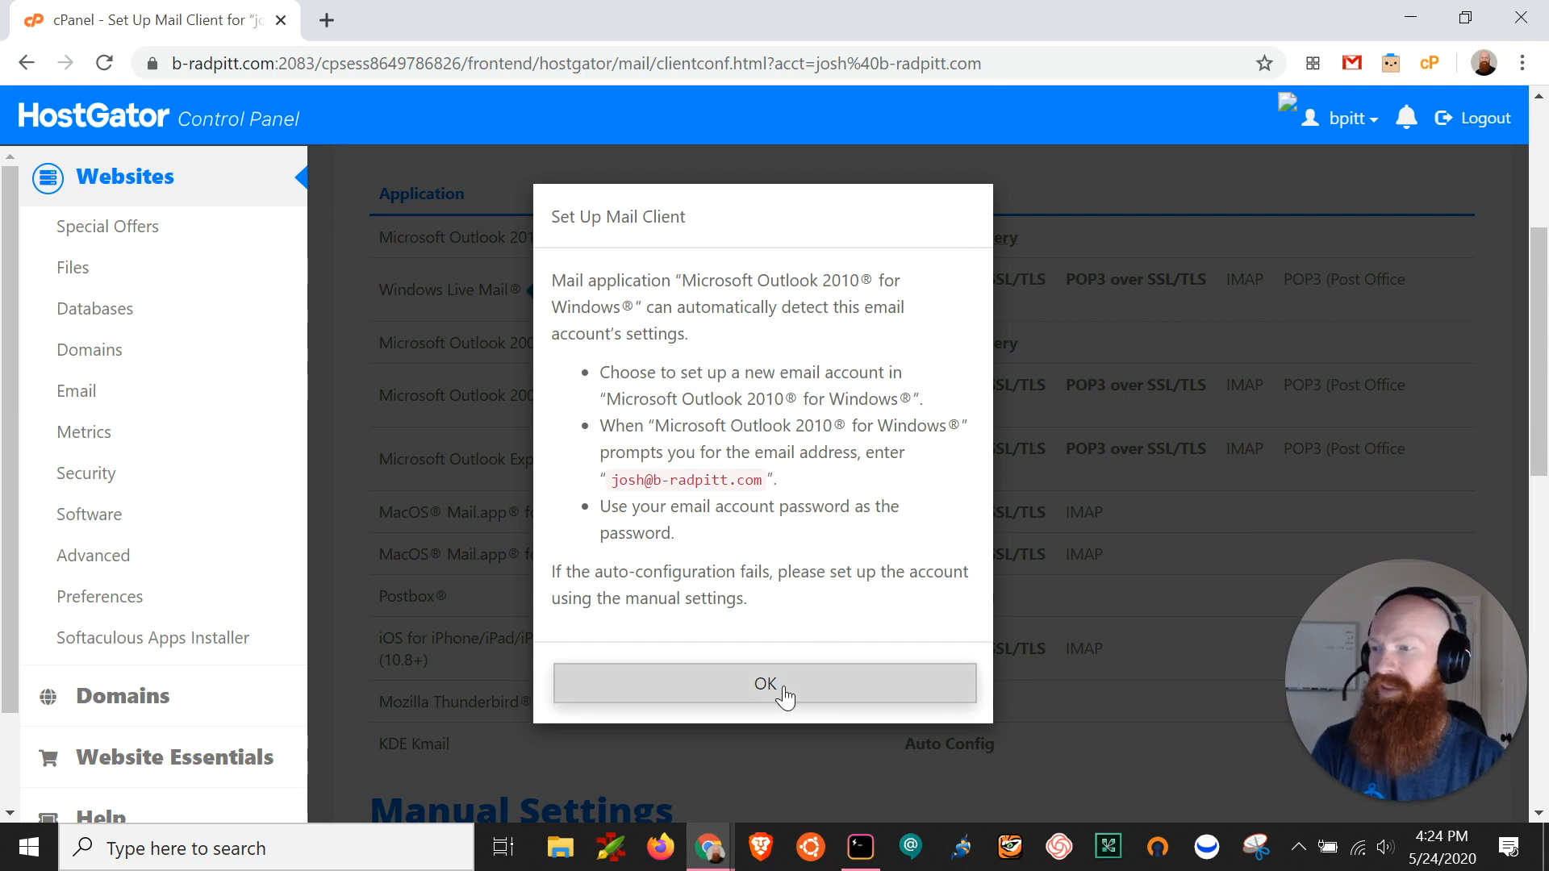
left_click(764, 682)
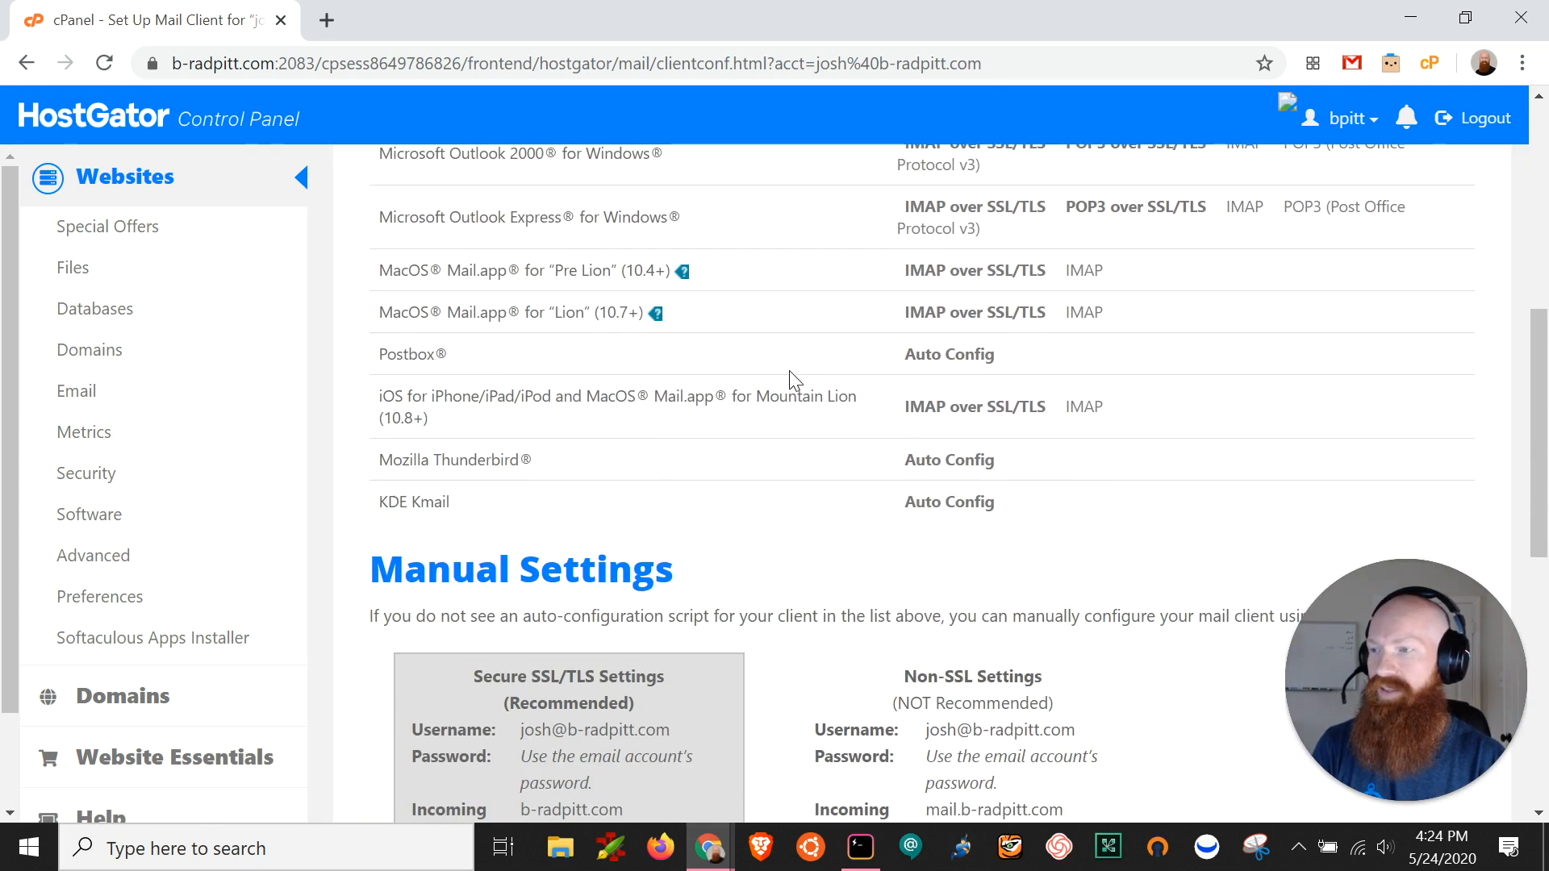
scroll("down", 3)
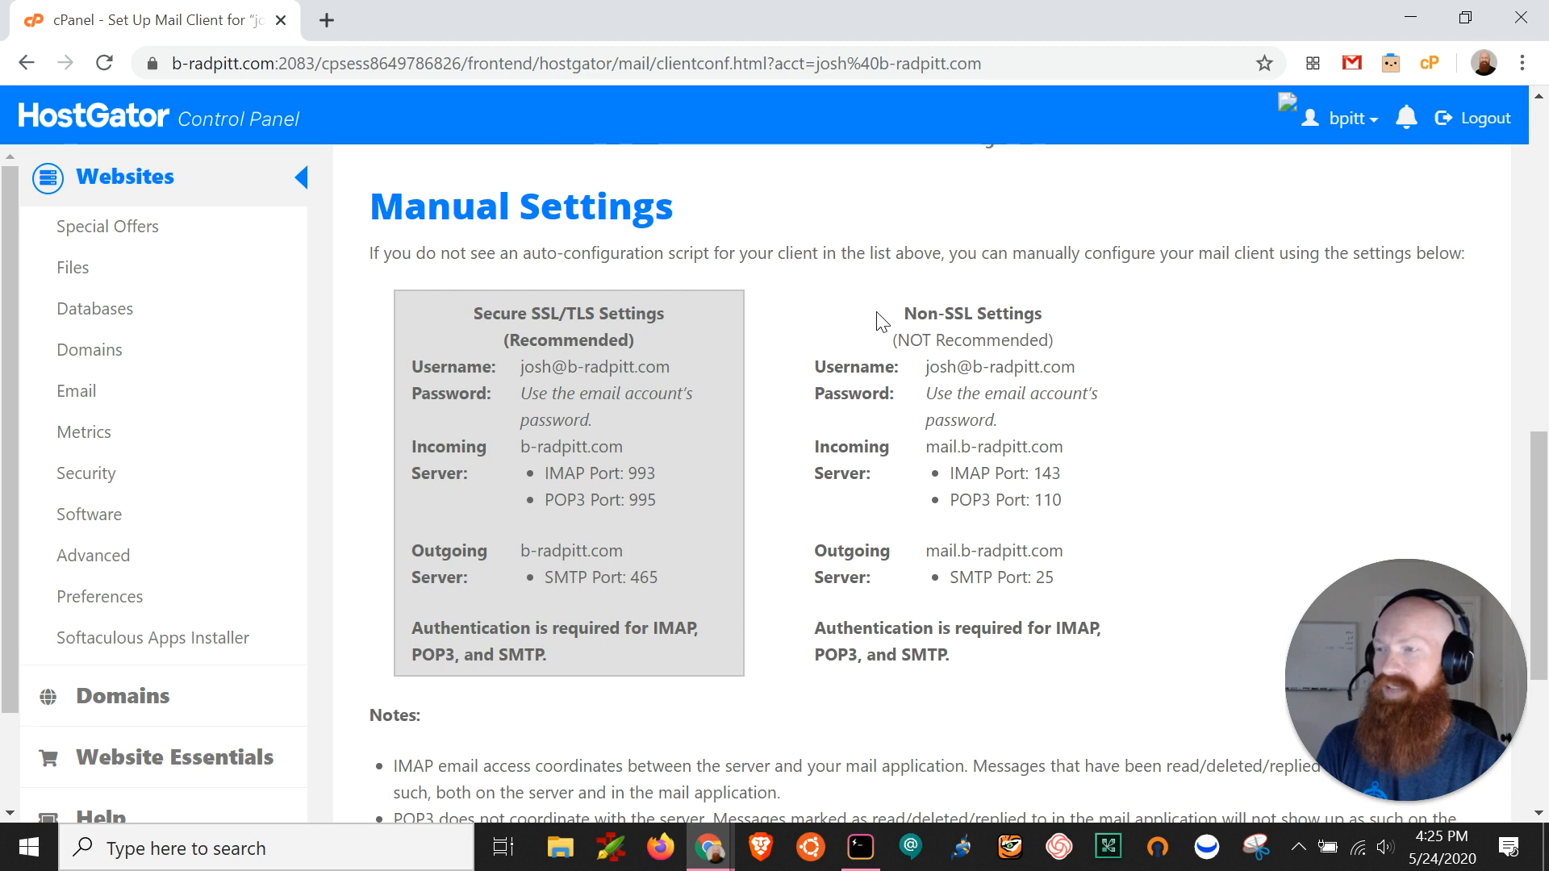
mouse_move(591, 668)
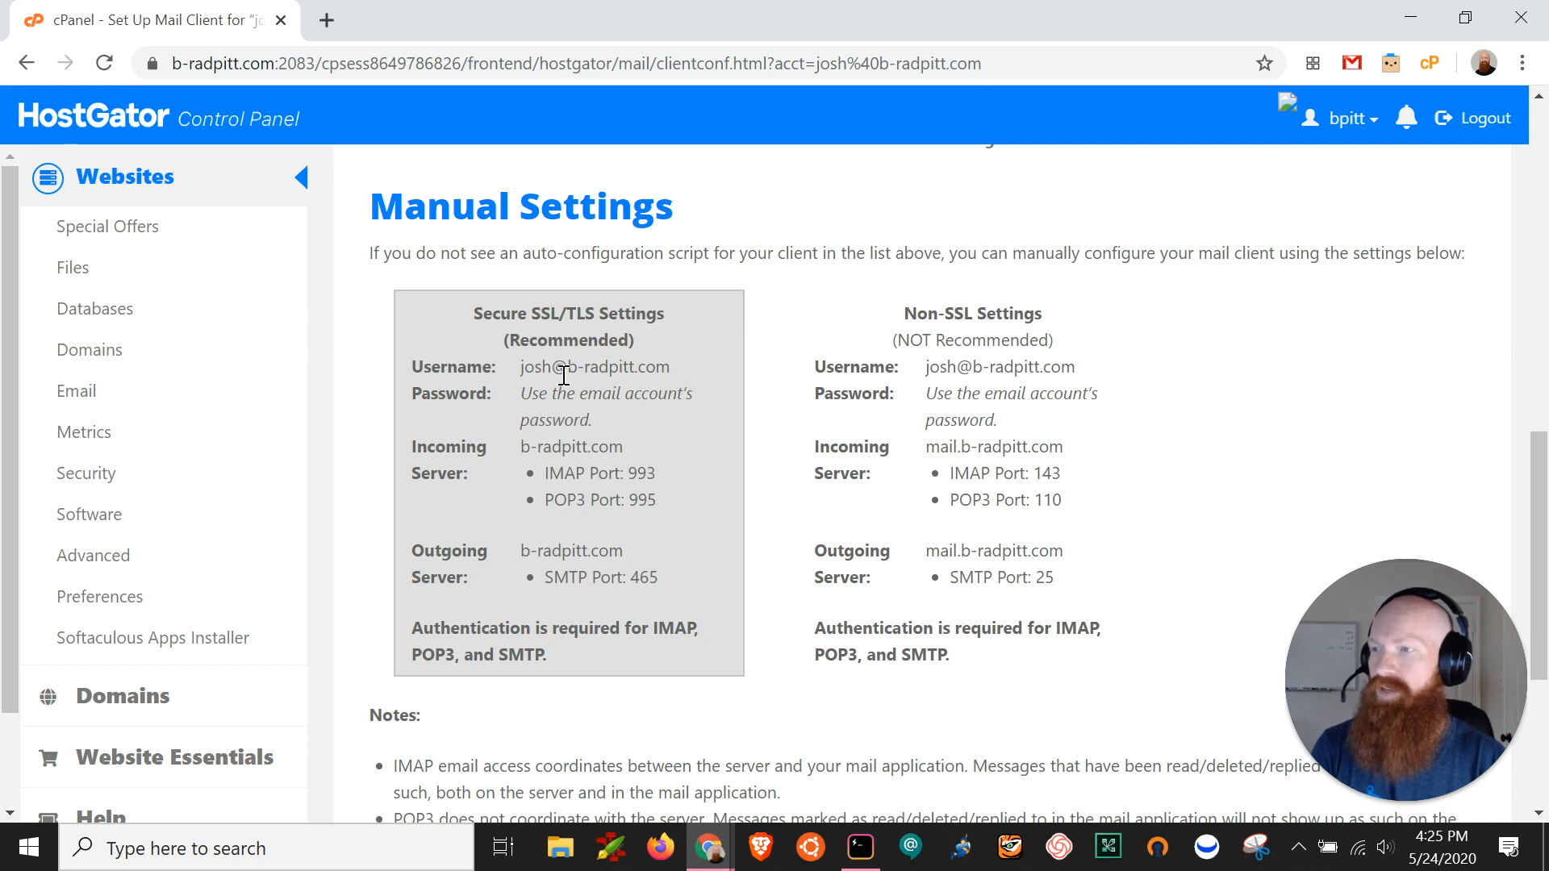
mouse_move(665, 386)
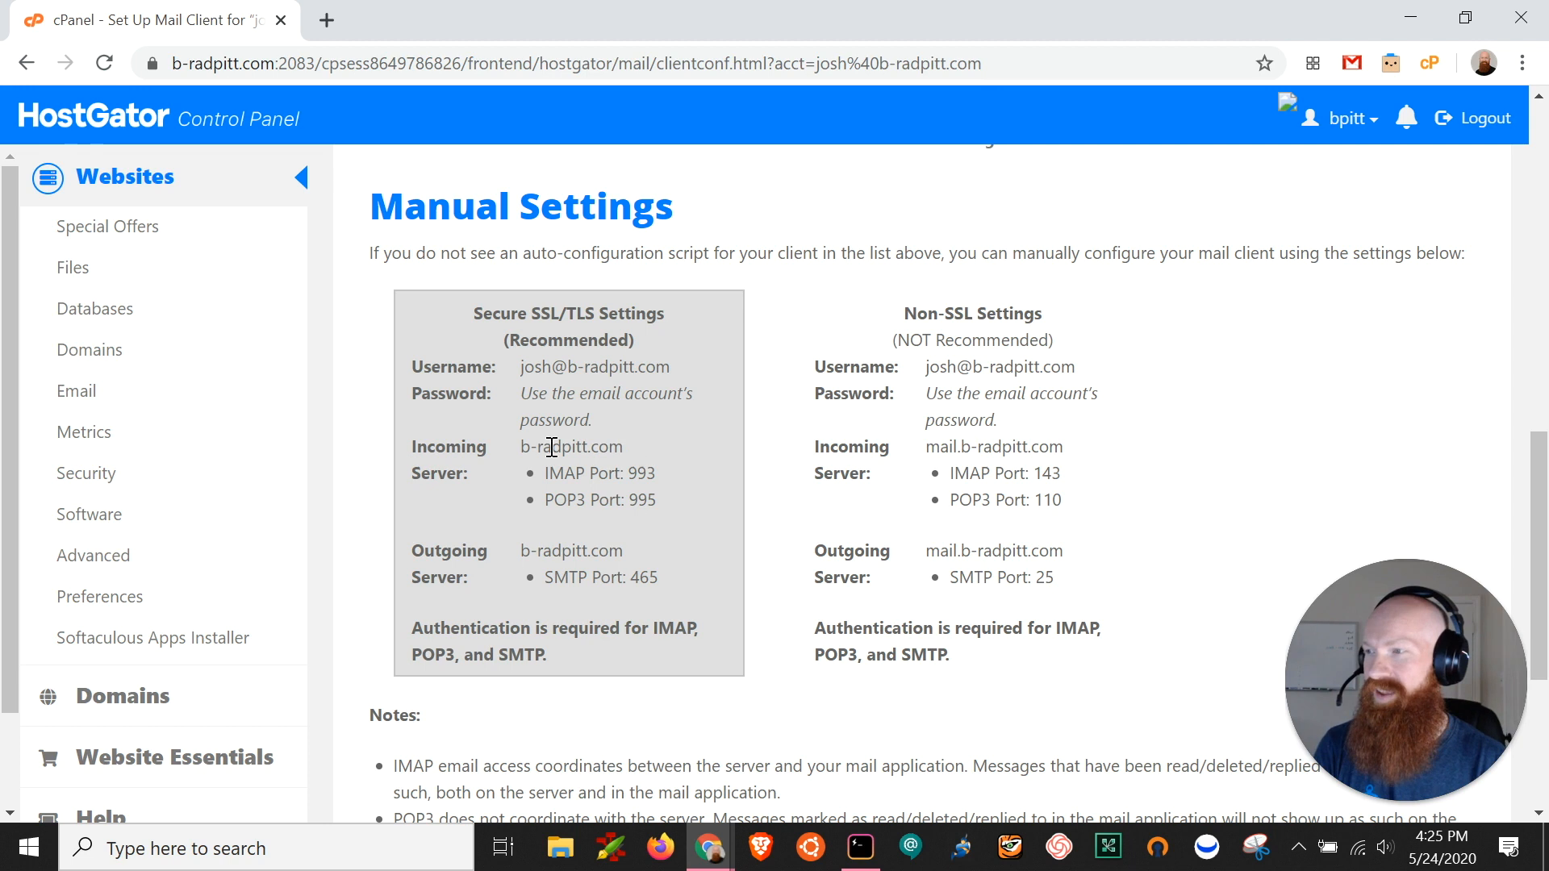
Return to the Email section of the cPanel home page via the sidebar.
left_click(76, 391)
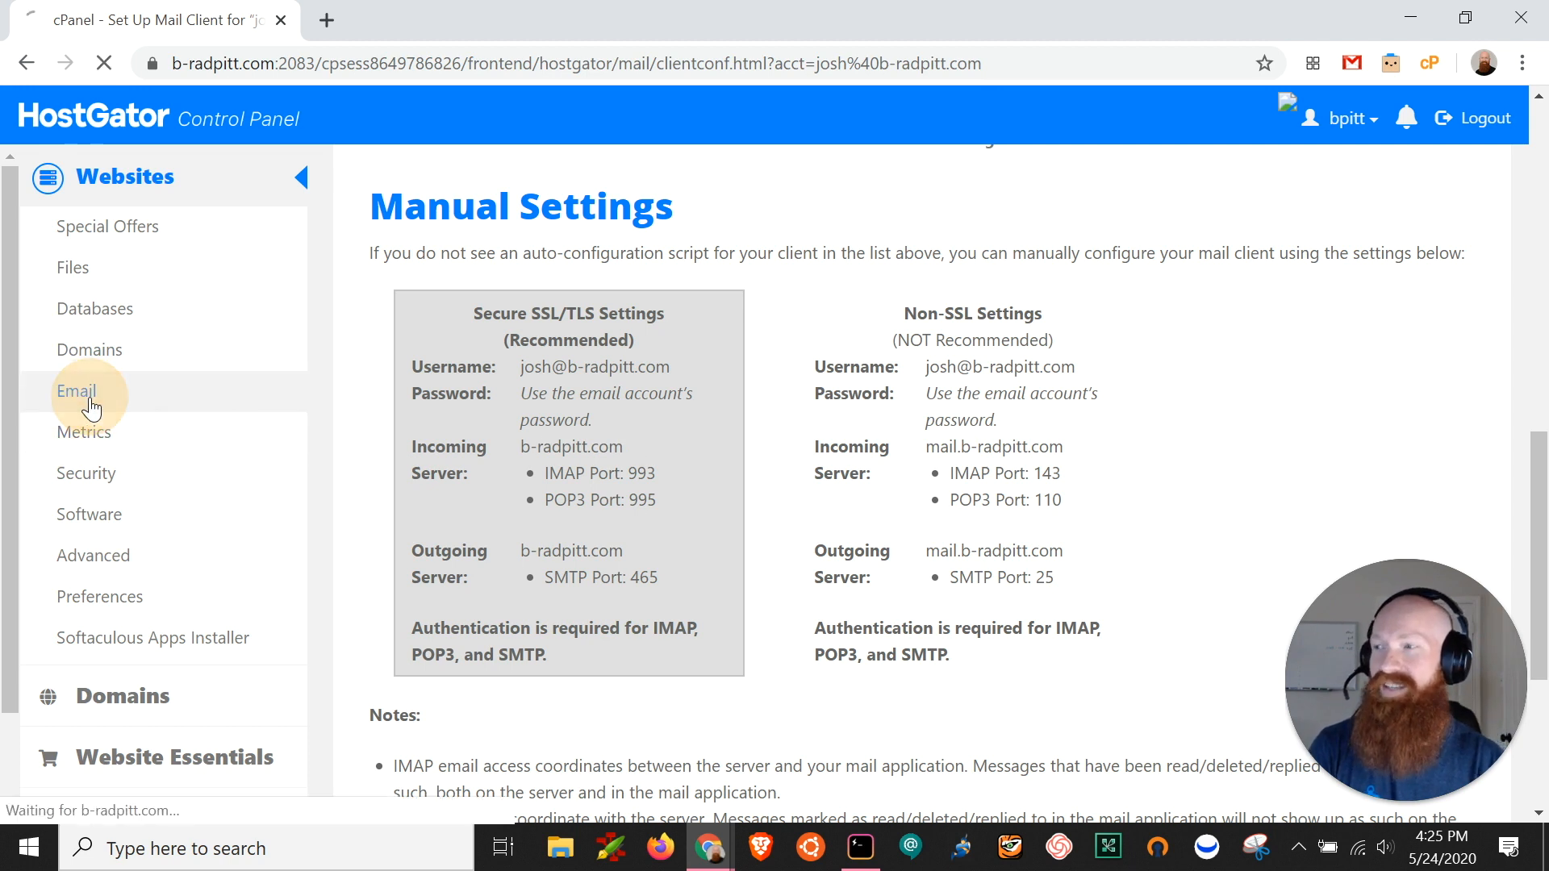
left_click(76, 390)
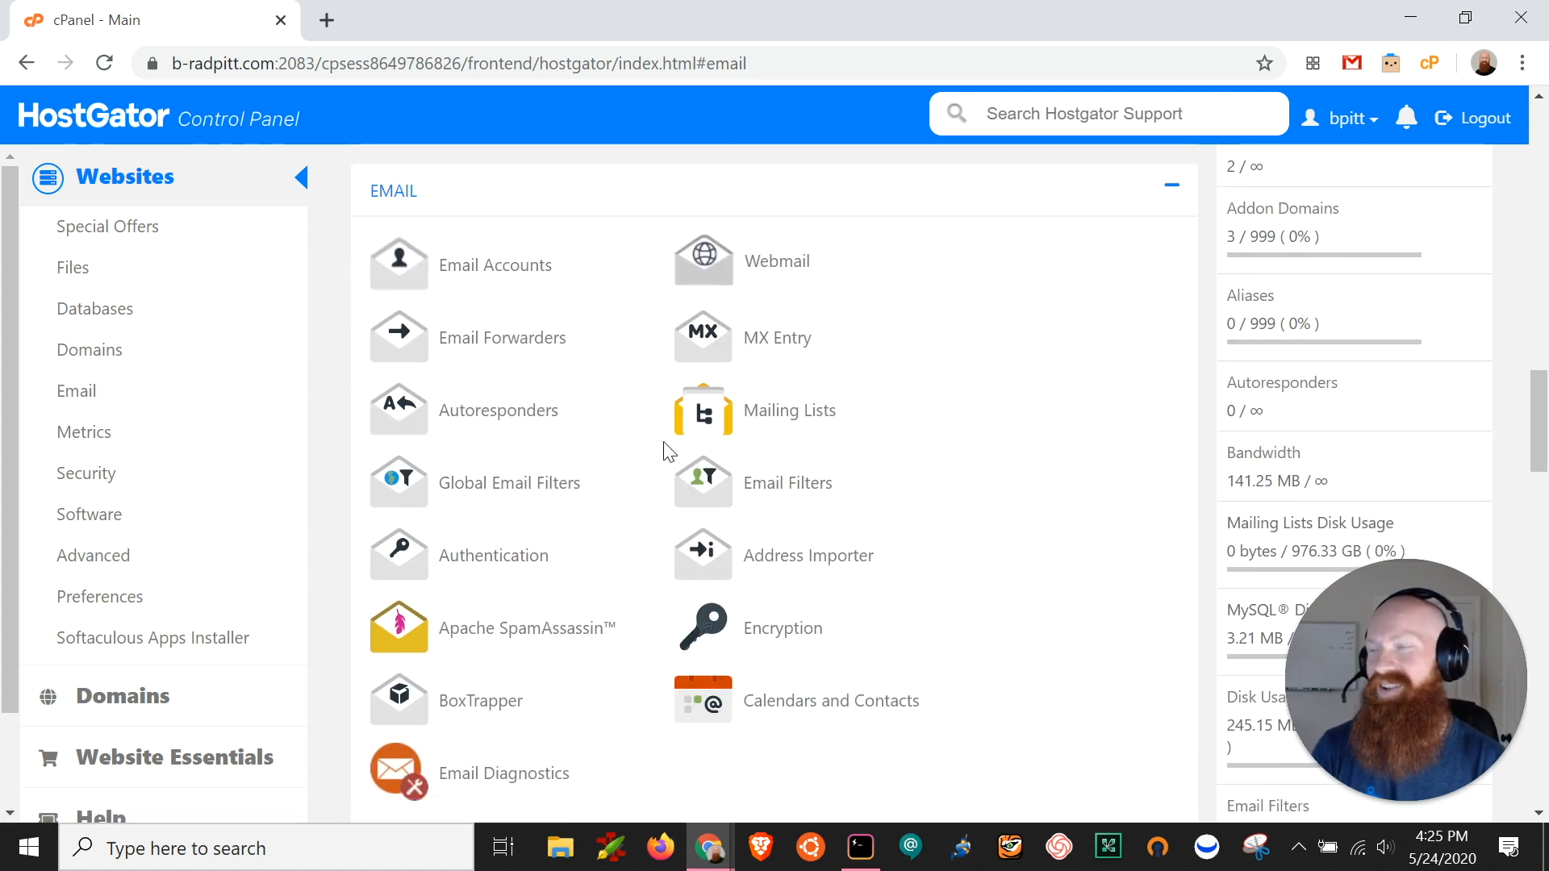
mouse_move(703, 410)
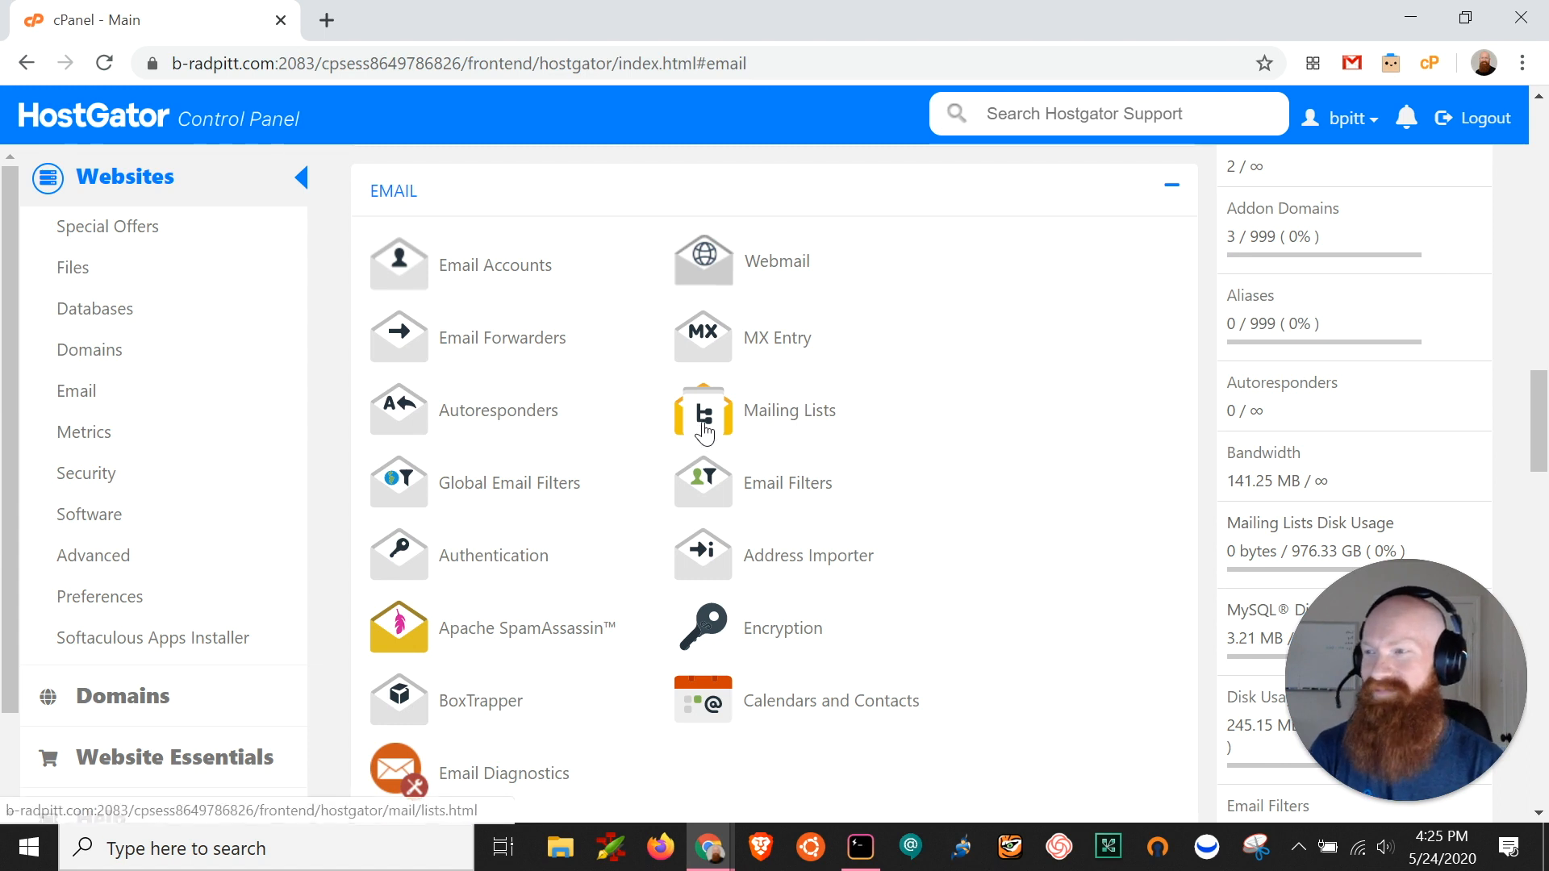